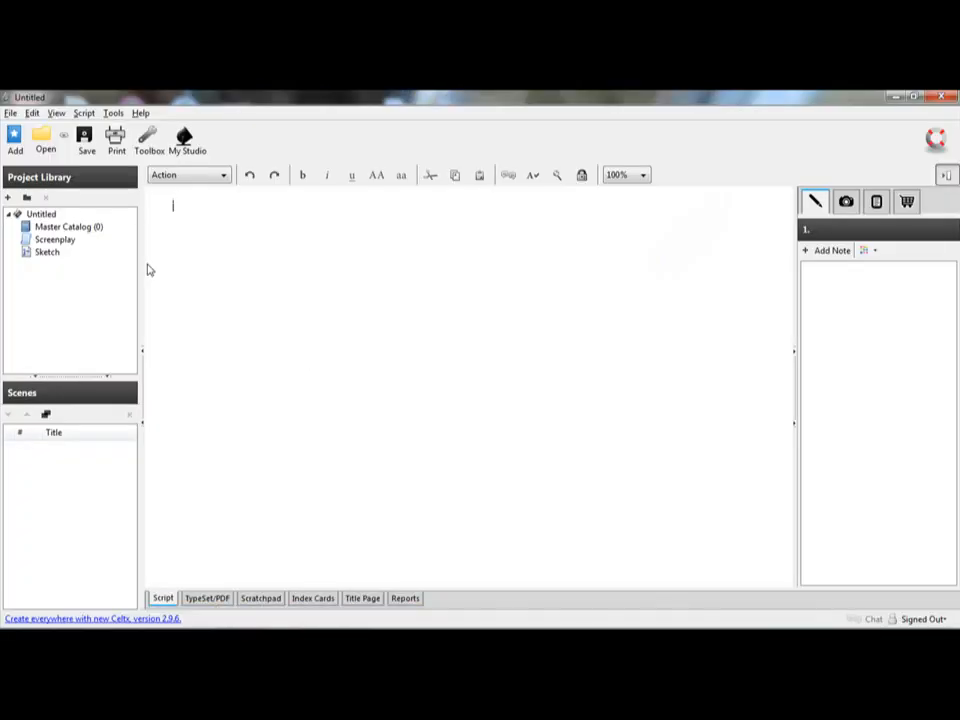
{"action": "mouse_move", "coordinate": [164, 270]}
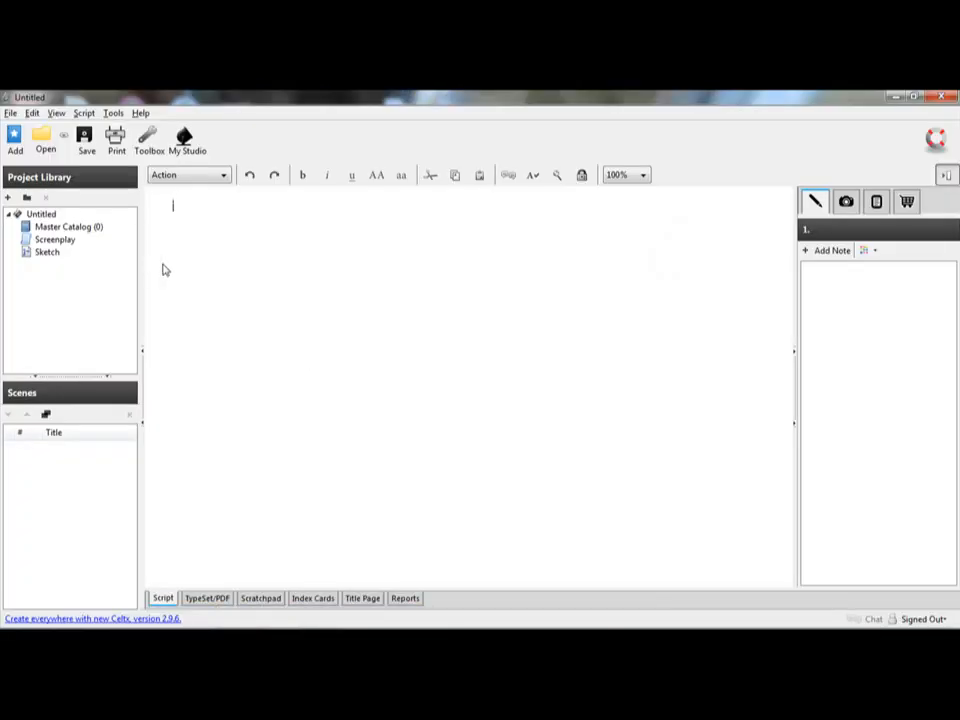
{"action": "mouse_move", "coordinate": [204, 254]}
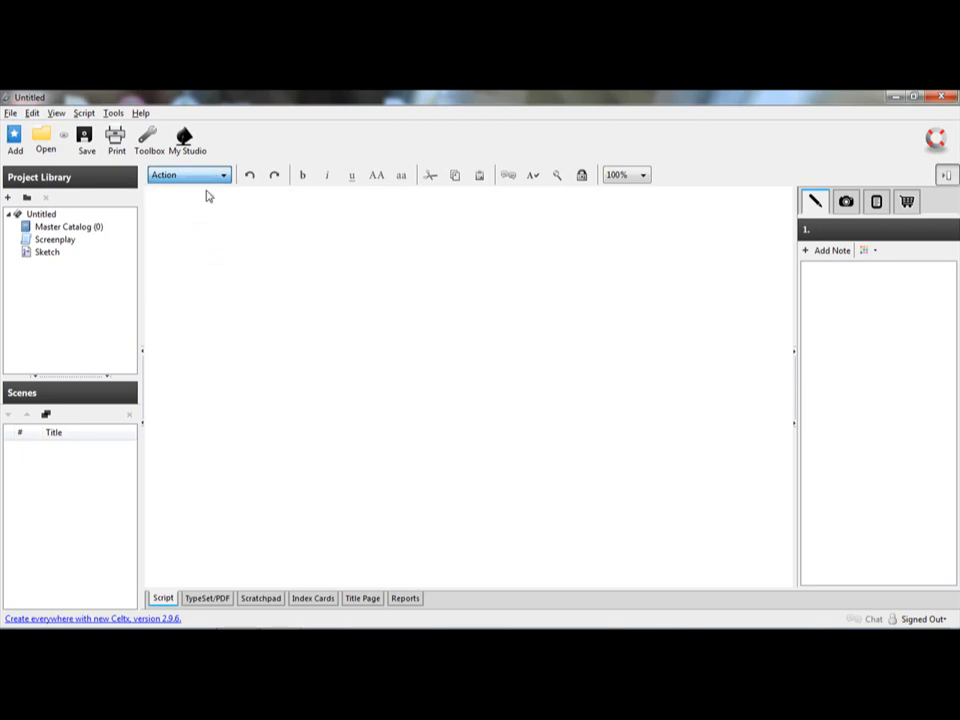
Step: Make the first line a scene heading reading SCENE 1
{"action": "left_click", "coordinate": [188, 174]}
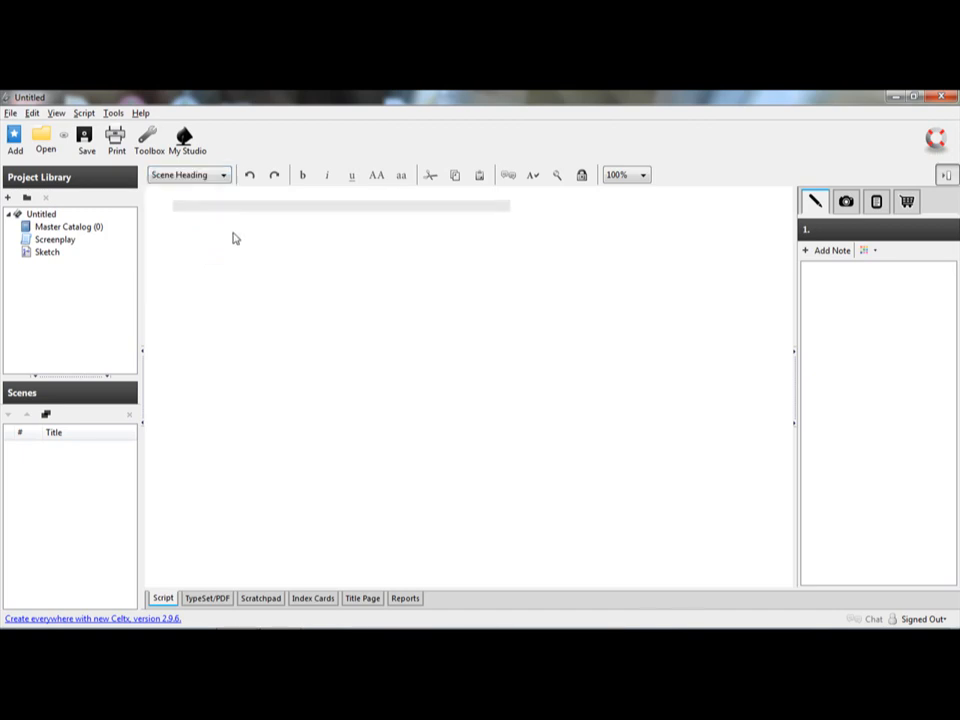
{"action": "type", "text": "SCENE"}
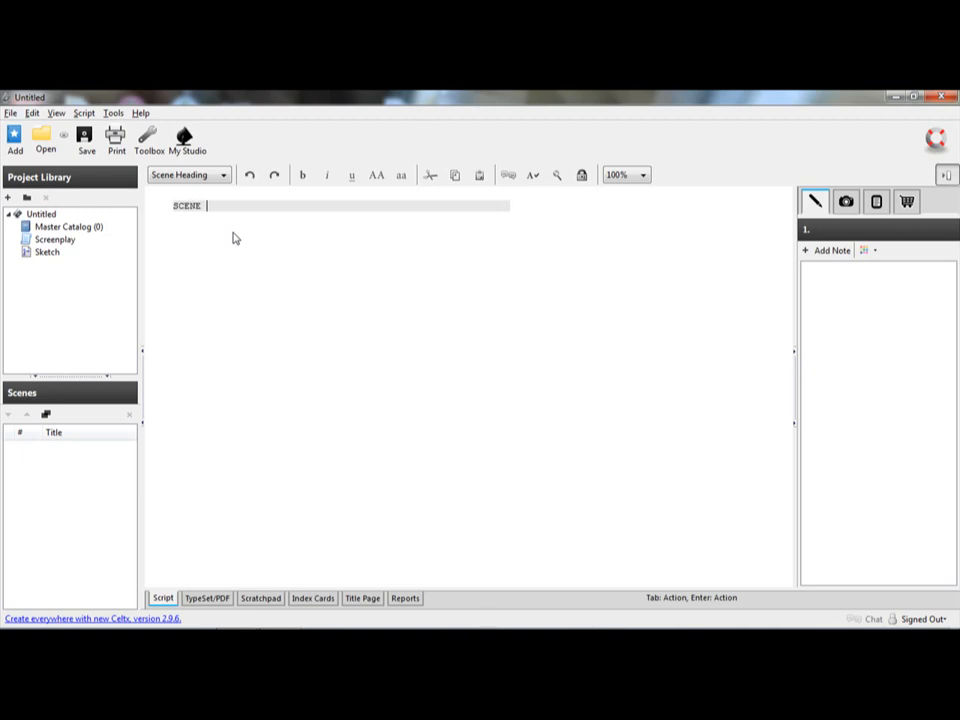
{"action": "type", "text": "1"}
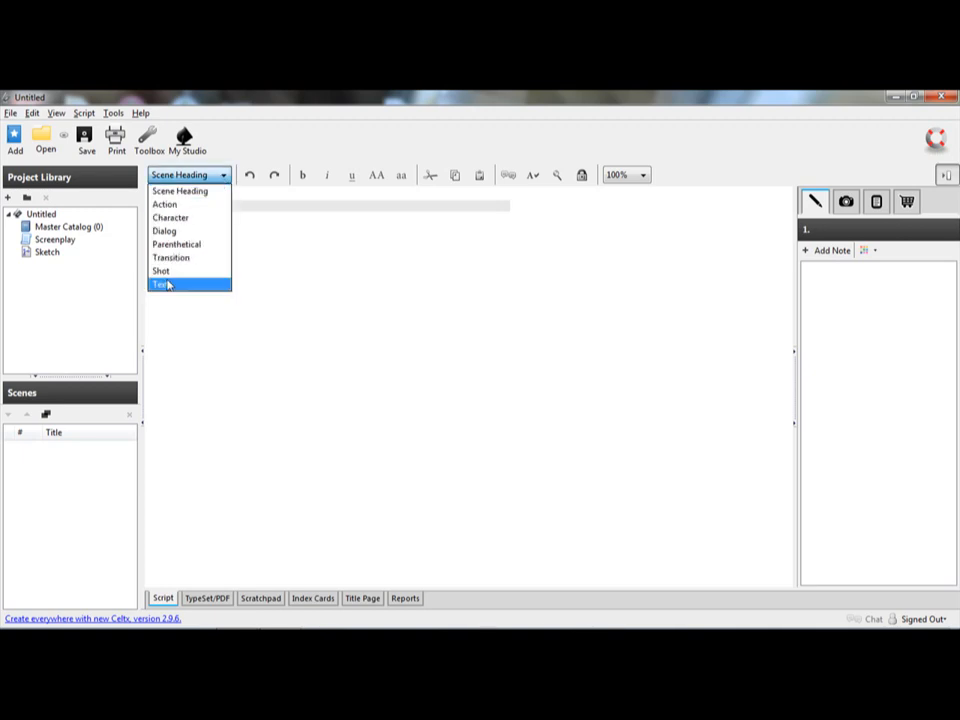
Step: Start a Shot line beneath SCENE 1 and begin writing the shot
{"action": "left_click", "coordinate": [160, 270]}
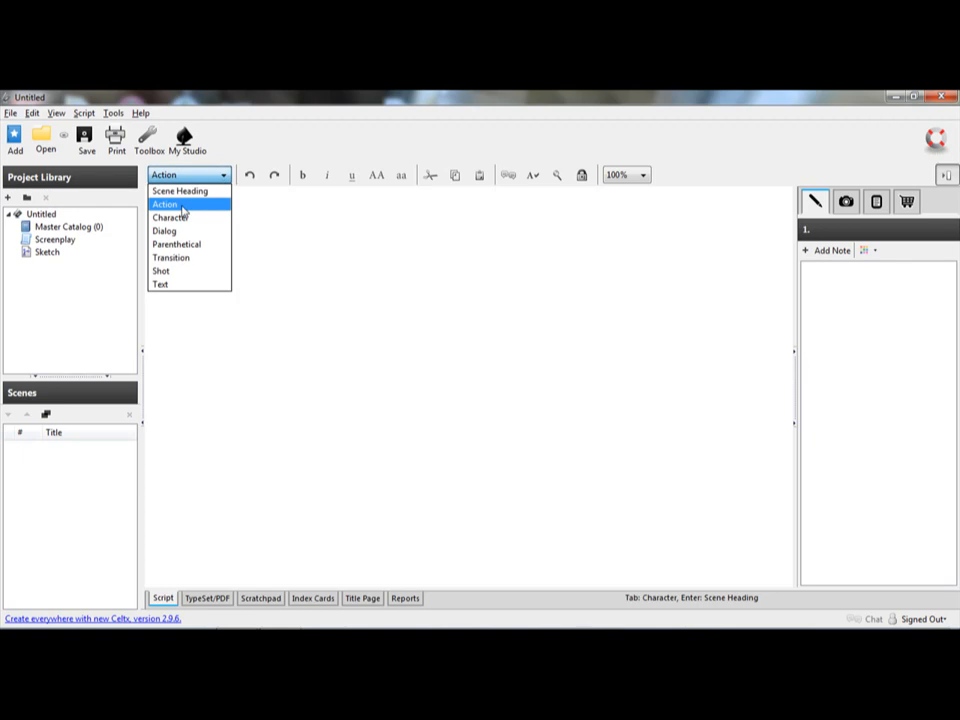
{"action": "left_click", "coordinate": [160, 270]}
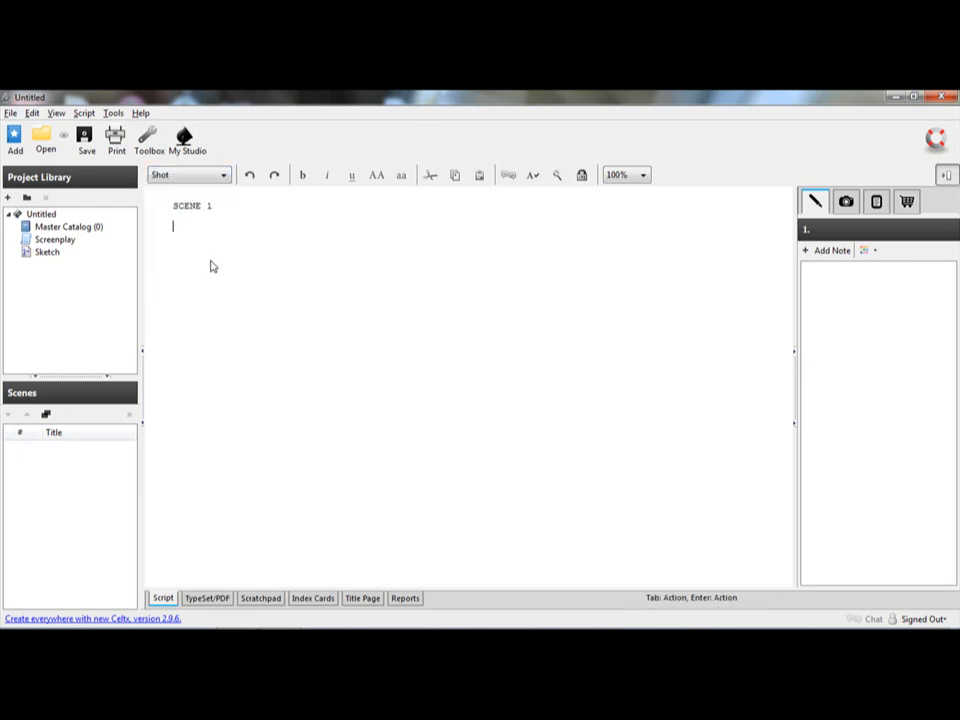
{"action": "type", "text": "SHOT"}
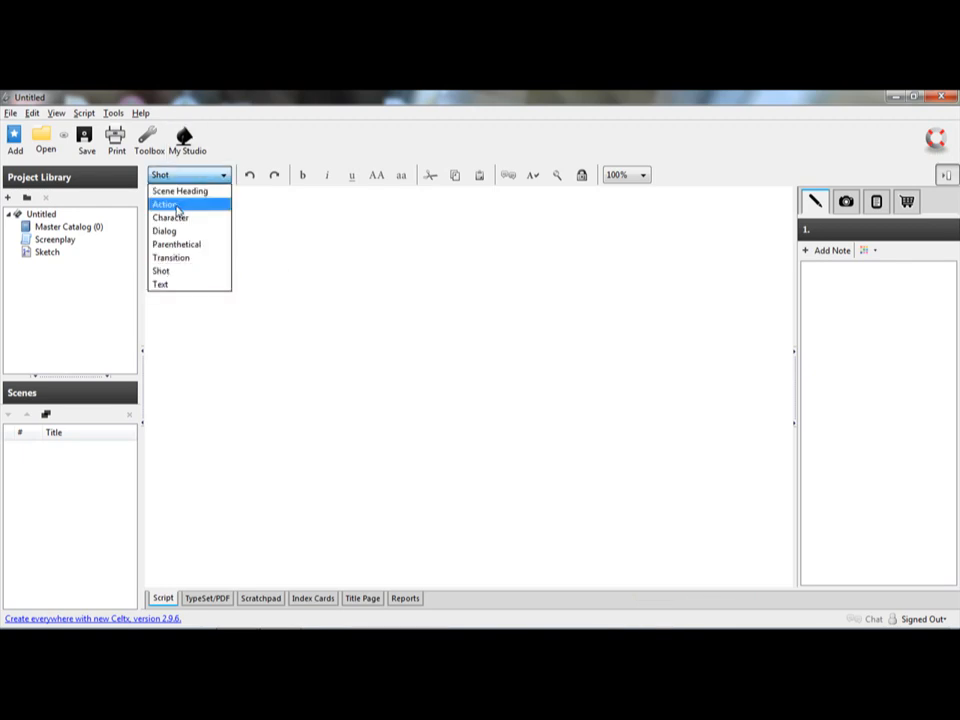
Step: Write the action line "main character is standing alone" under shot 1
{"action": "left_click", "coordinate": [164, 204]}
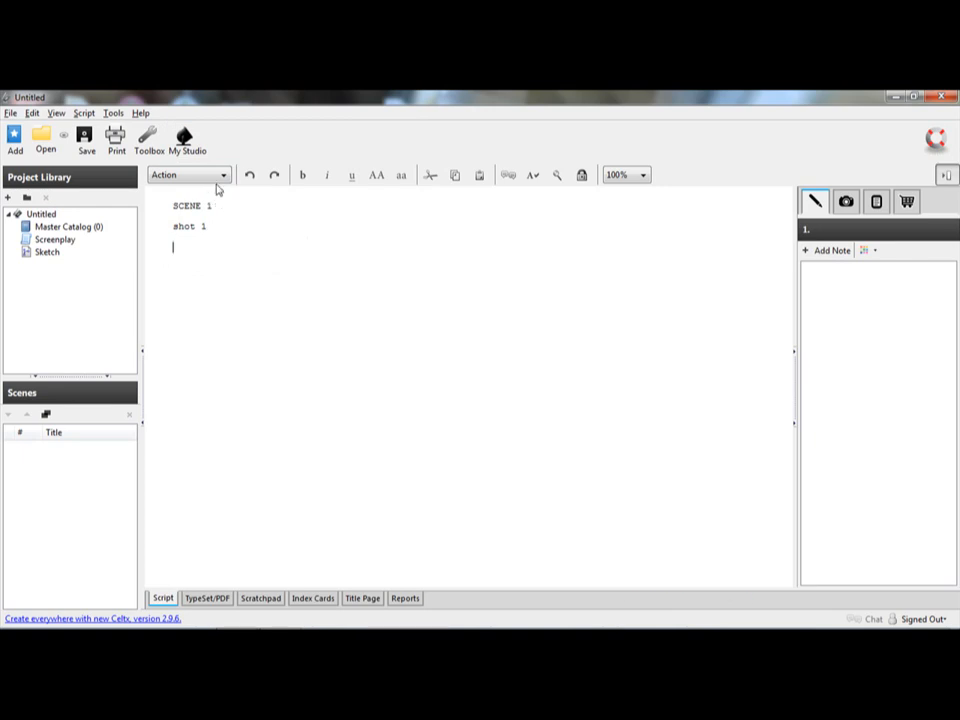
{"action": "left_click", "coordinate": [222, 174]}
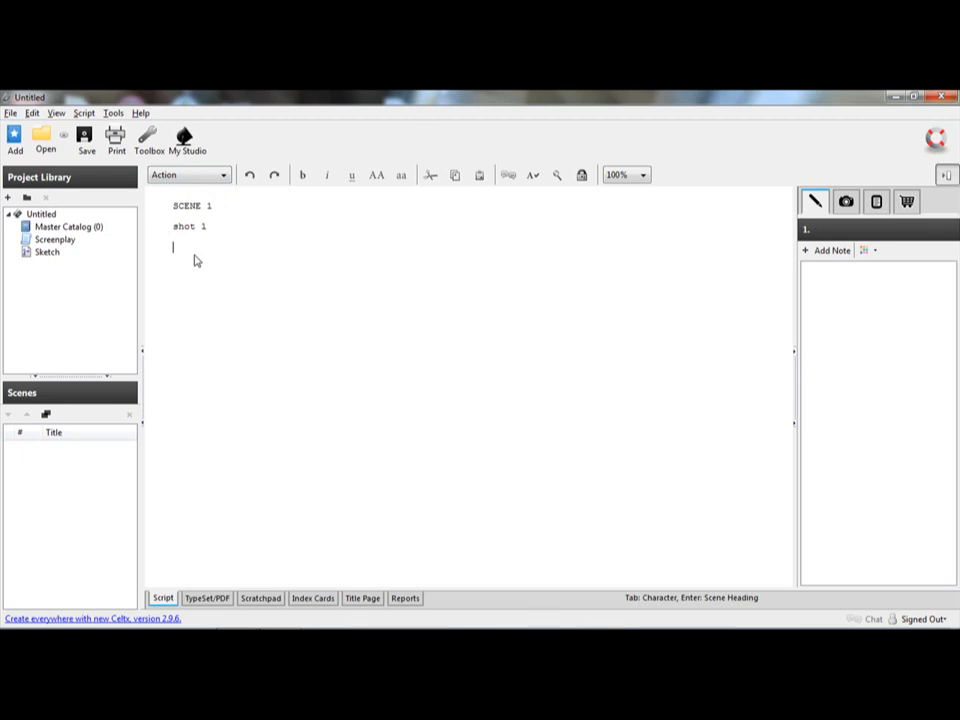
{"action": "type", "text": "main c"}
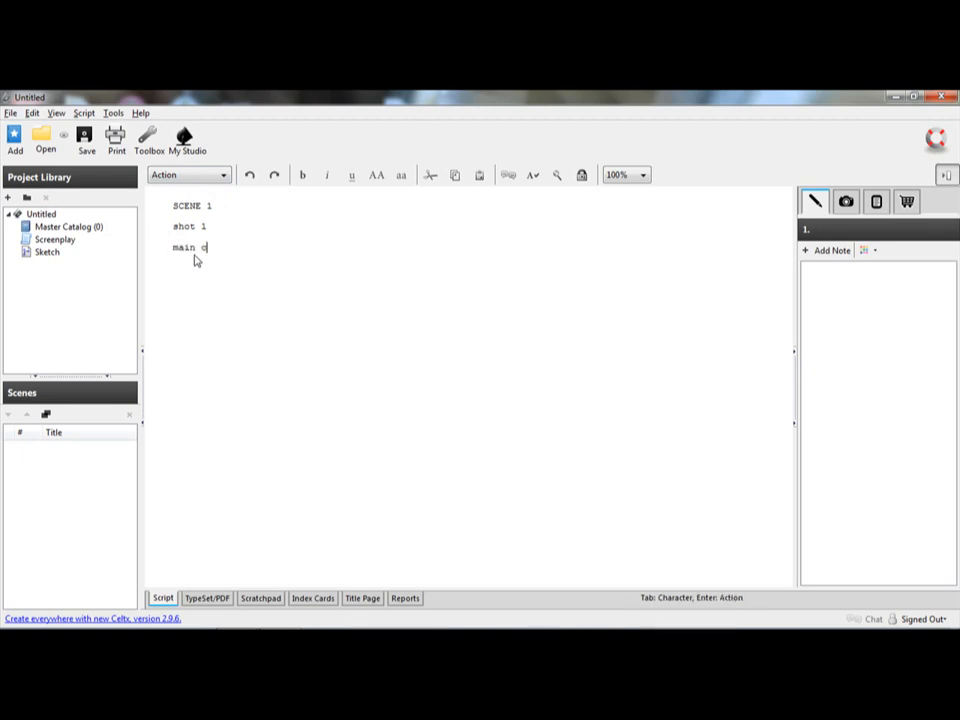
{"action": "type", "text": "haracter is"}
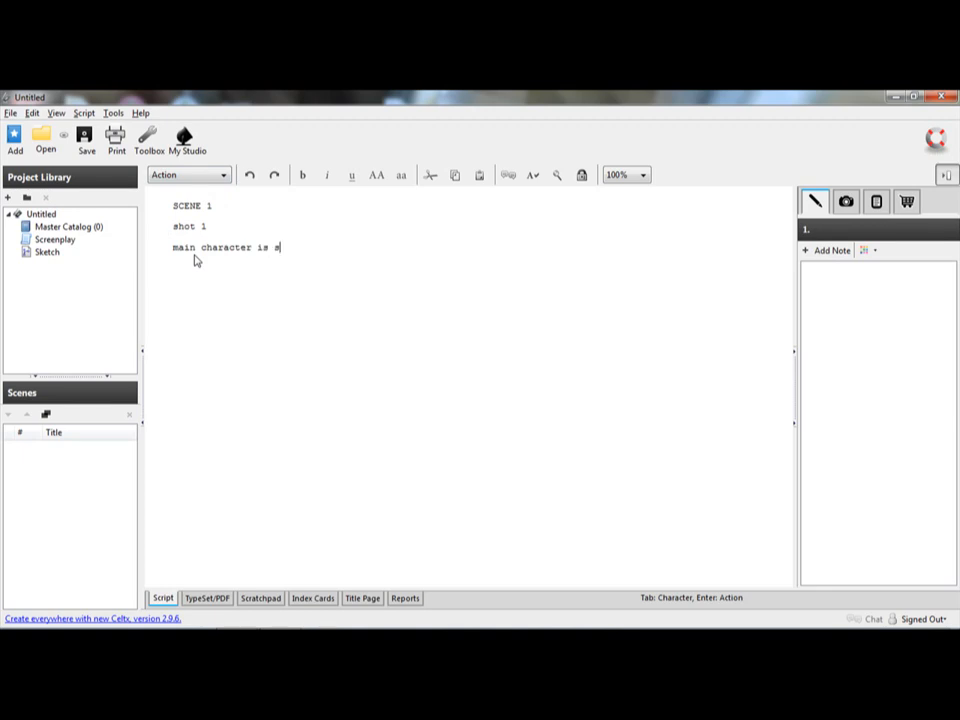
{"action": "type", "text": "standing"}
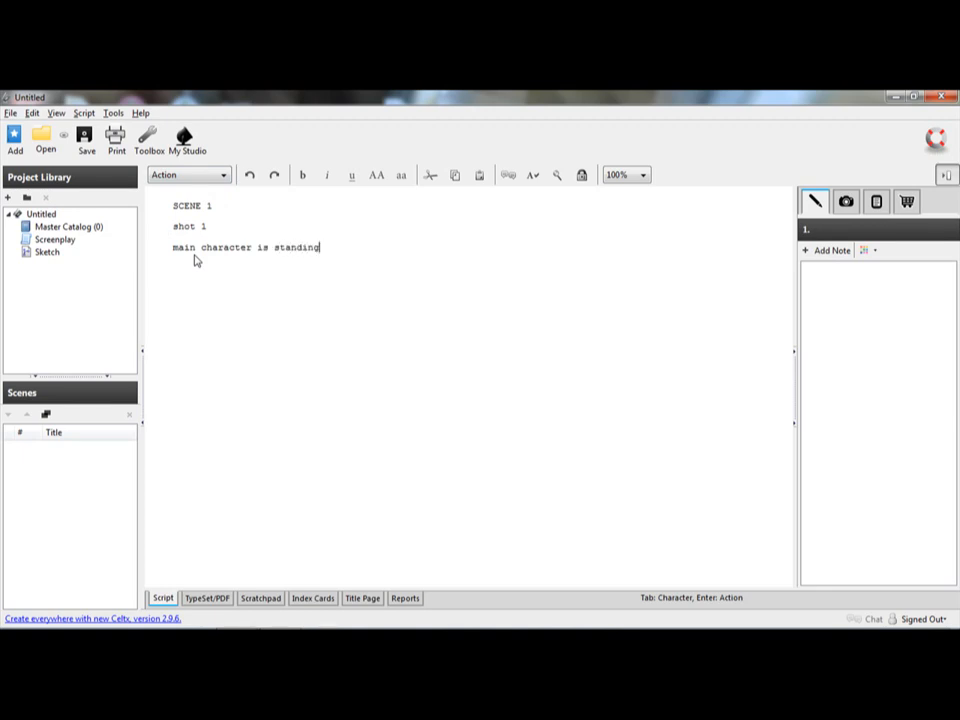
{"action": "type", "text": "alone"}
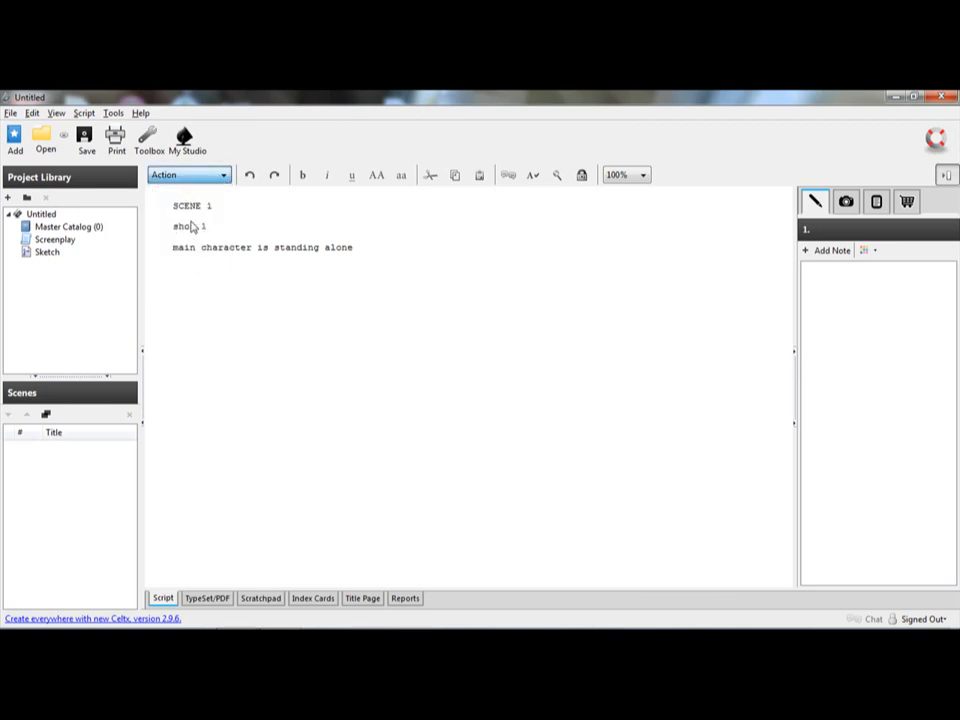
{"action": "left_click", "coordinate": [188, 174]}
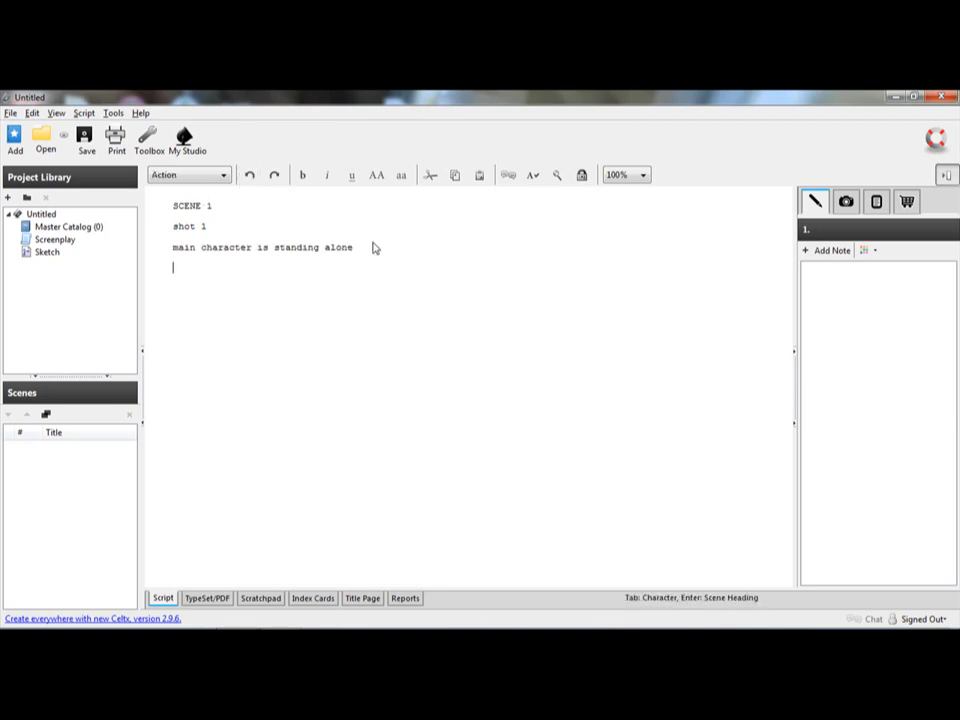
Step: Add the character name AUSTIN: on a Character line
{"action": "left_click", "coordinate": [188, 174]}
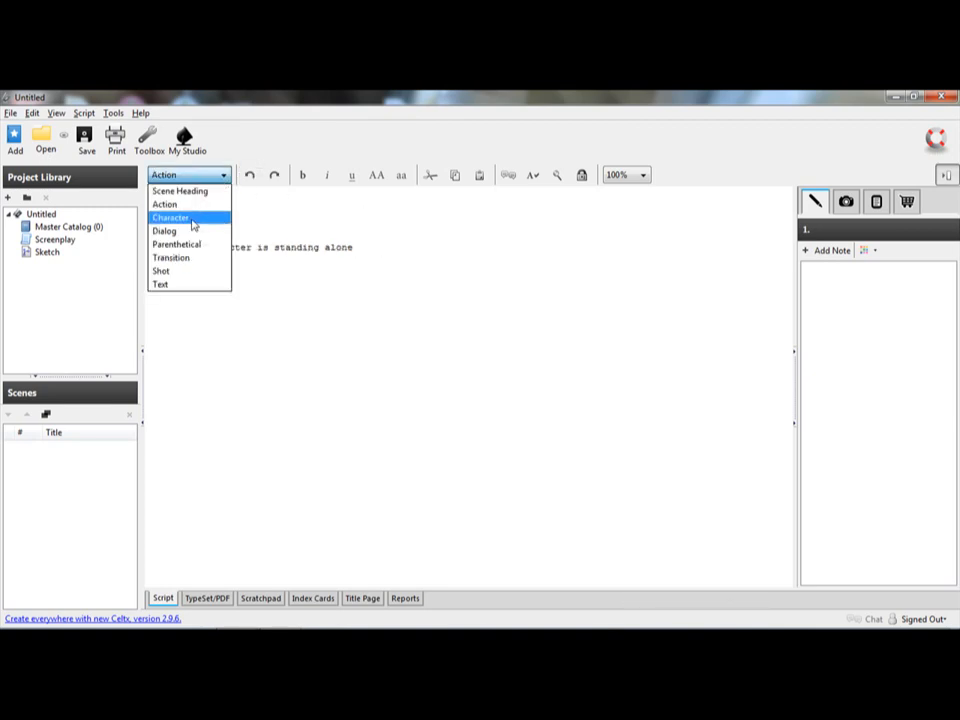
{"action": "left_click", "coordinate": [170, 218]}
{"action": "type", "text": "AU"}
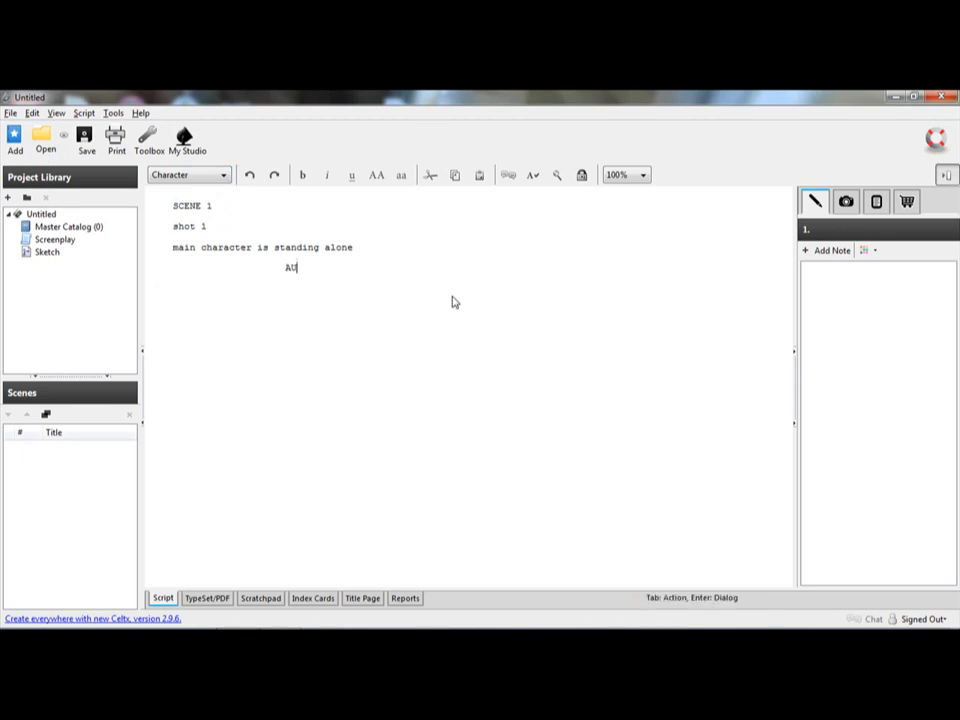
{"action": "type", "text": "STIN"}
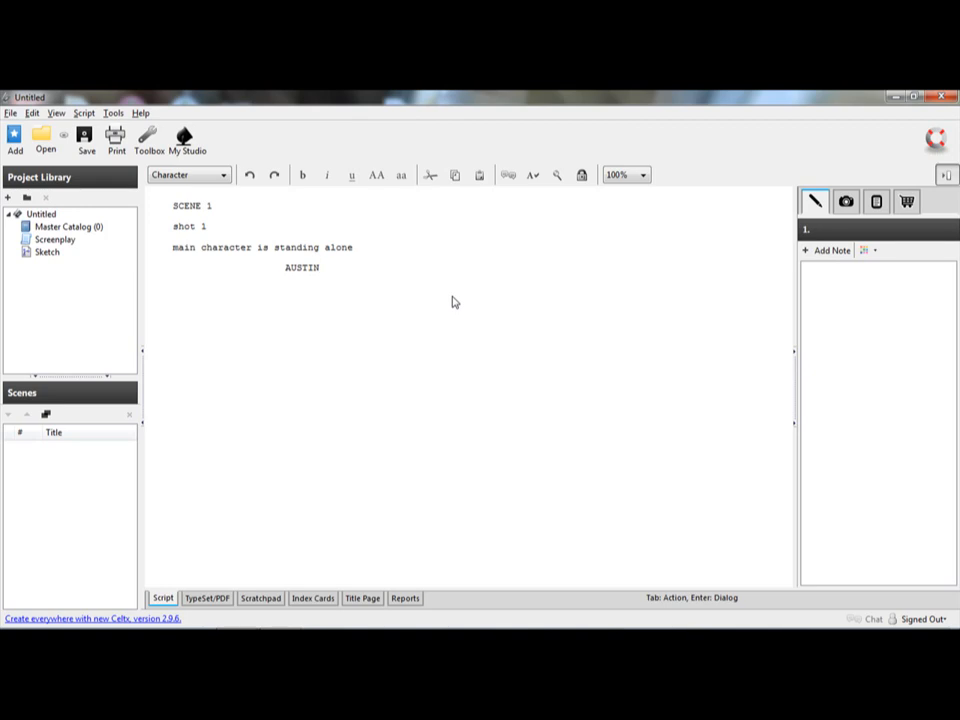
{"action": "type", "text": ":"}
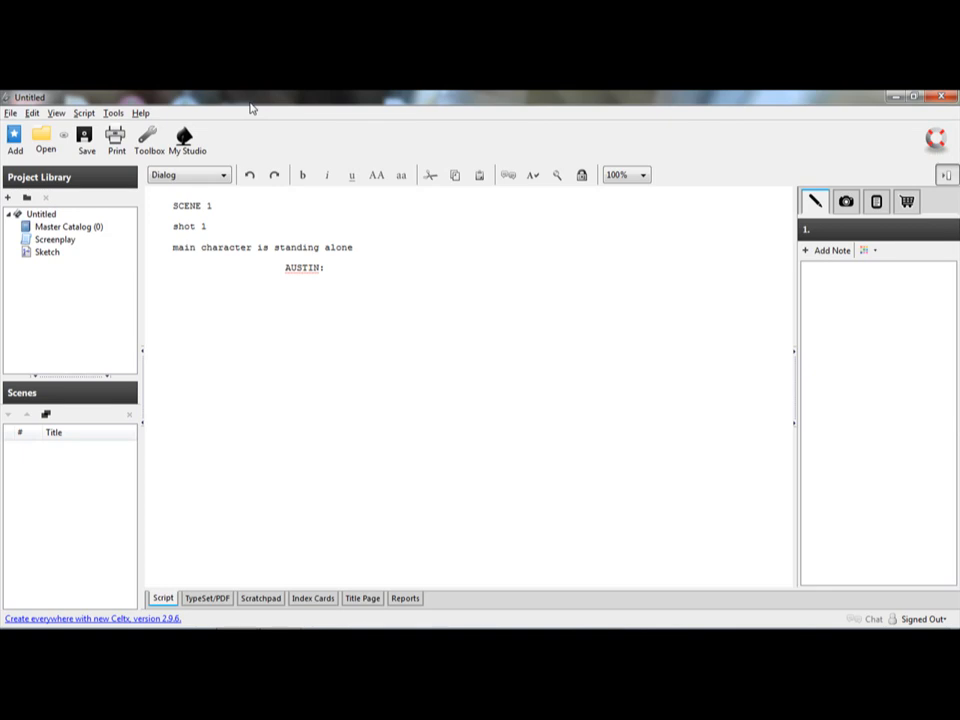
Step: Give AUSTIN the dialogue line "where is everybody?"
{"action": "type", "text": "when"}
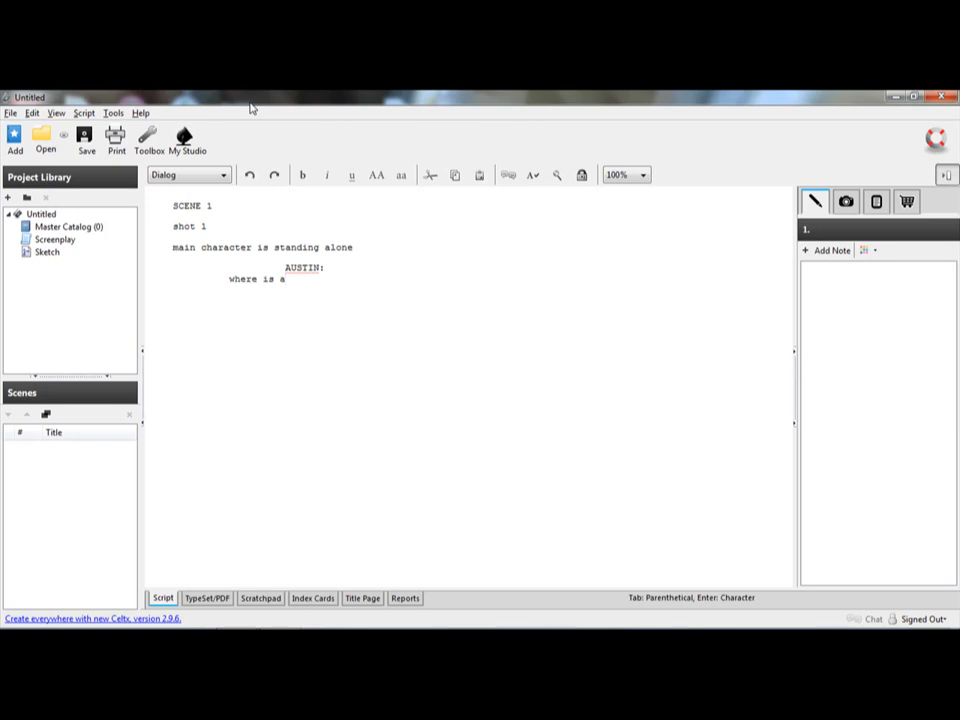
{"action": "type", "text": "every"}
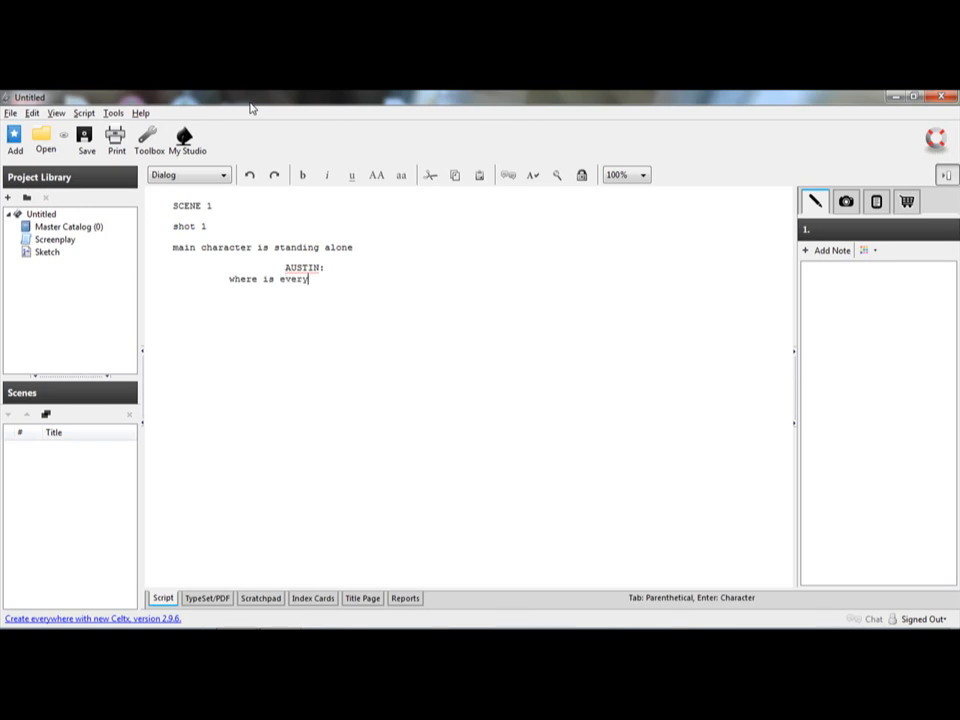
{"action": "type", "text": "bod"}
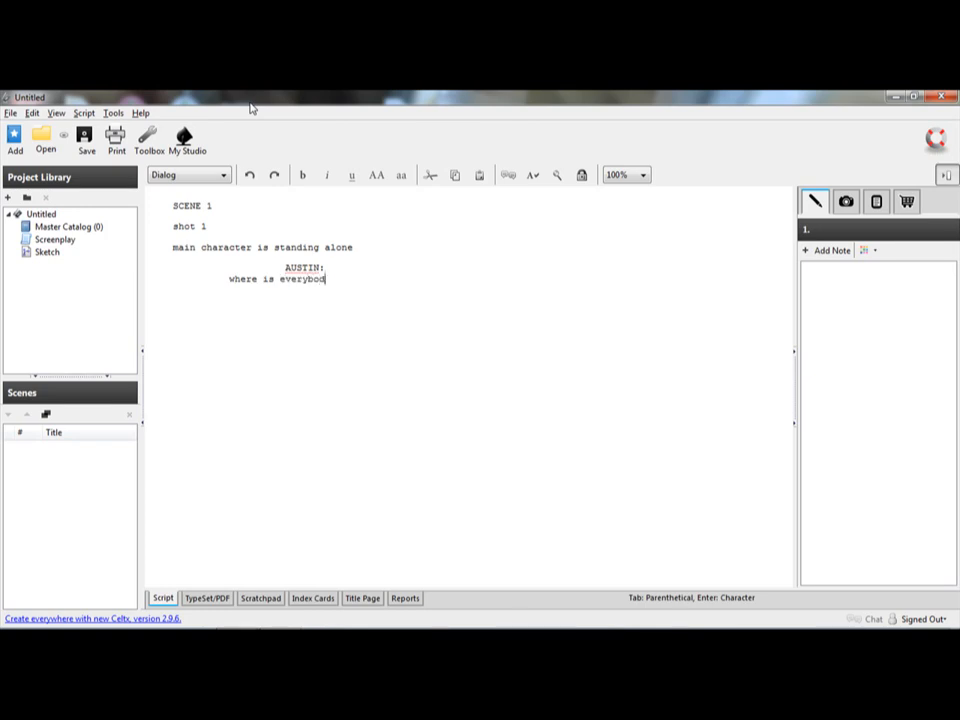
{"action": "type", "text": "y?"}
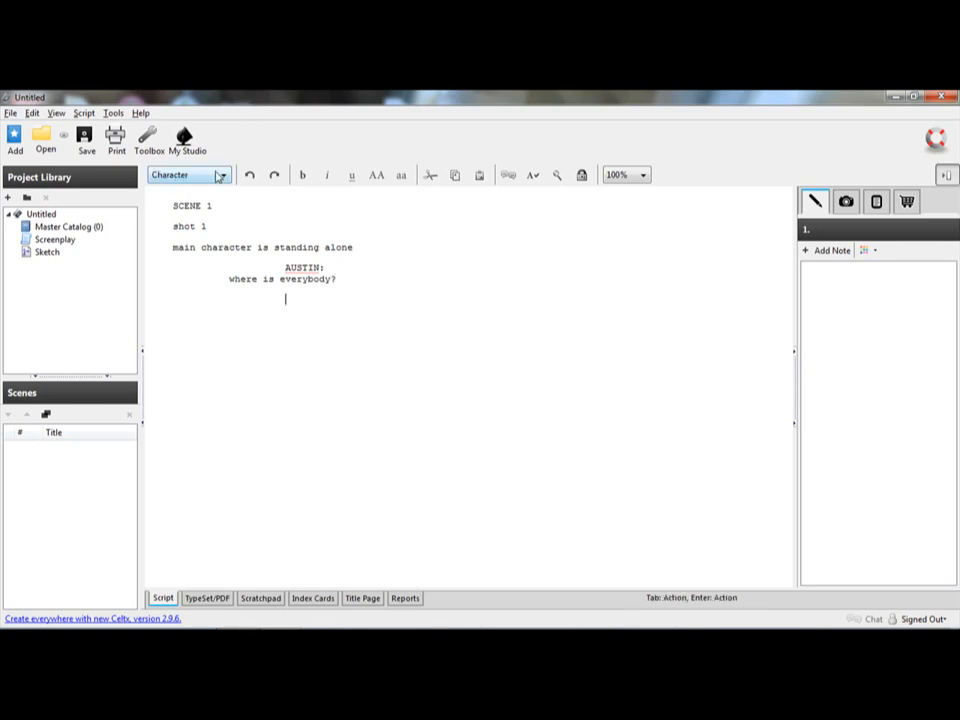
Step: Add the parenthetical (he looks around the room) under Austin's dialogue
{"action": "left_click", "coordinate": [220, 176]}
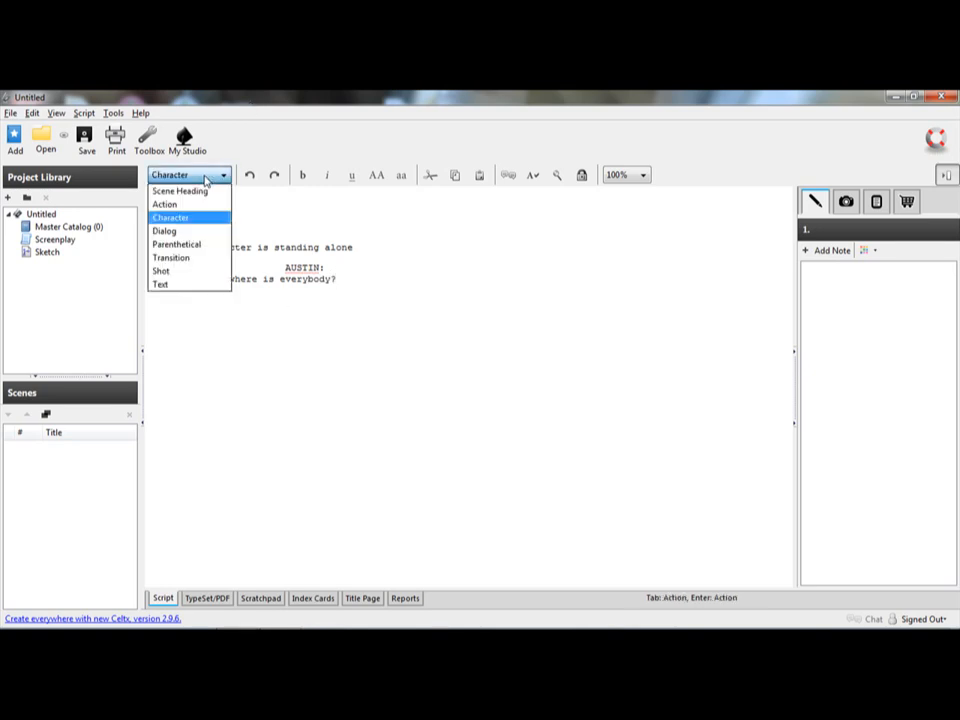
{"action": "mouse_move", "coordinate": [176, 244]}
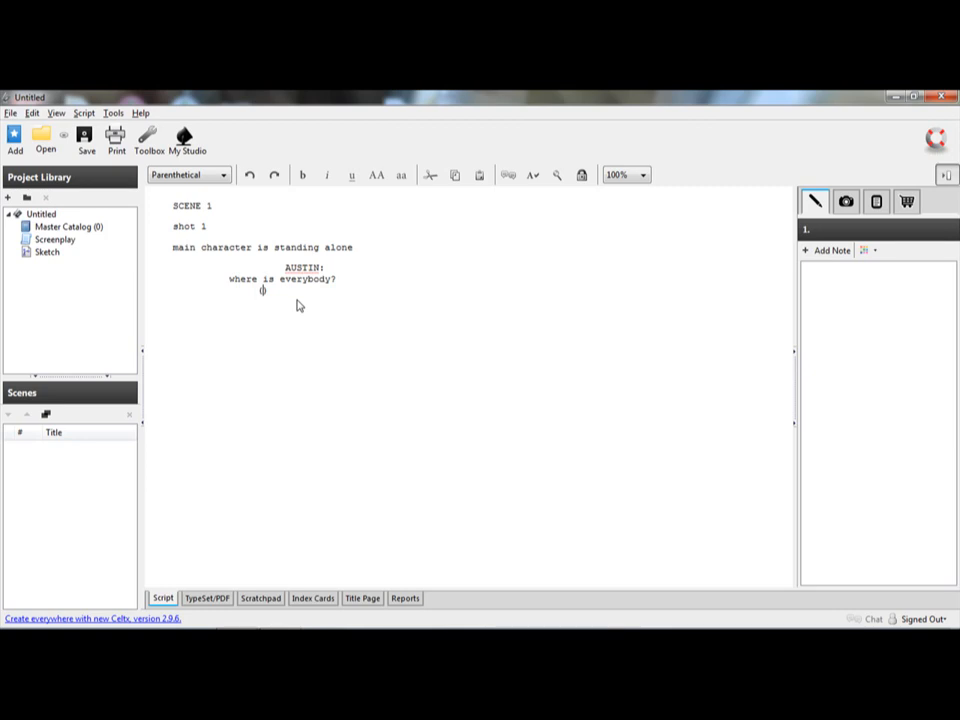
{"action": "type", "text": "(he looks aro"}
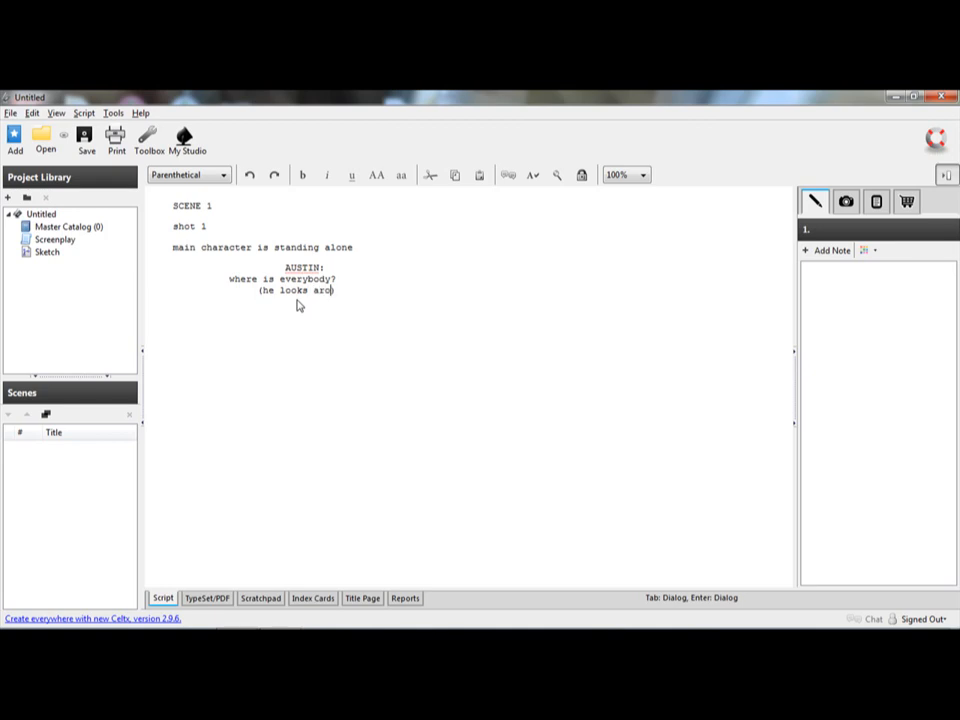
{"action": "type", "text": "und"}
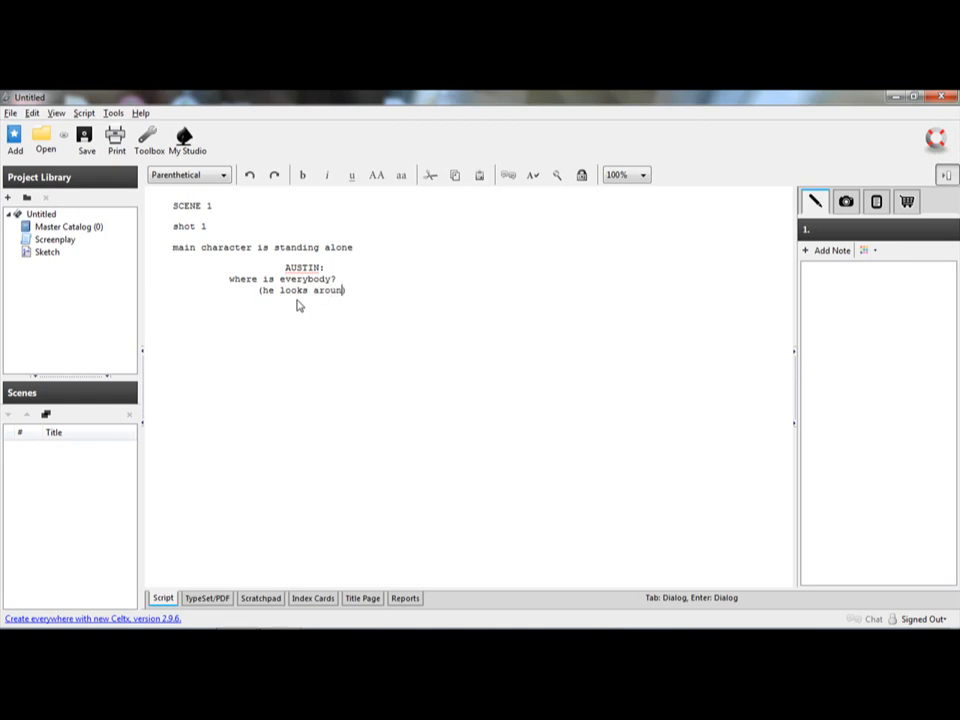
{"action": "type", "text": "the room"}
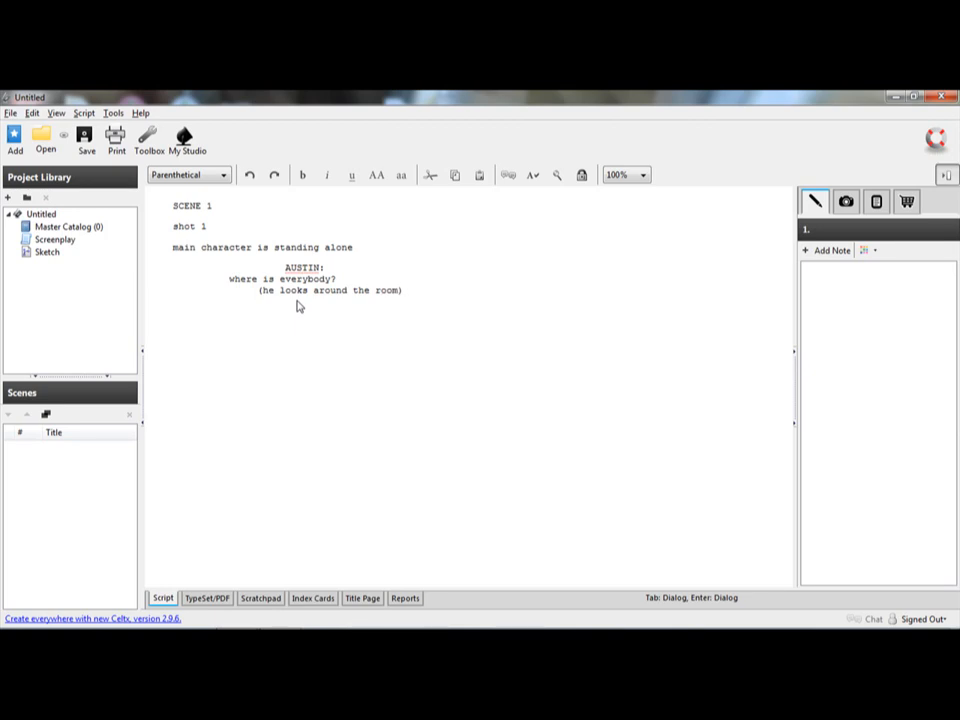
{"action": "mouse_move", "coordinate": [424, 300]}
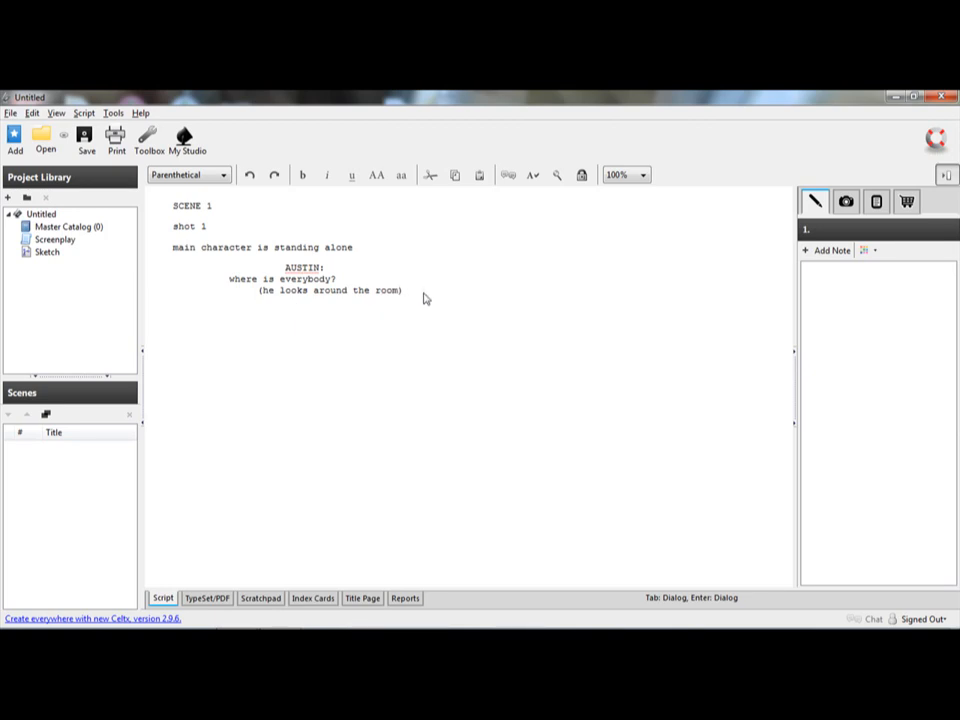
Step: Set the new line after the parenthetical to the Action element
{"action": "left_click", "coordinate": [188, 174]}
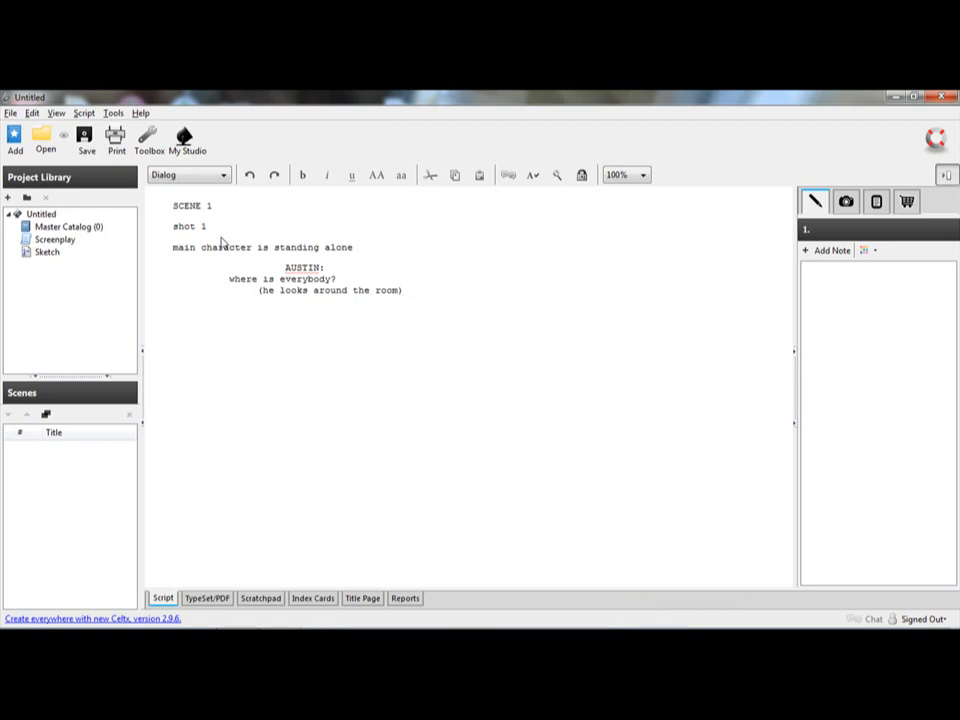
{"action": "left_click", "coordinate": [188, 174]}
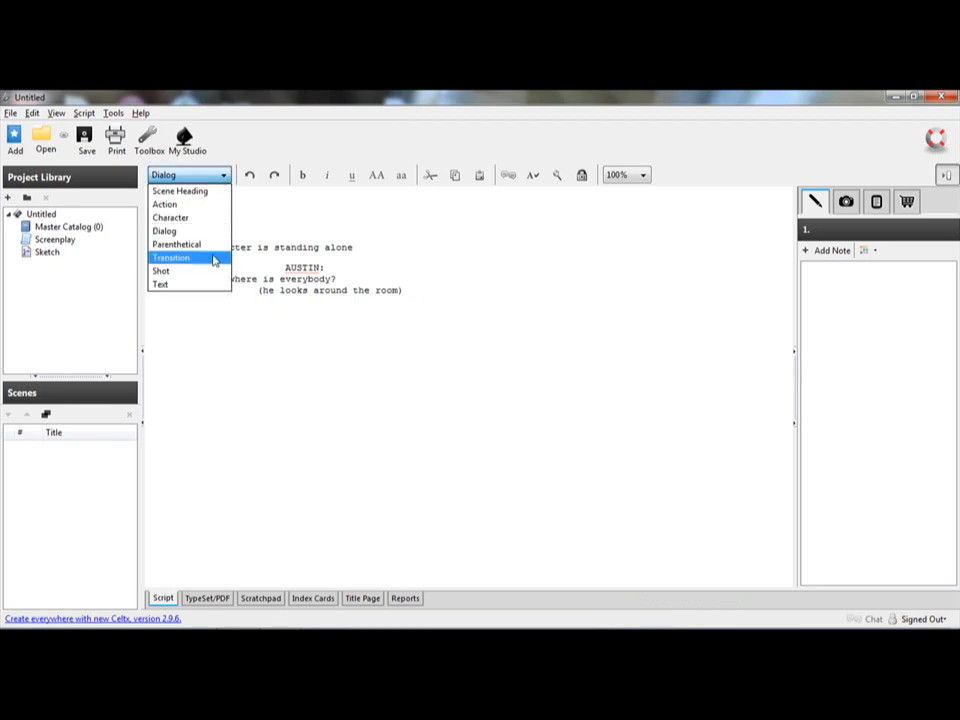
{"action": "mouse_move", "coordinate": [188, 244]}
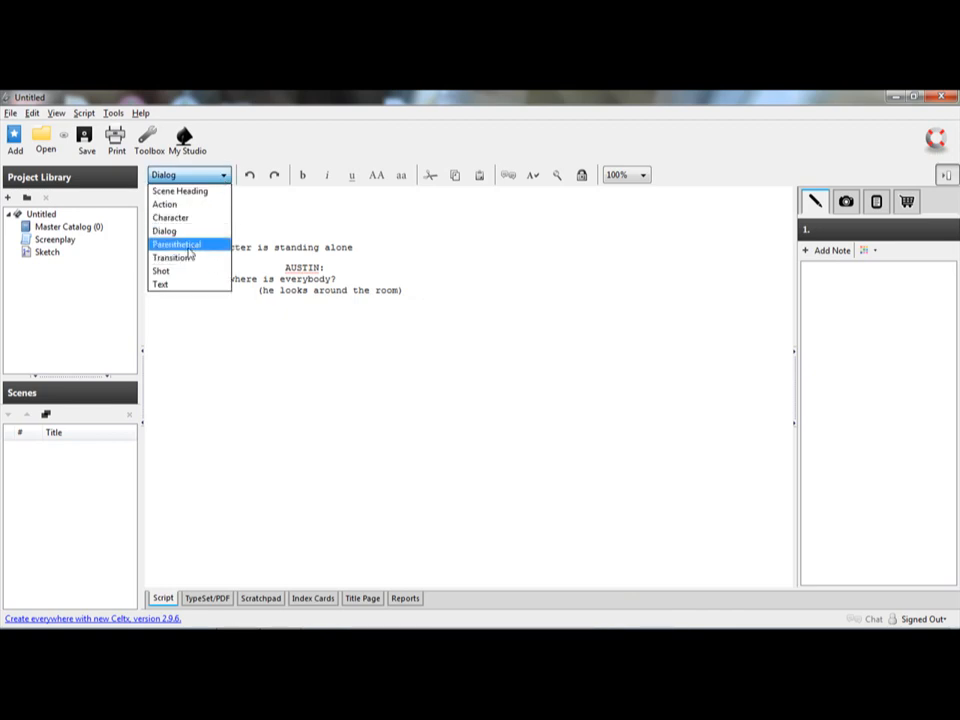
{"action": "left_click", "coordinate": [170, 216]}
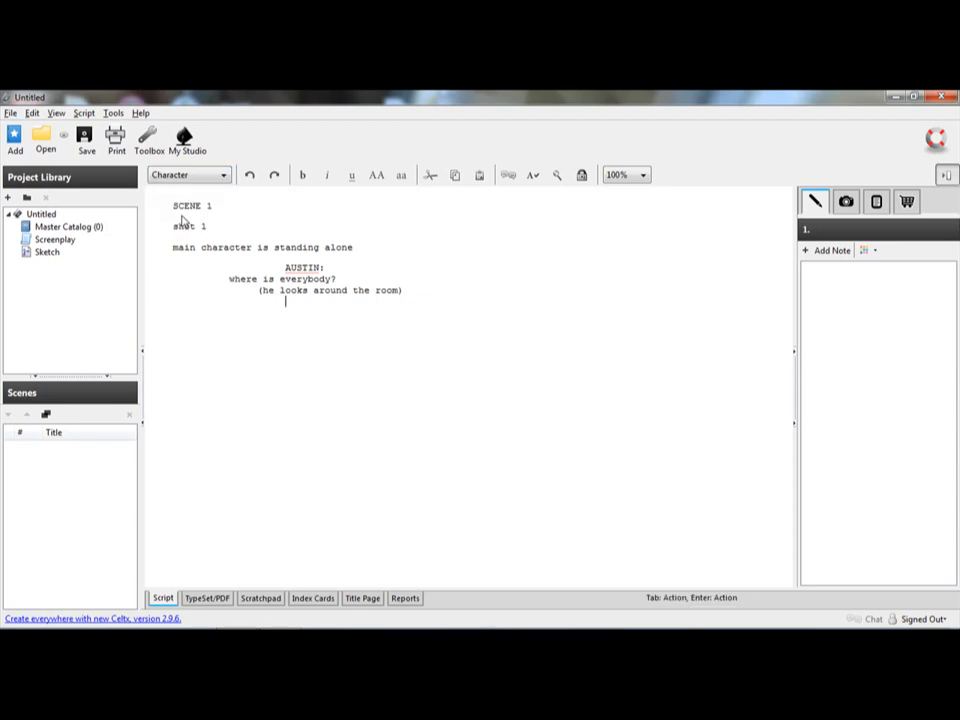
{"action": "left_click", "coordinate": [222, 176]}
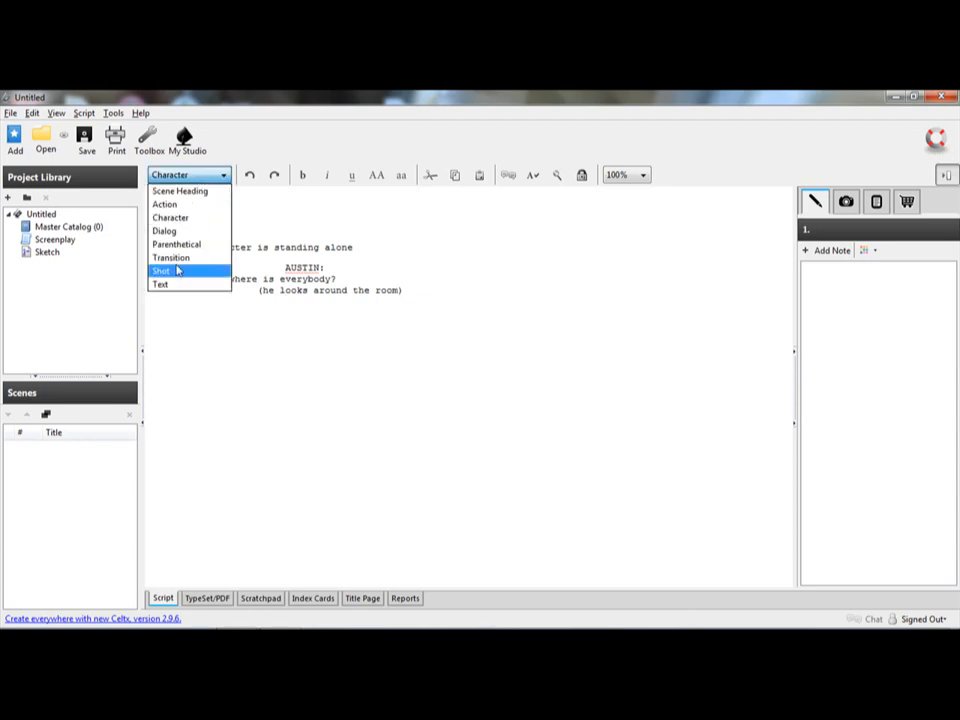
{"action": "left_click", "coordinate": [164, 204]}
{"action": "type", "text": "m"}
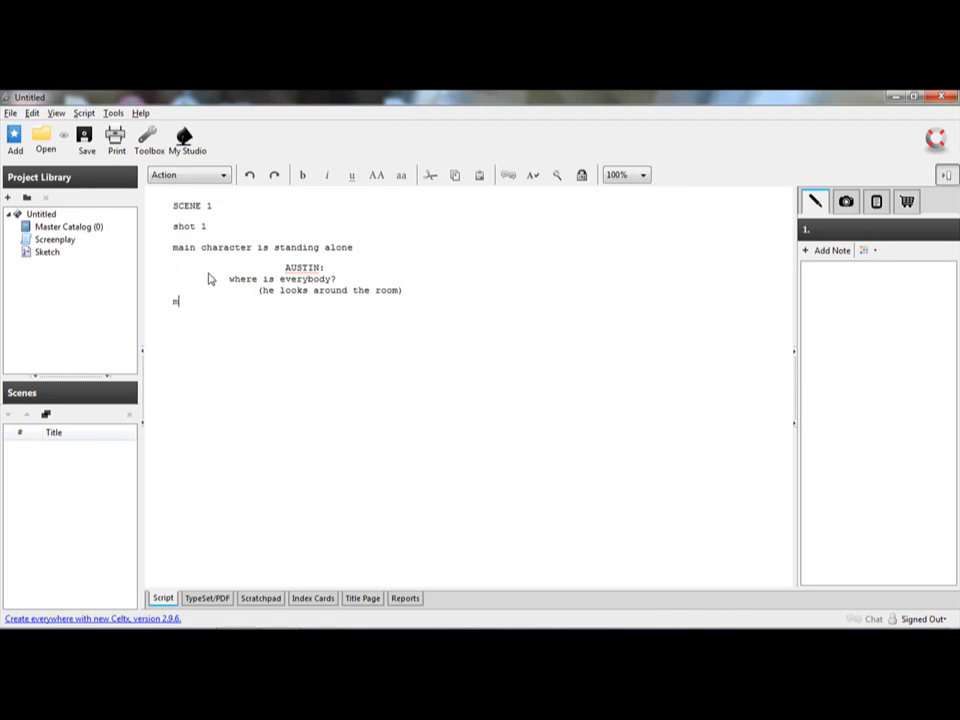
Step: Write the action "main character 2 steps in"
{"action": "type", "text": "ain ch"}
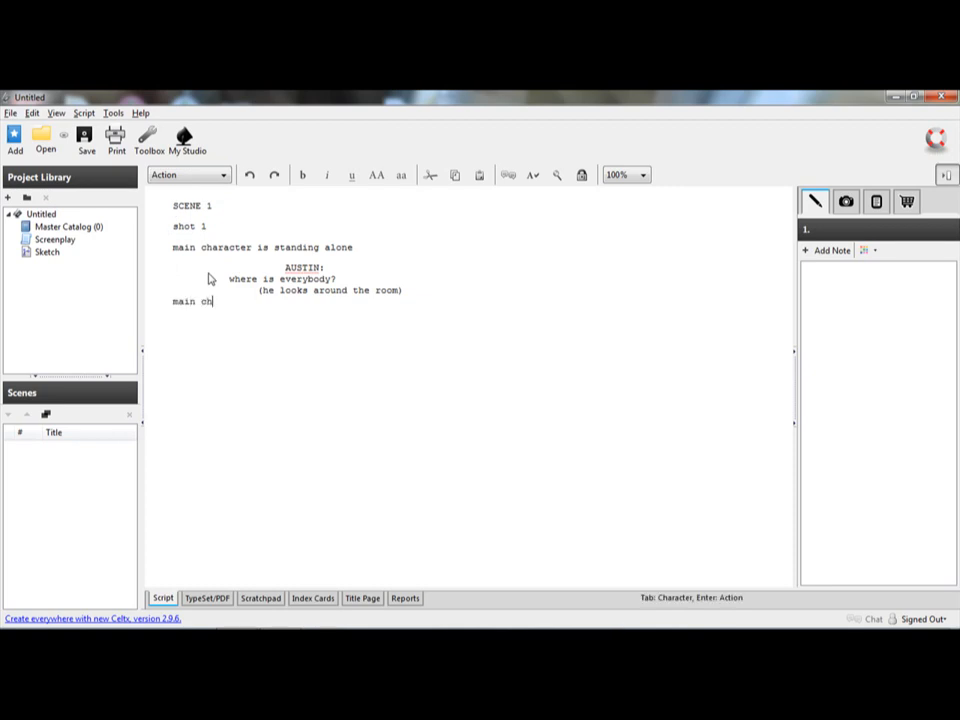
{"action": "type", "text": "aracter"}
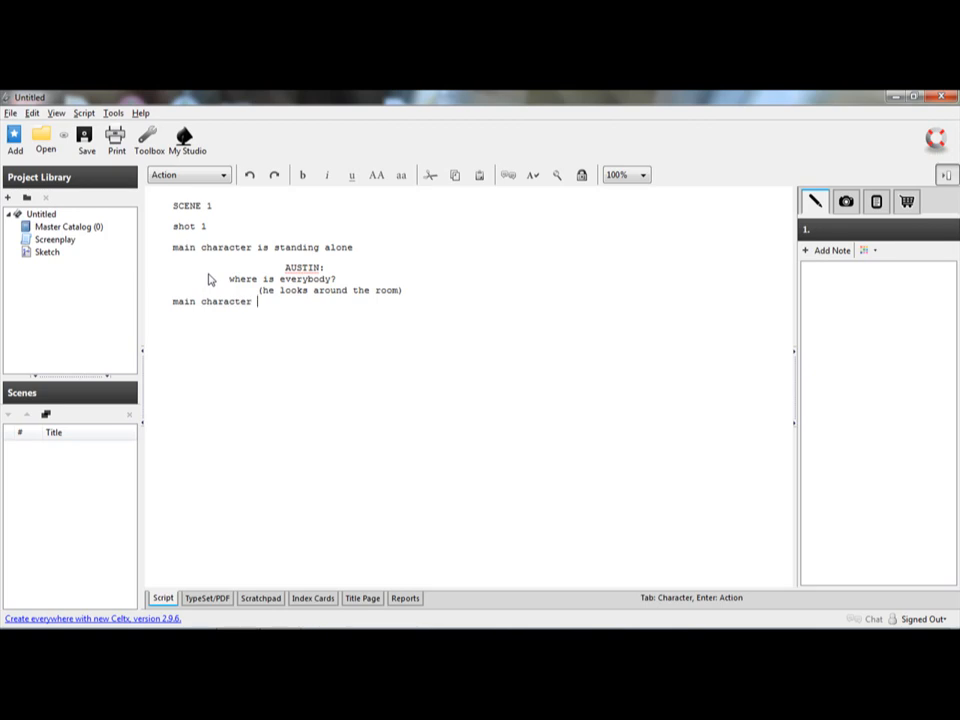
{"action": "type", "text": "2"}
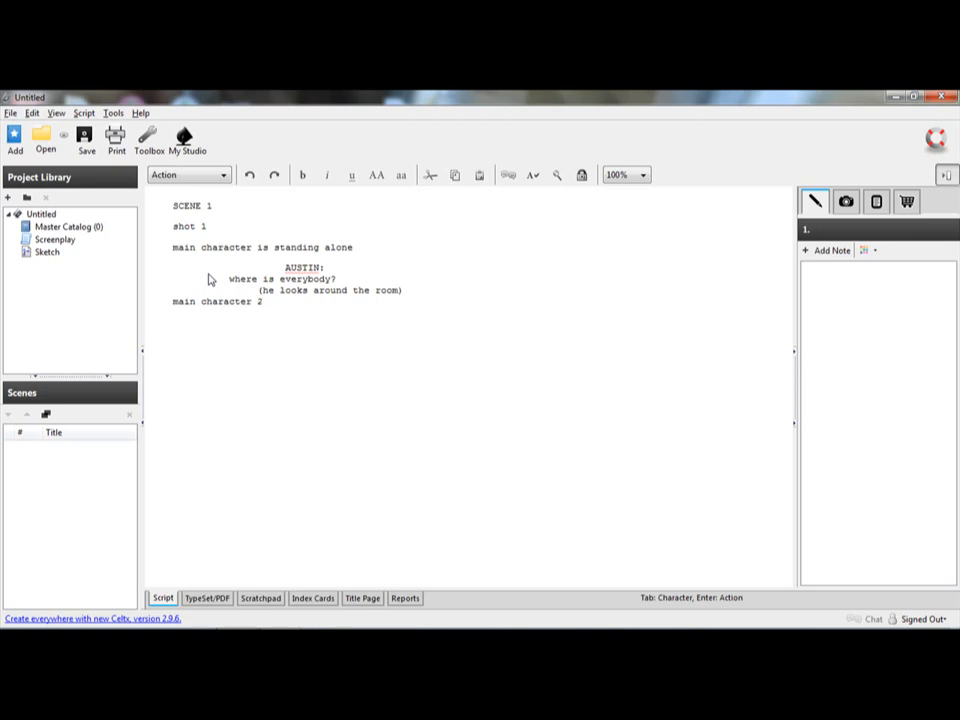
{"action": "type", "text": "steps in"}
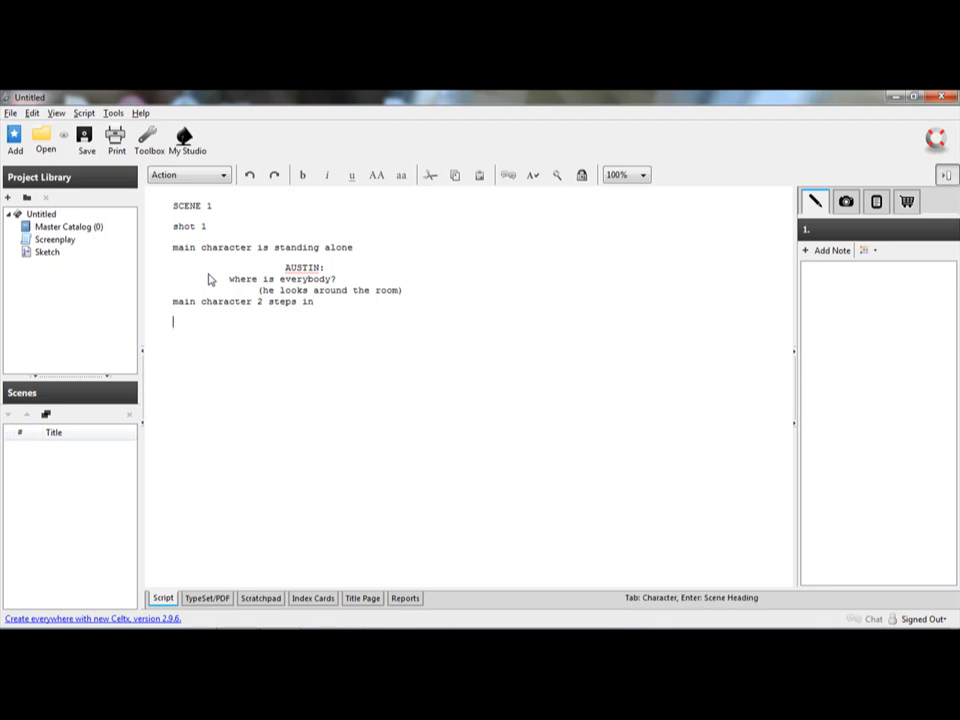
Step: Add a second character named STEVE on a Character line
{"action": "left_click", "coordinate": [220, 174]}
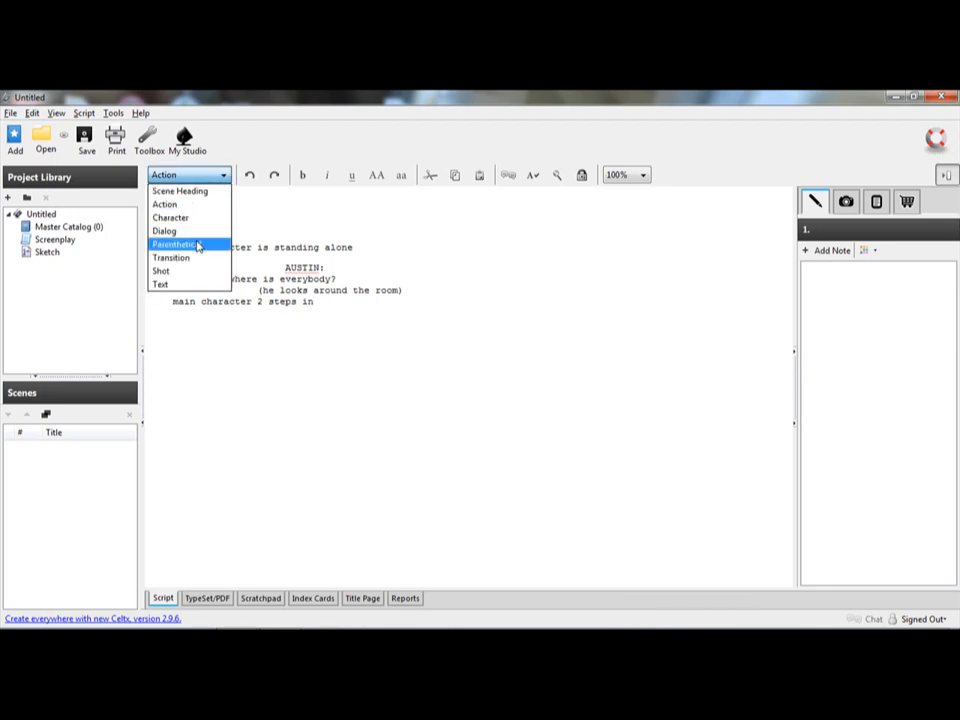
{"action": "left_click", "coordinate": [170, 218]}
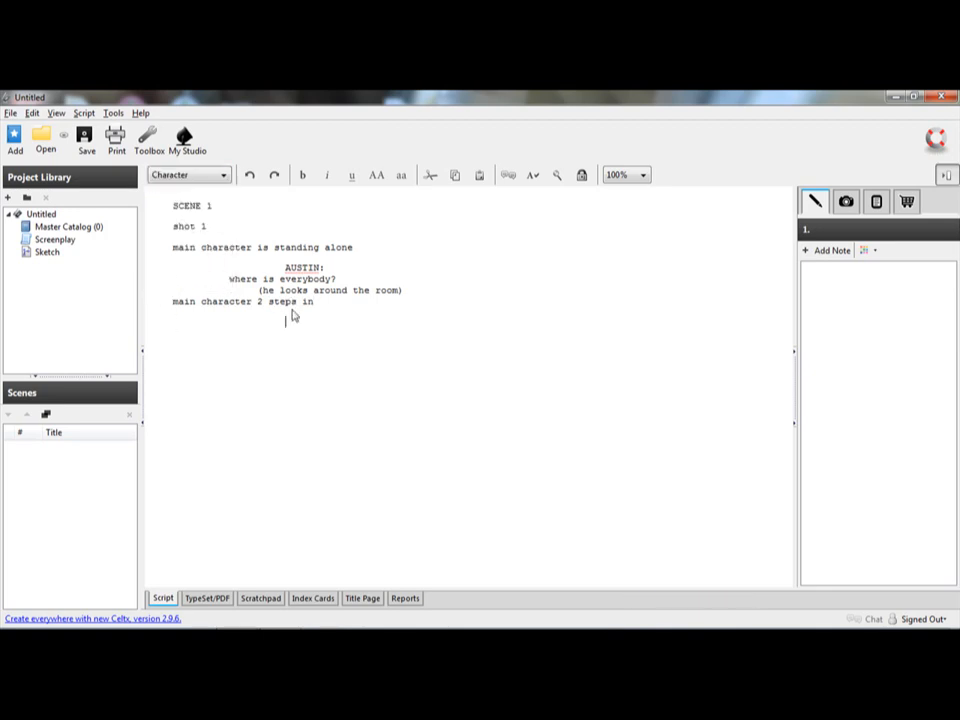
{"action": "type", "text": "step"}
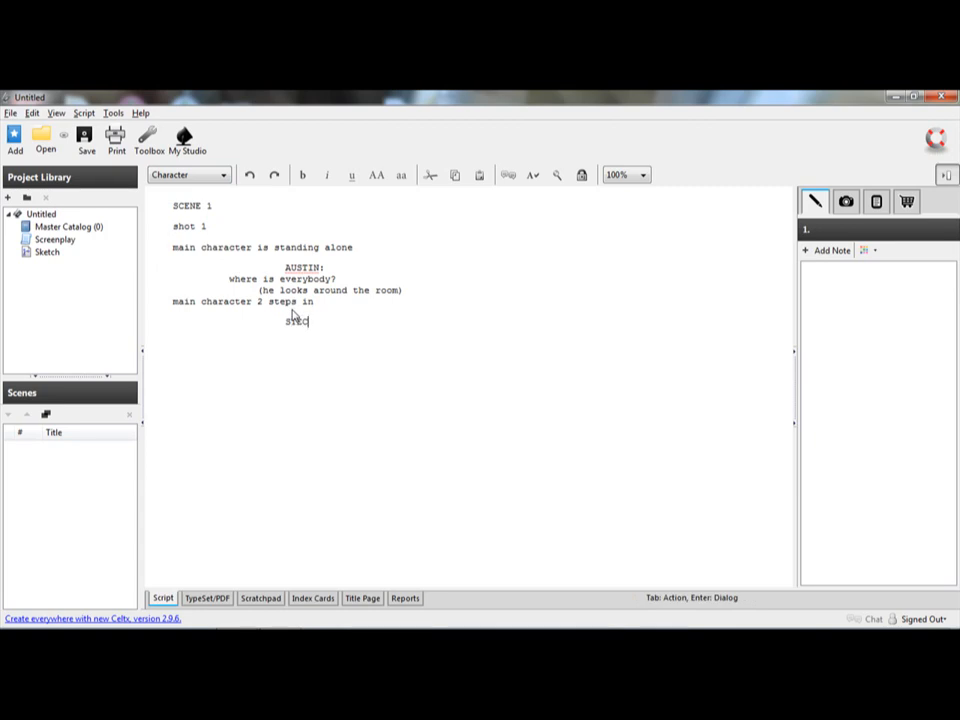
{"action": "type", "text": "STEVE:"}
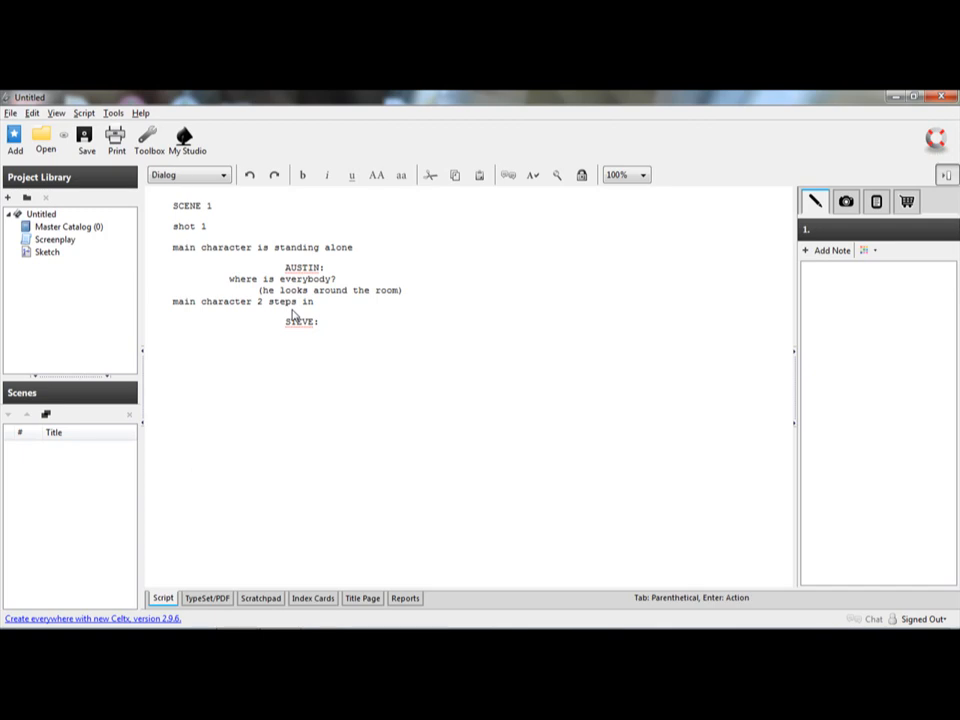
{"action": "key", "text": "enter"}
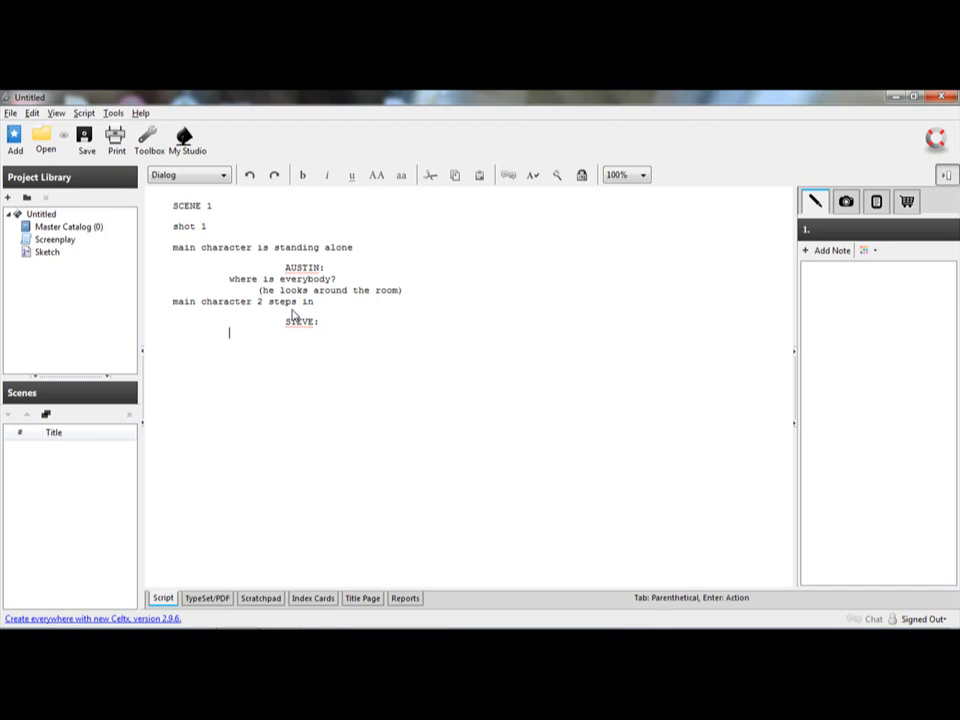
Step: Give STEVE the dialogue "hello austin" and start a new line
{"action": "type", "text": "he"}
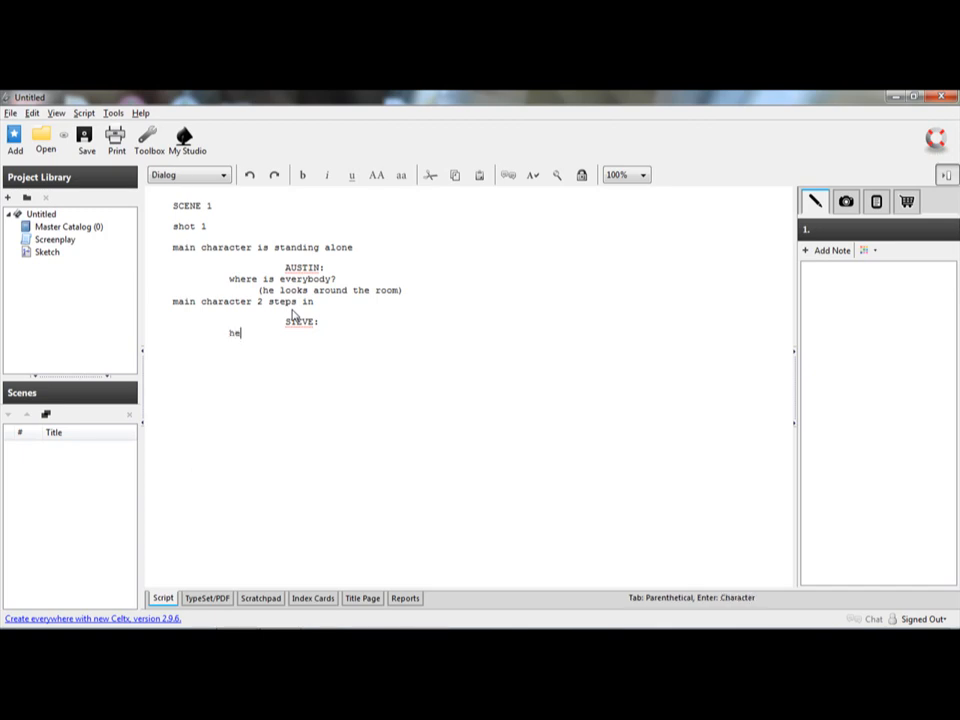
{"action": "type", "text": "llo au"}
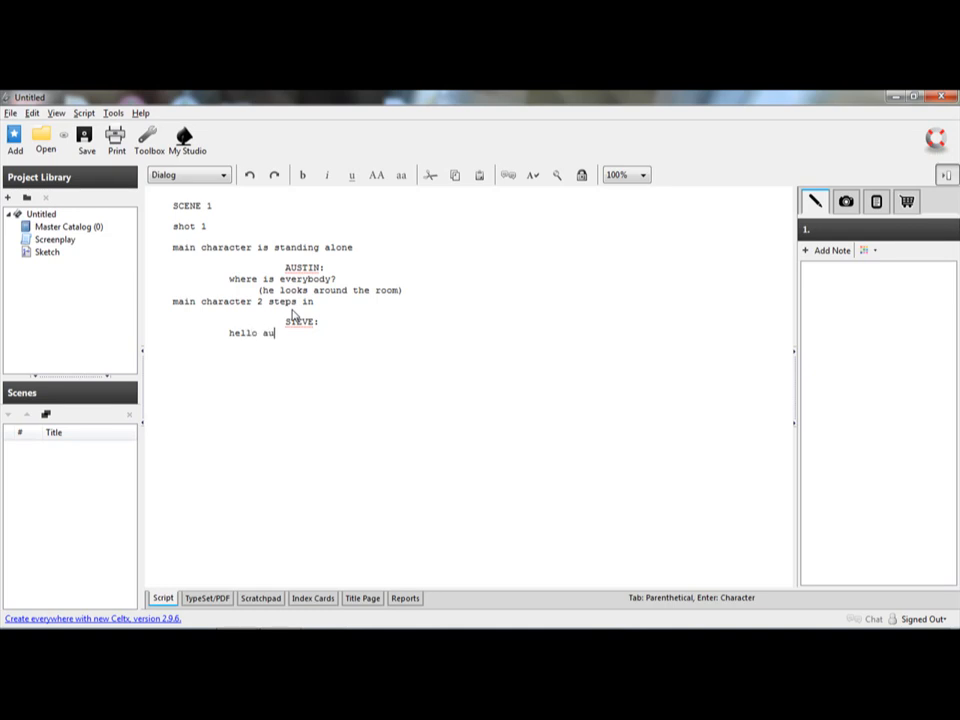
{"action": "type", "text": "stin"}
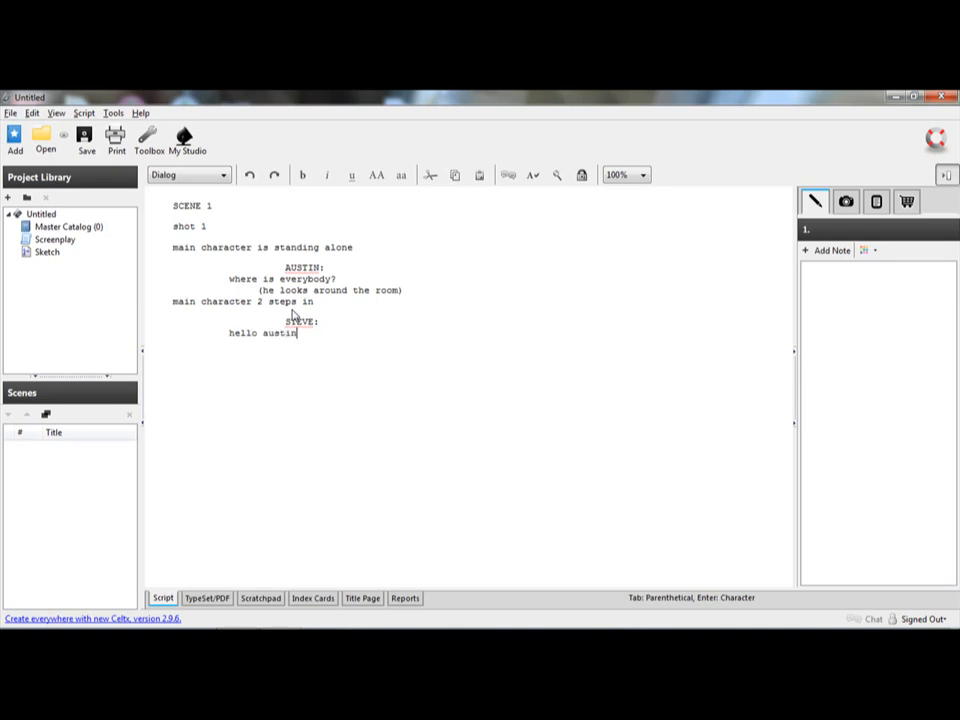
{"action": "key", "text": "enter"}
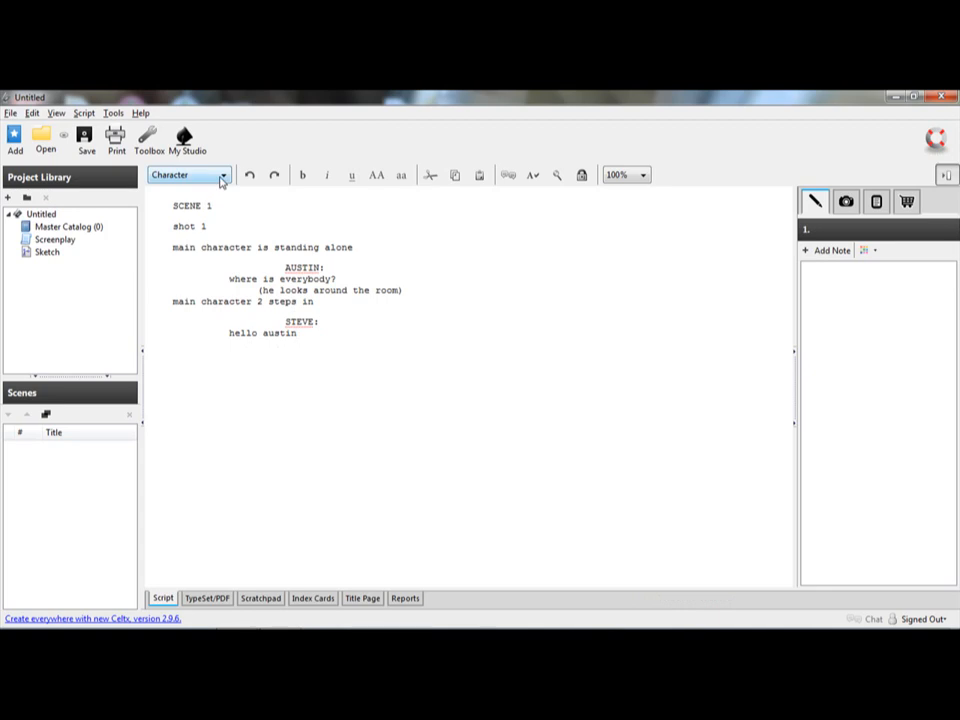
Step: End the scene with a Transition line reading FADE OUT
{"action": "left_click", "coordinate": [222, 174]}
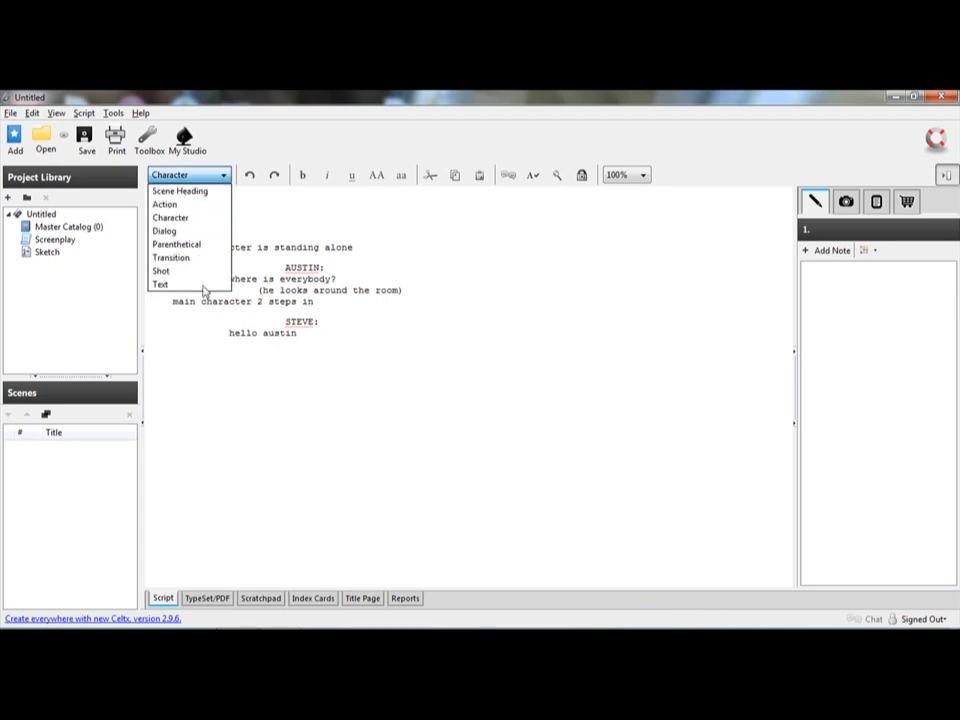
{"action": "mouse_move", "coordinate": [356, 348]}
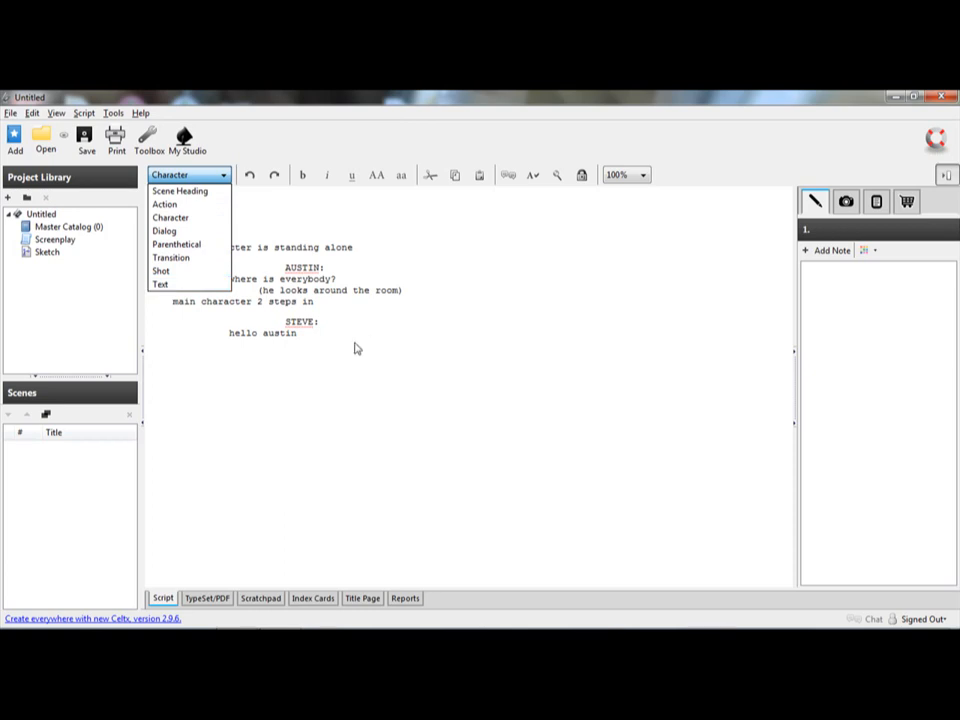
{"action": "left_click", "coordinate": [180, 192]}
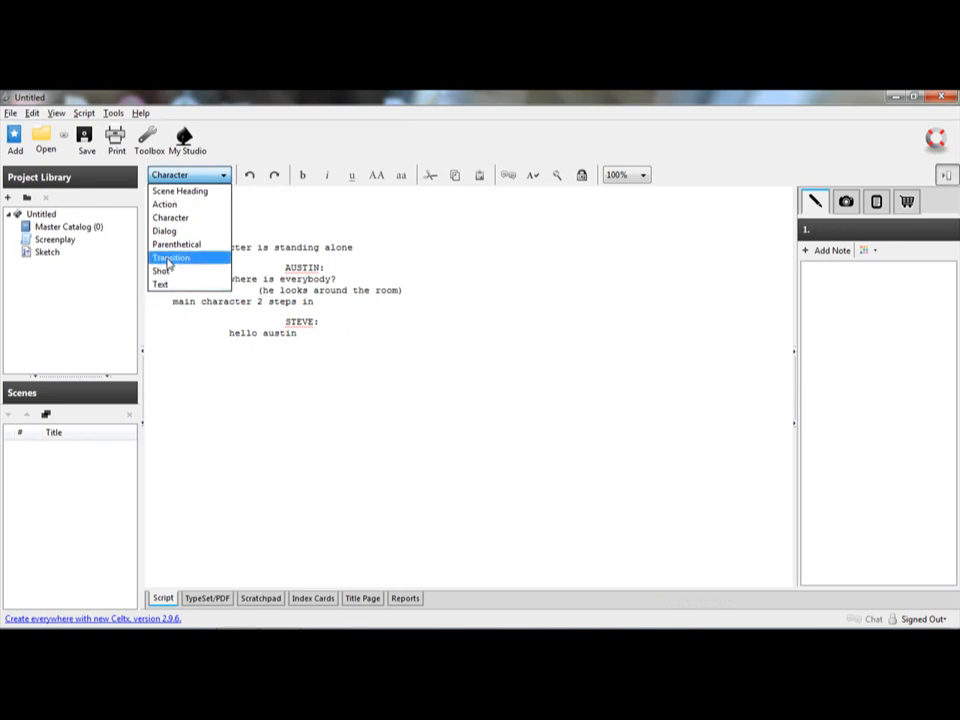
{"action": "left_click", "coordinate": [170, 256]}
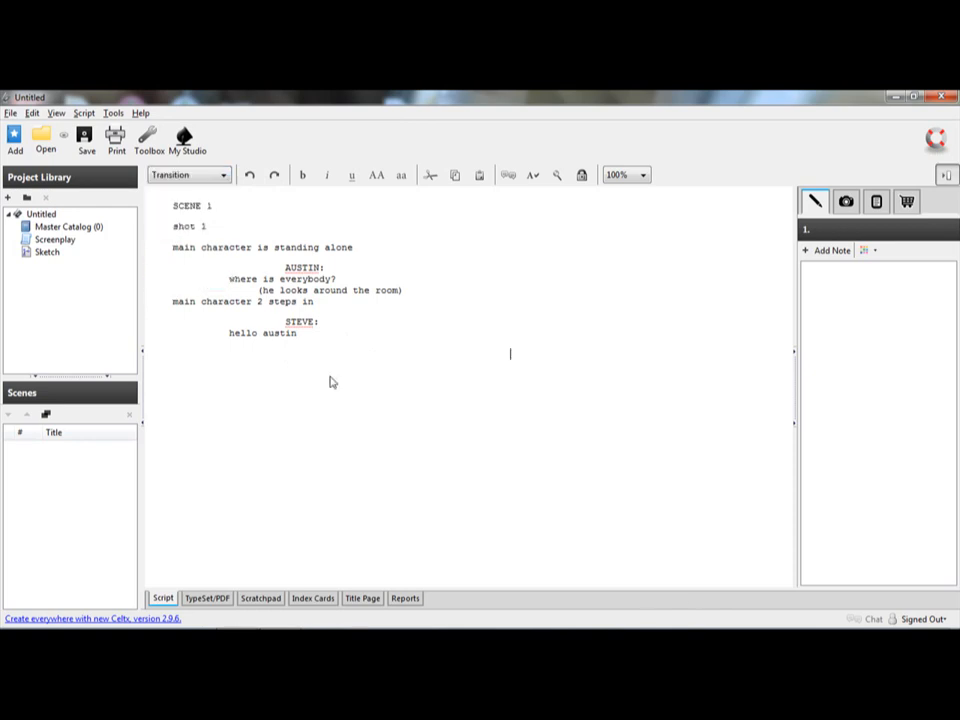
{"action": "type", "text": "FADE OUT"}
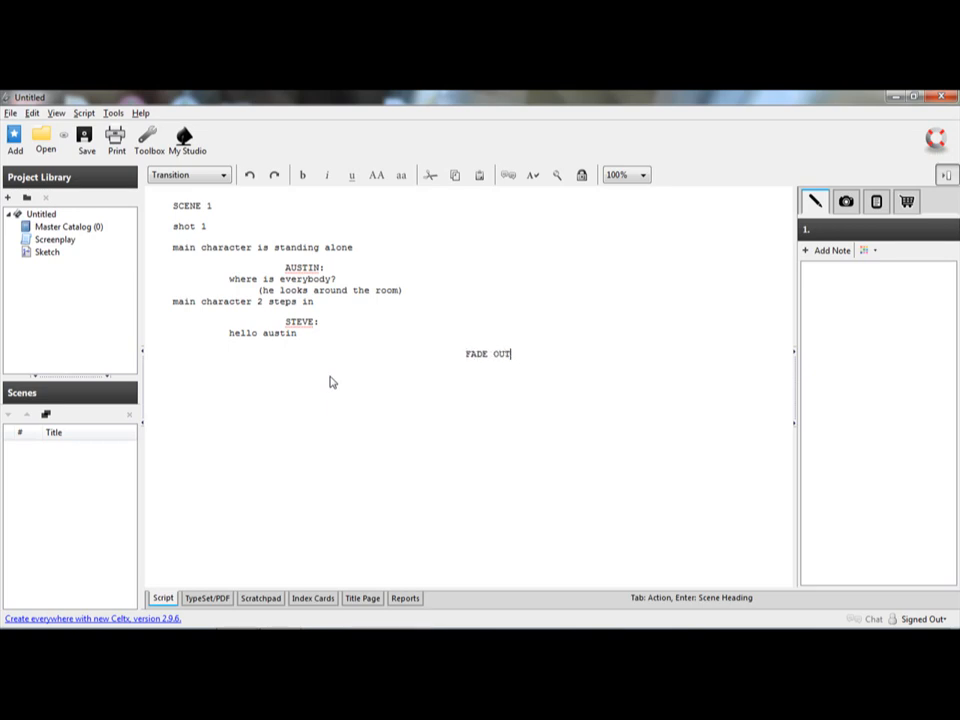
{"action": "mouse_move", "coordinate": [448, 390]}
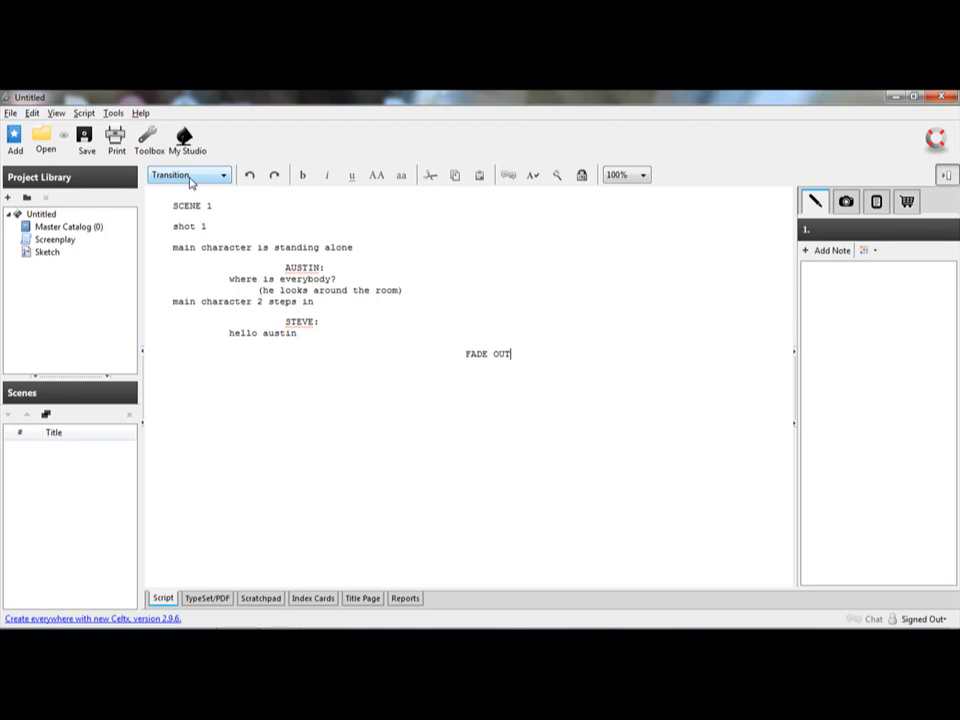
Step: Start a SCENE 2 heading on a new line after FADE OUT
{"action": "left_click", "coordinate": [188, 176]}
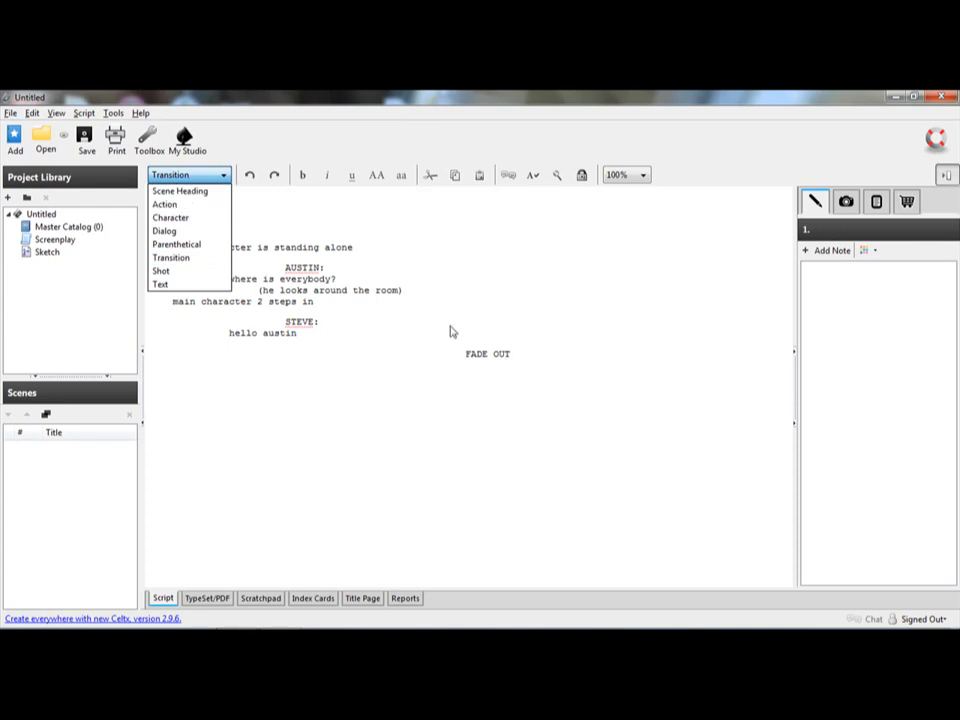
{"action": "left_click", "coordinate": [180, 192]}
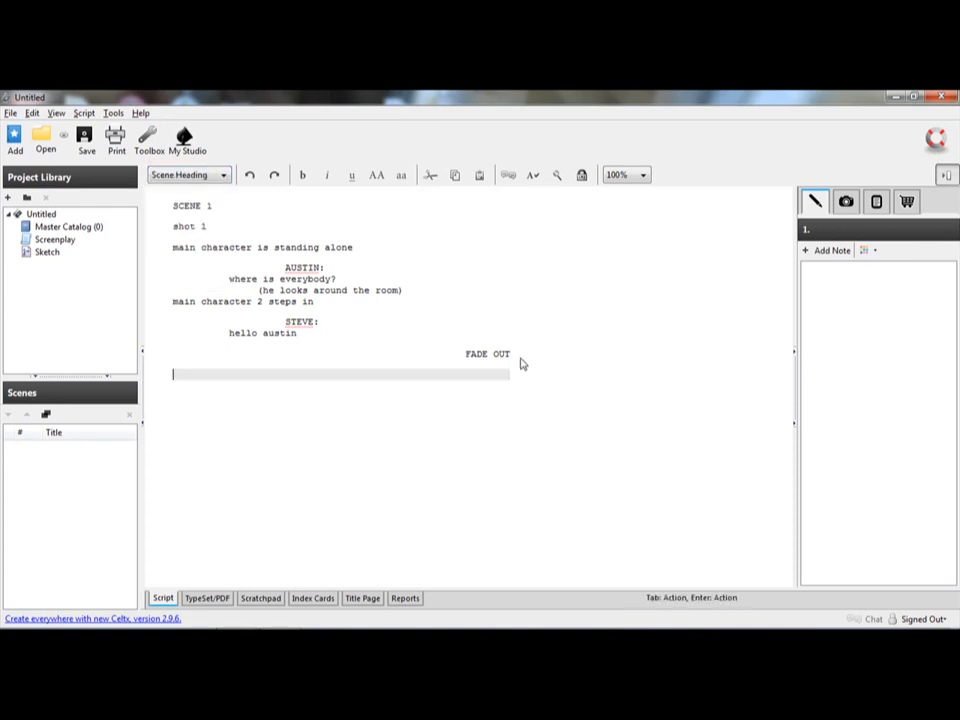
{"action": "mouse_move", "coordinate": [238, 330]}
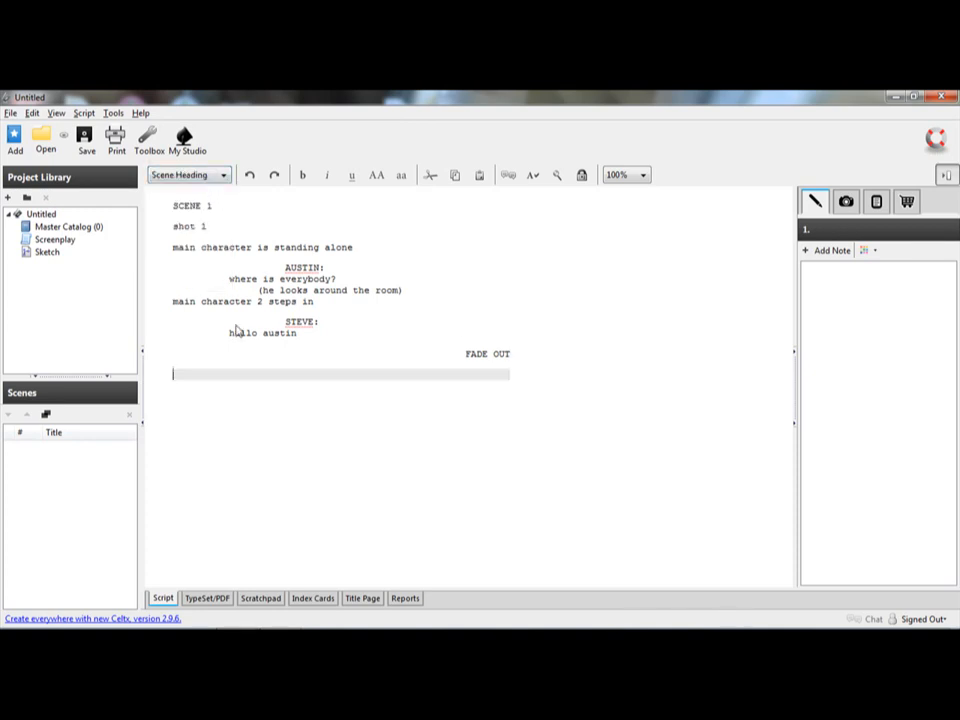
{"action": "type", "text": "SCENE 2"}
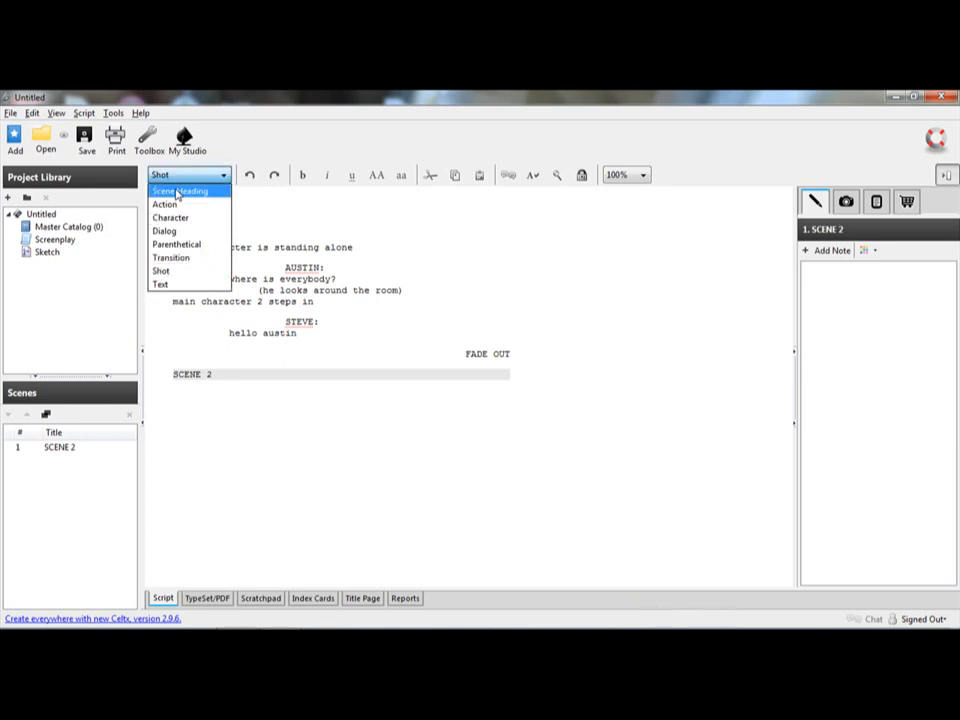
Step: Set SCENE 1 as a Scene Heading and shot 1 as a Shot
{"action": "left_click", "coordinate": [164, 204]}
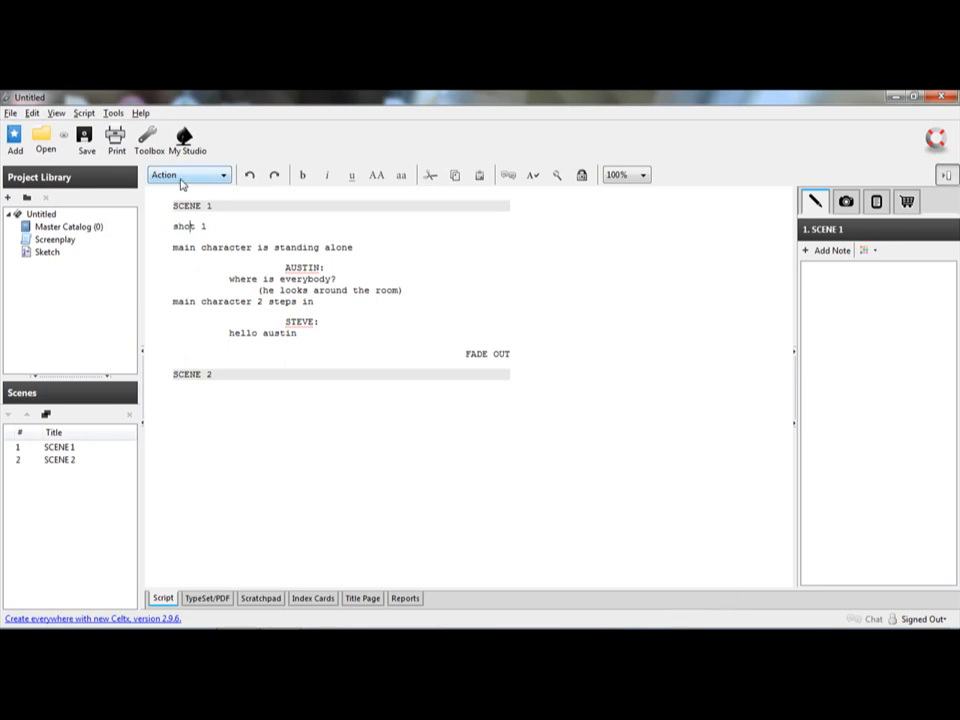
{"action": "left_click", "coordinate": [188, 176]}
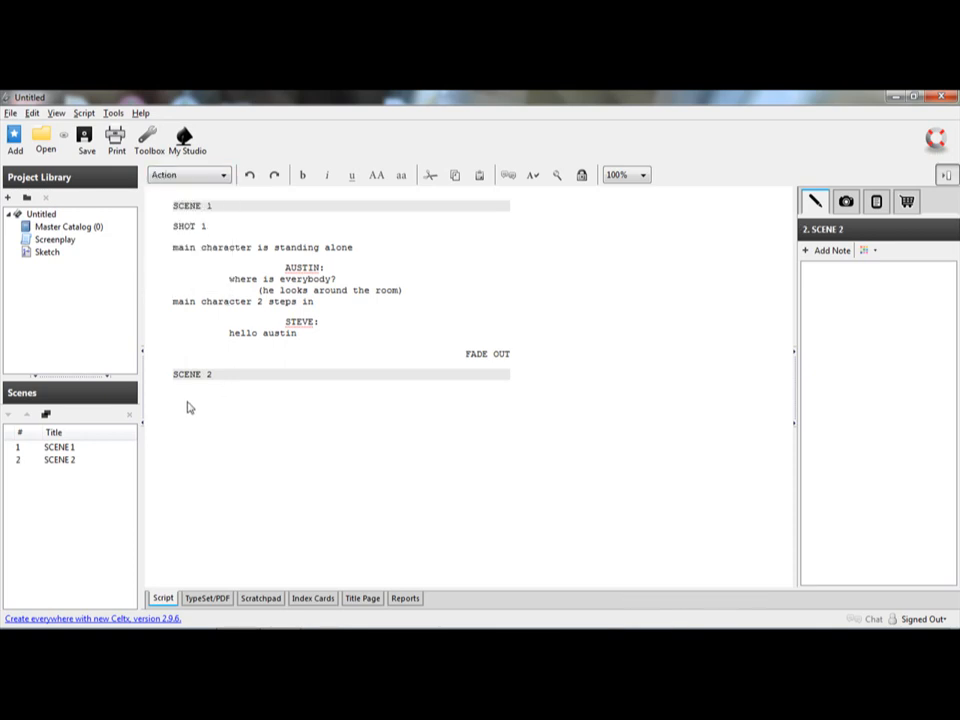
Step: Add a "shot 2" line under SCENE 2 formatted as a Shot
{"action": "type", "text": "shot"}
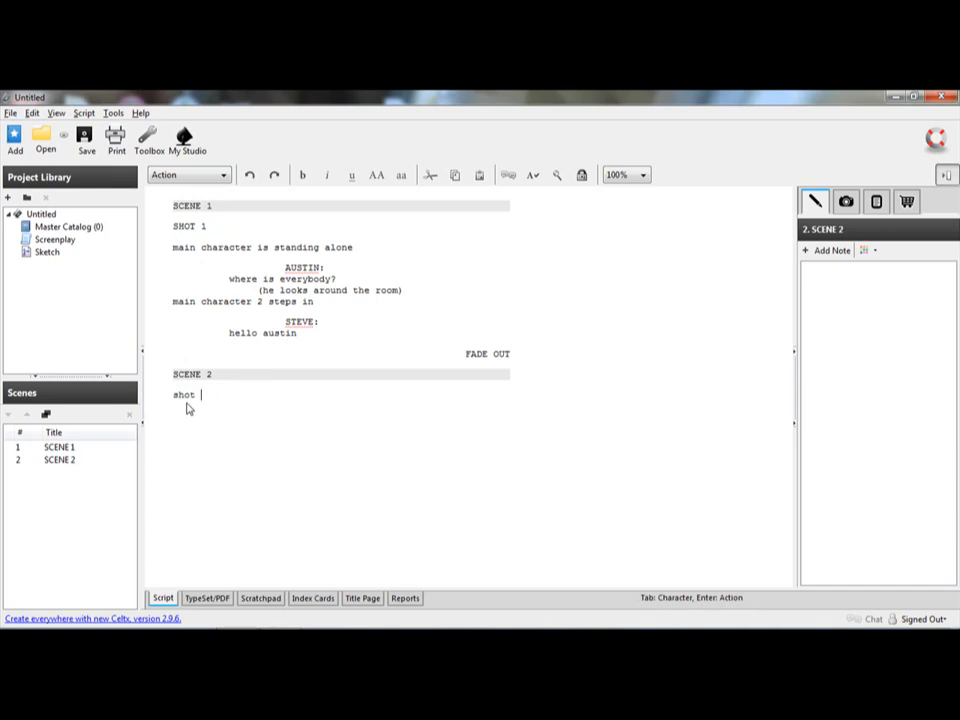
{"action": "type", "text": "2"}
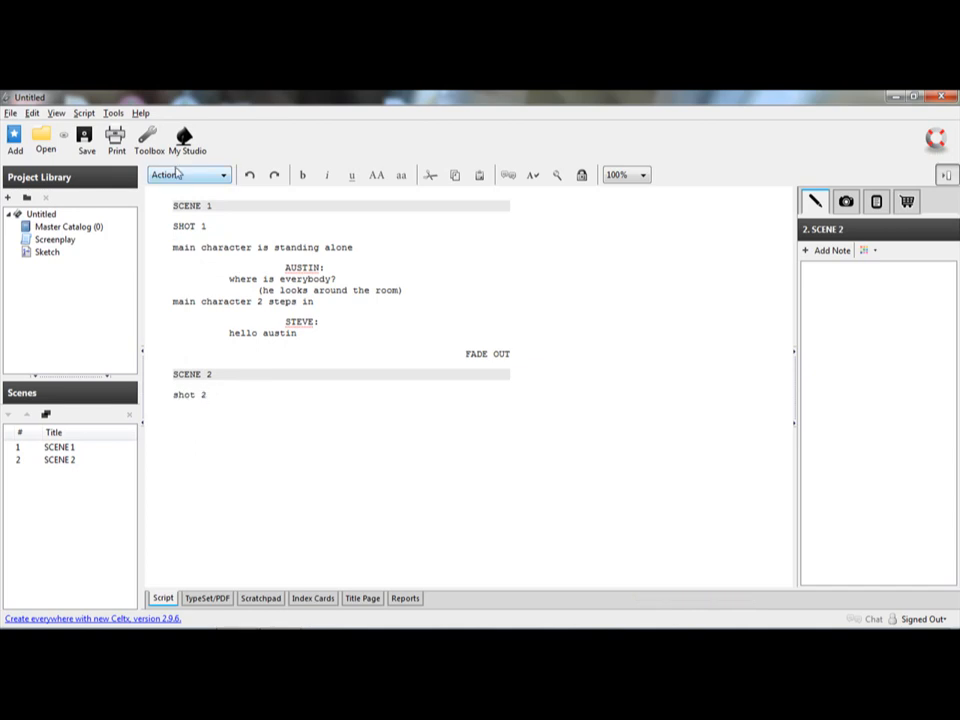
{"action": "left_click", "coordinate": [184, 174]}
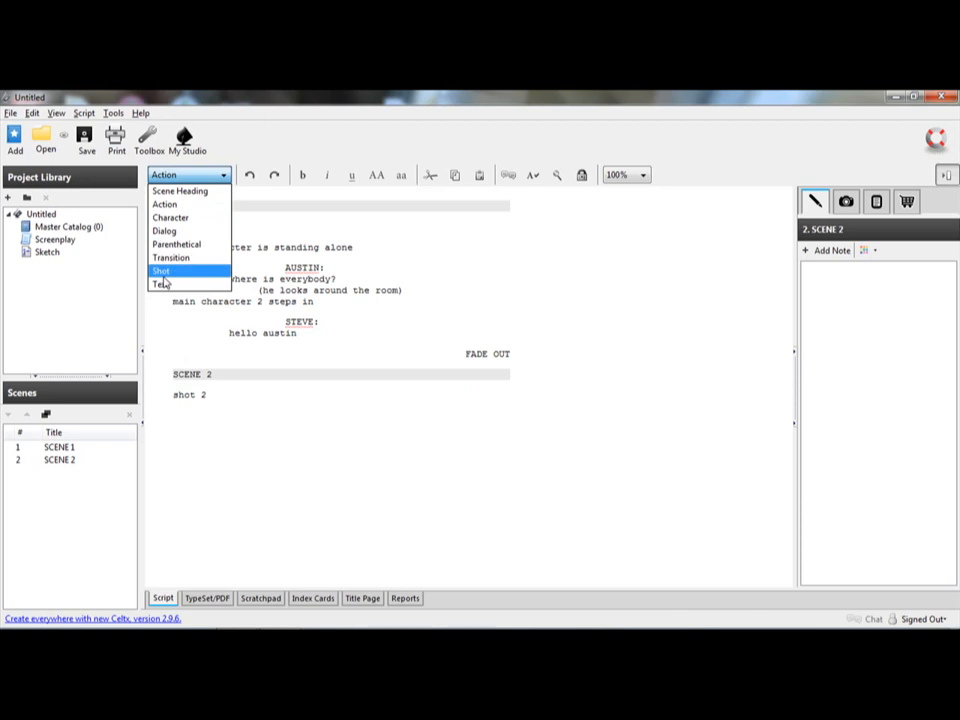
{"action": "left_click", "coordinate": [160, 270]}
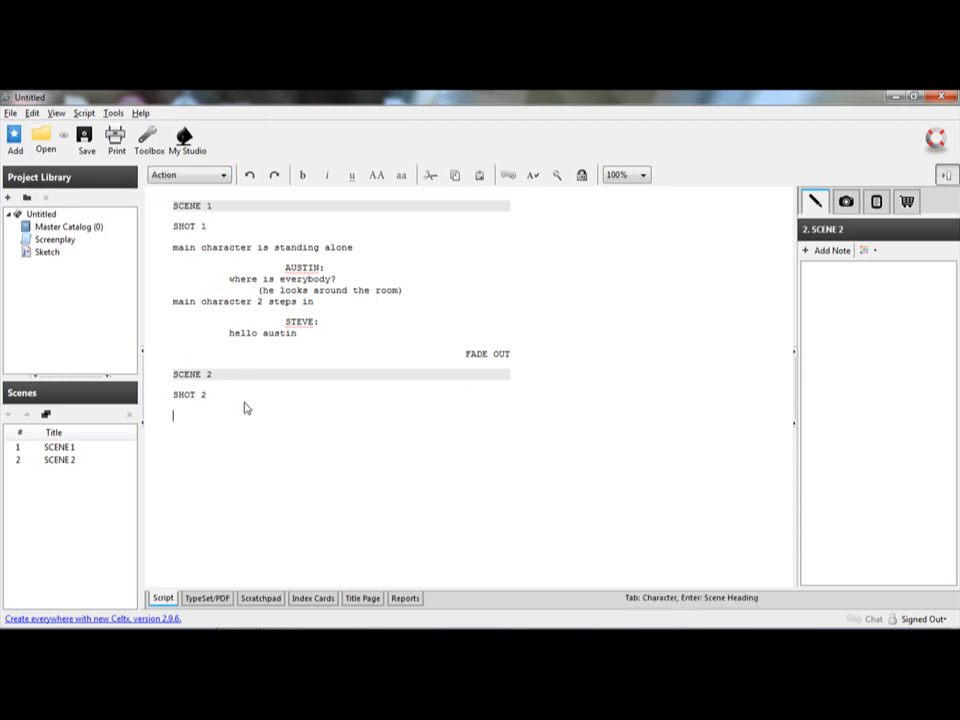
{"action": "mouse_move", "coordinate": [236, 386]}
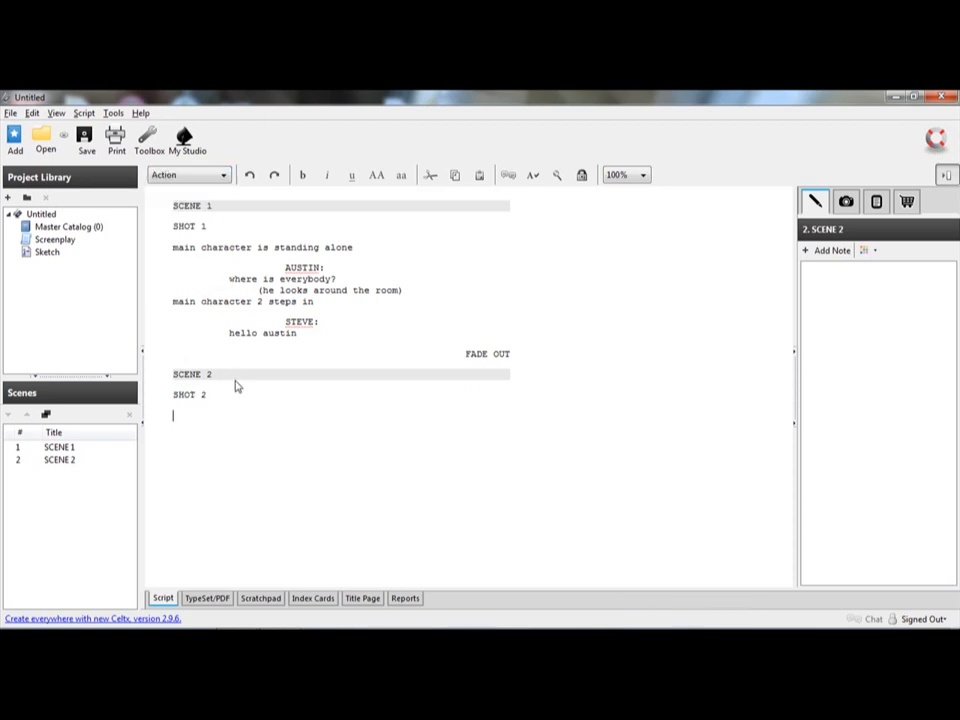
Step: Write the action "steve exits a car with a bag" under shot 2
{"action": "type", "text": "stev"}
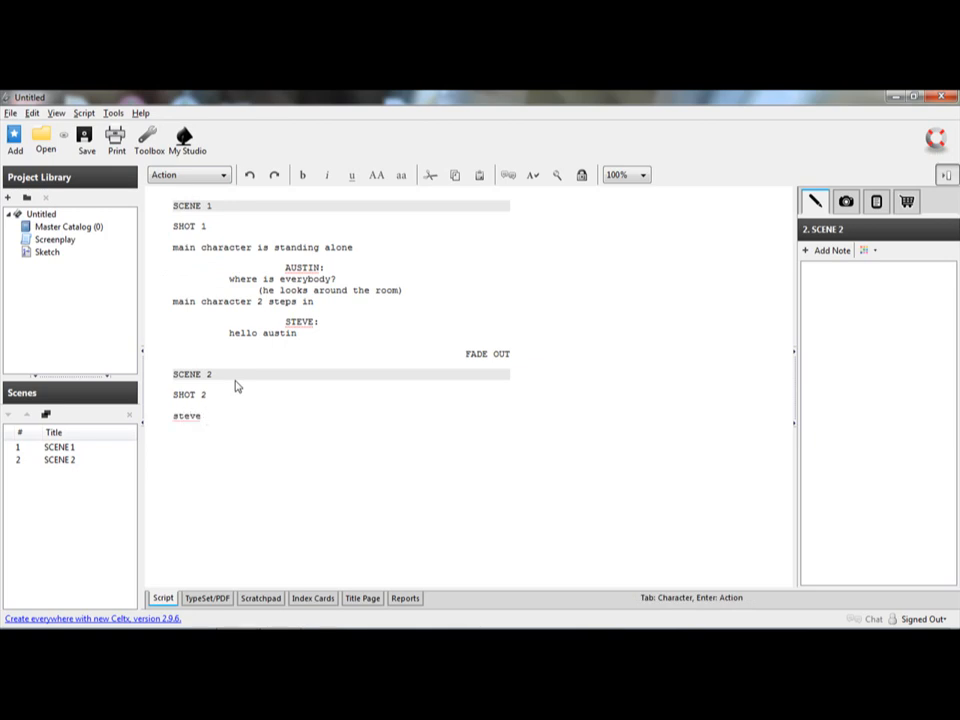
{"action": "type", "text": "exits"}
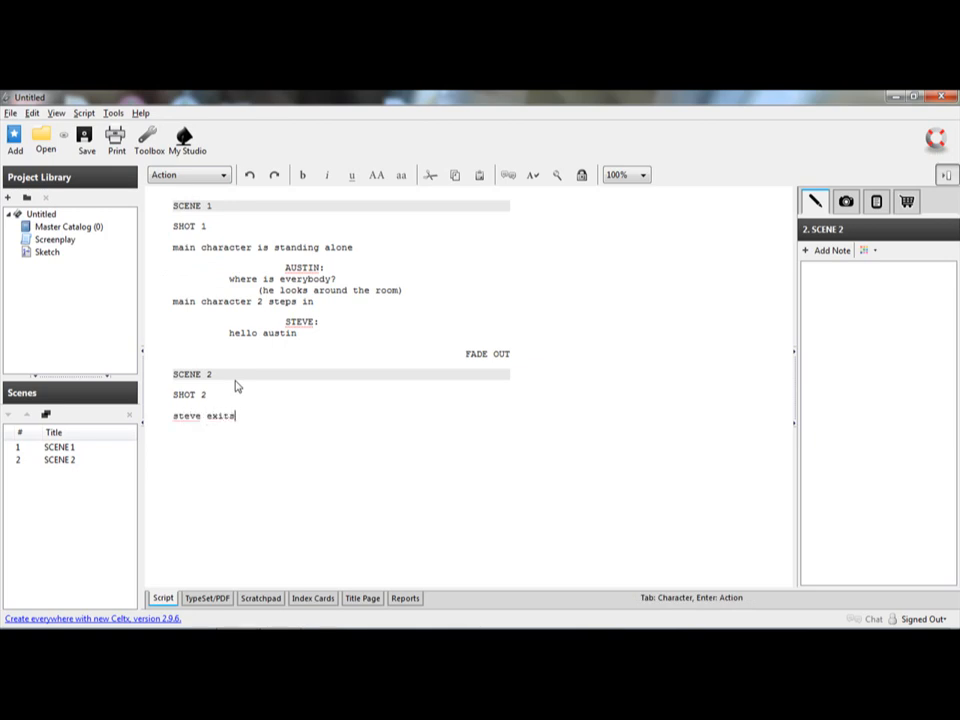
{"action": "type", "text": "a car"}
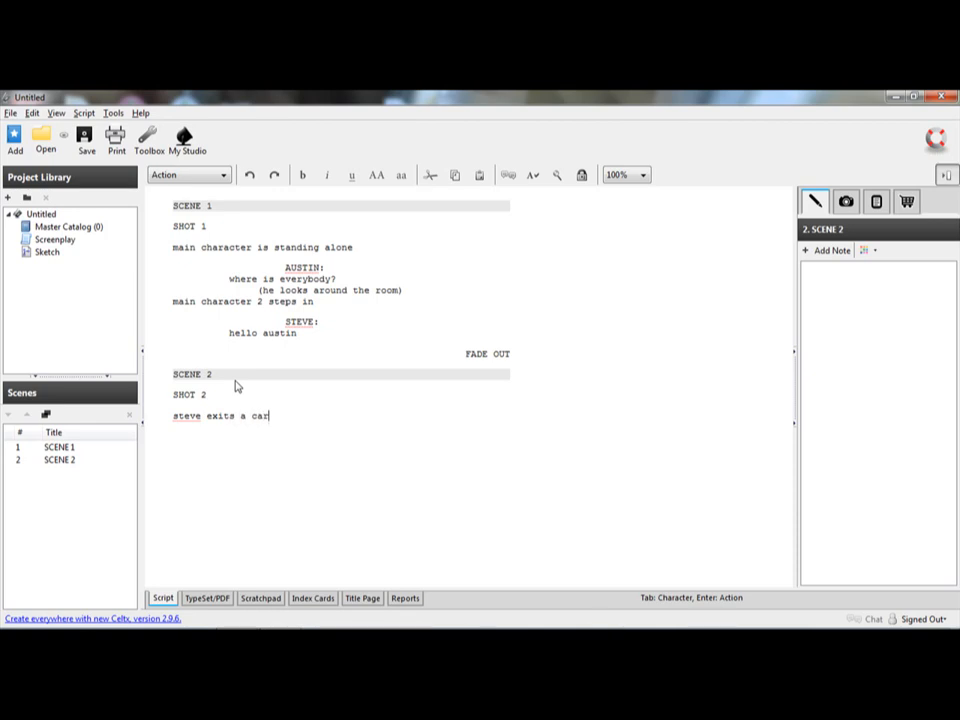
{"action": "type", "text": "with a ba"}
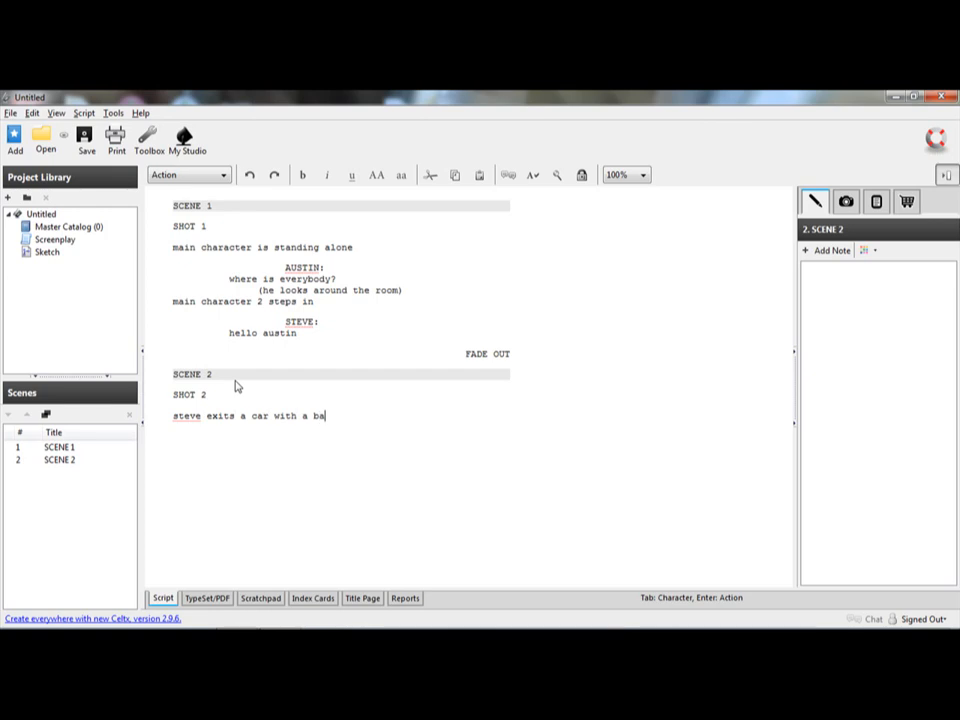
{"action": "type", "text": "g"}
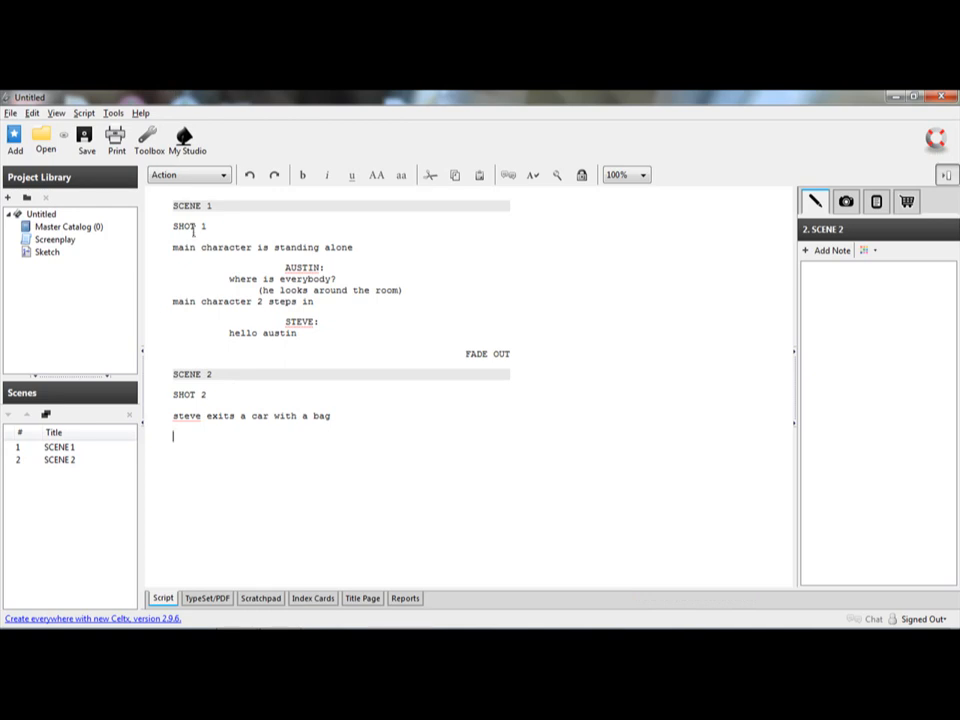
{"action": "mouse_move", "coordinate": [208, 544]}
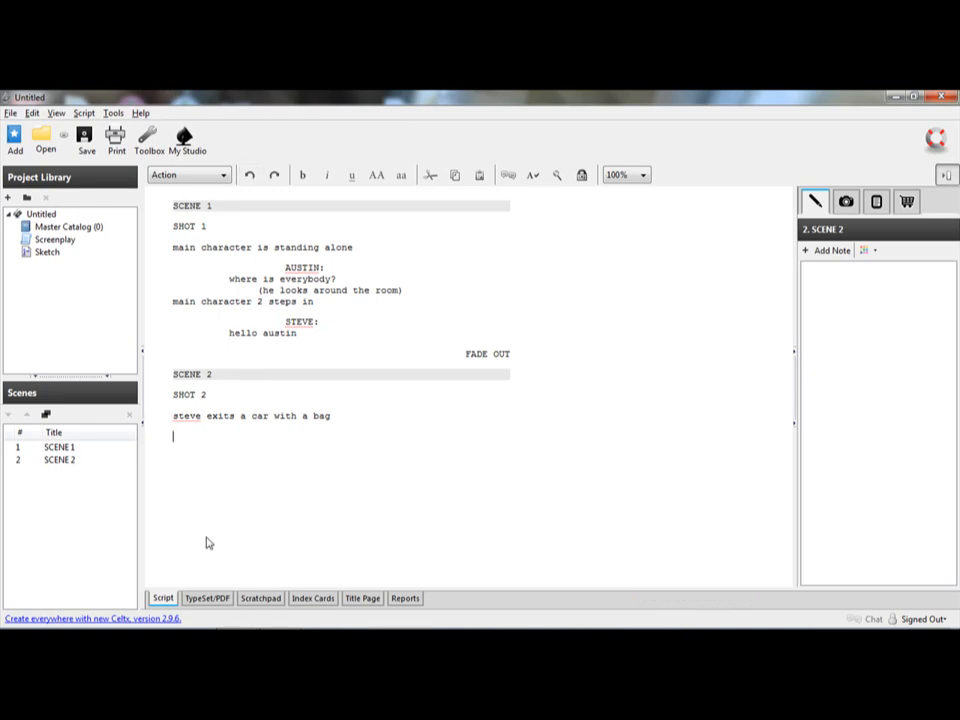
Step: Preview the screenplay in the TypeSet/PDF view and scroll through both pages
{"action": "left_click", "coordinate": [208, 598]}
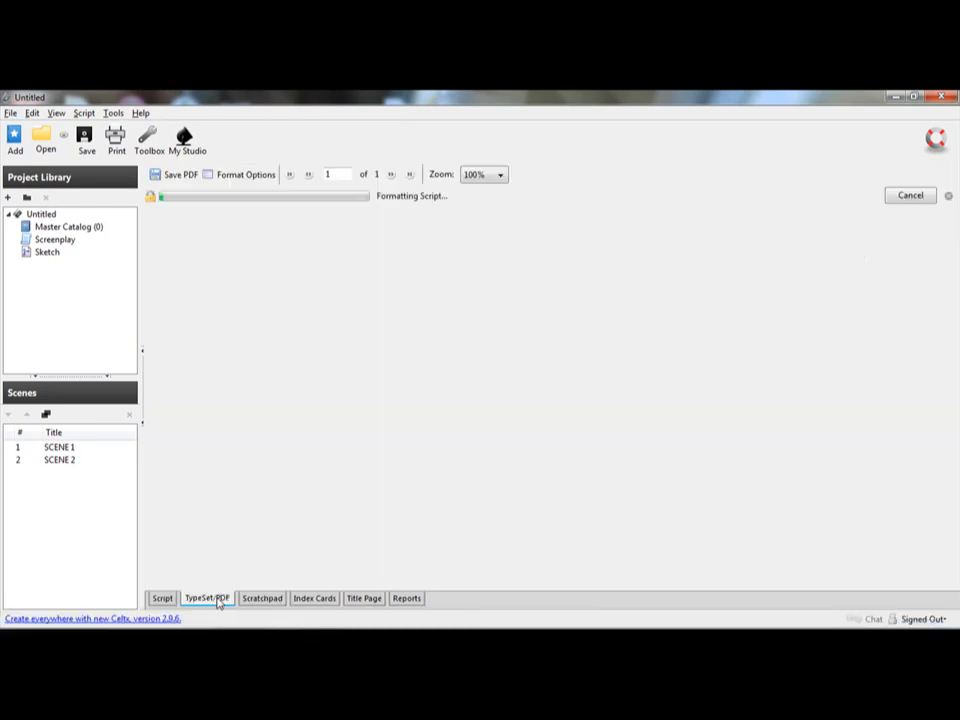
{"action": "left_click", "coordinate": [208, 598]}
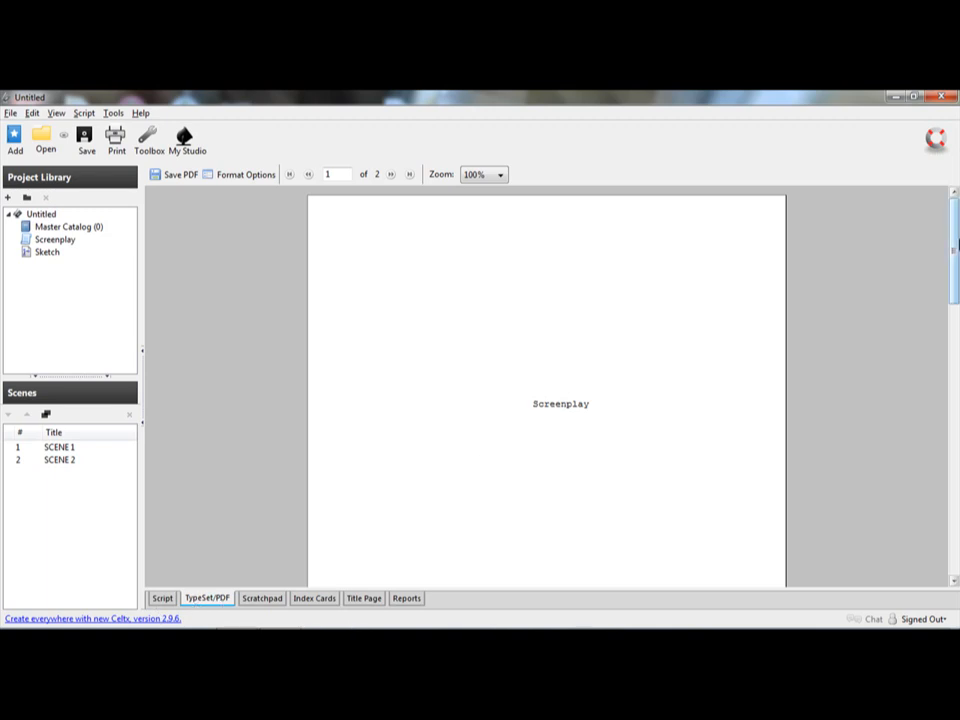
{"action": "scroll", "scroll_direction": "down", "scroll_amount": 3}
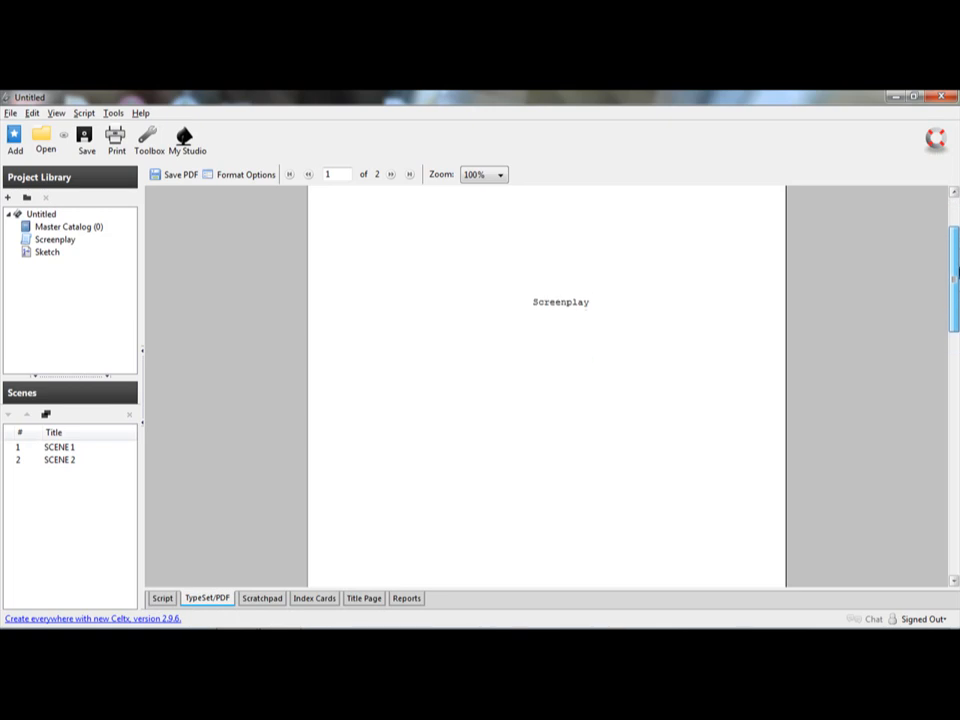
{"action": "scroll", "scroll_direction": "down", "scroll_amount": 3}
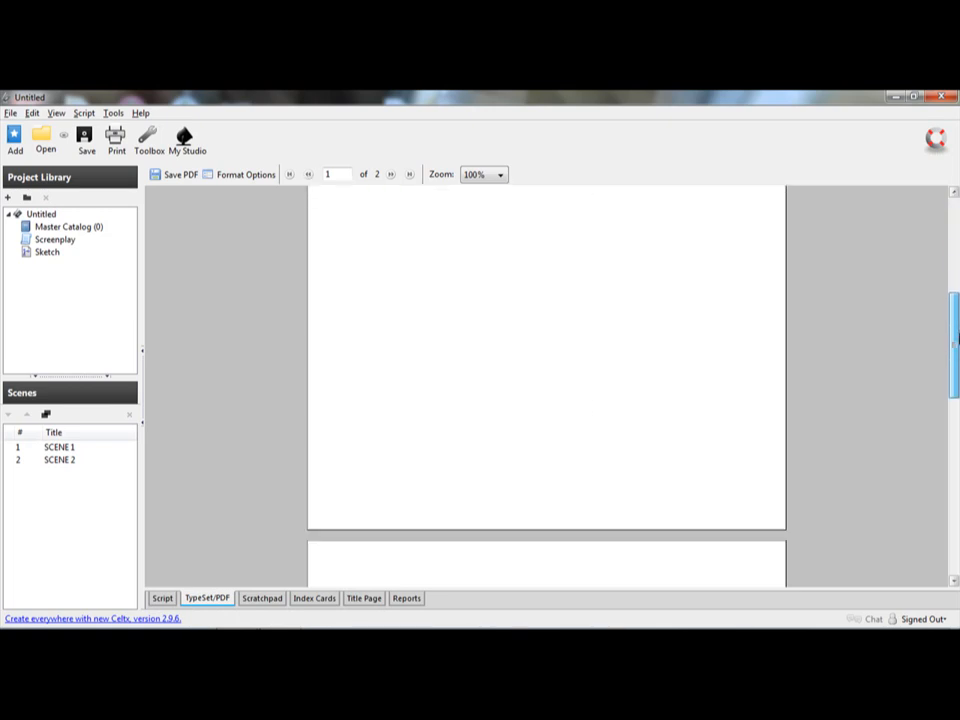
{"action": "scroll", "scroll_direction": "down", "scroll_amount": 3}
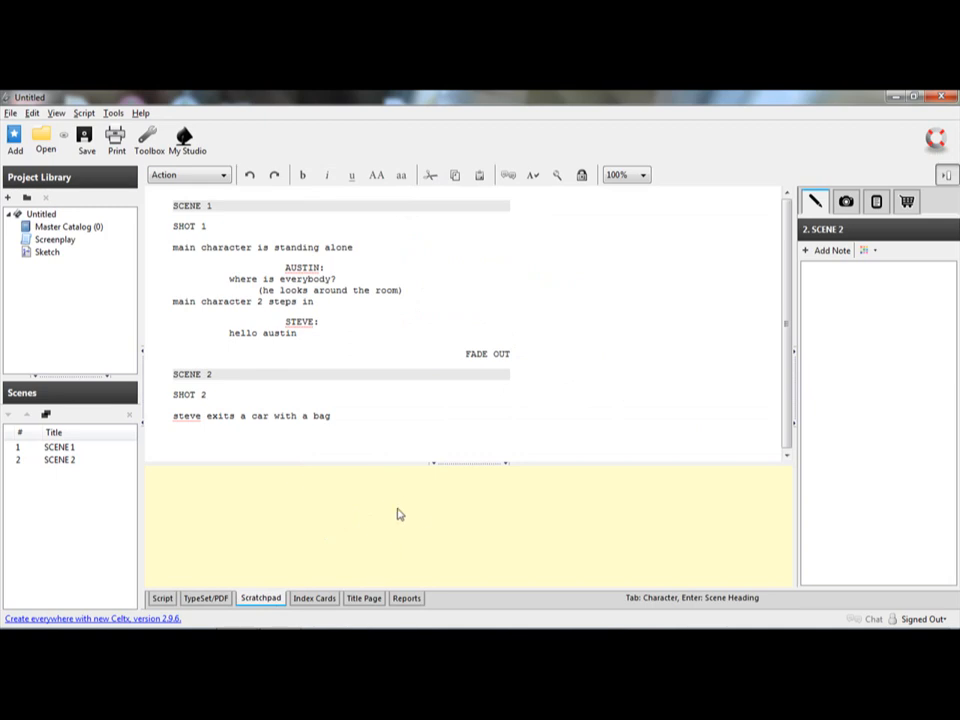
{"action": "left_click", "coordinate": [172, 486]}
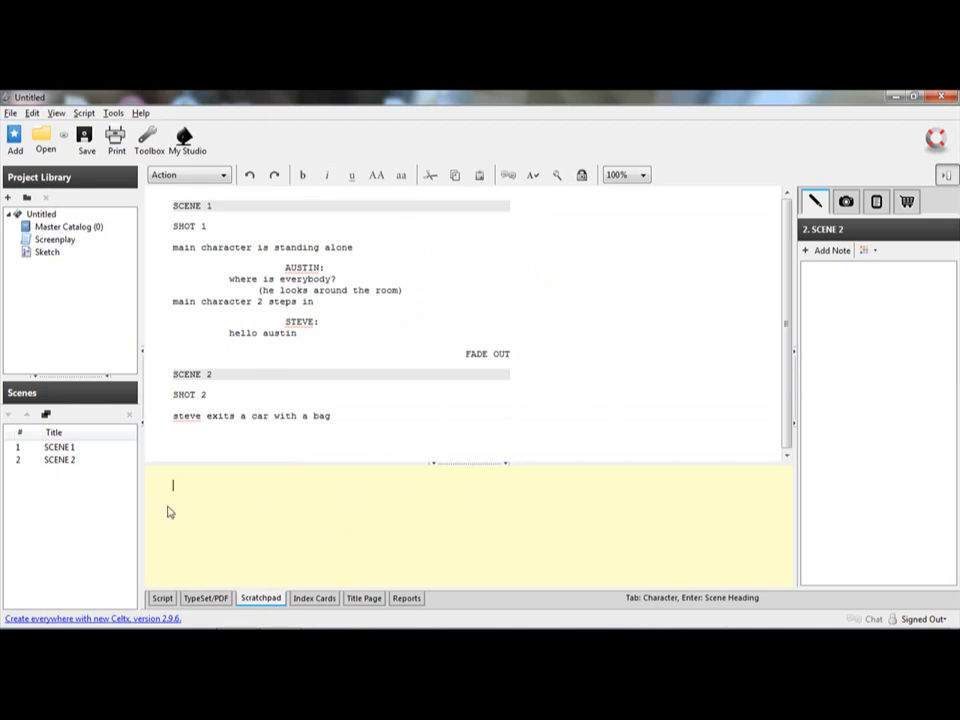
{"action": "mouse_move", "coordinate": [320, 600]}
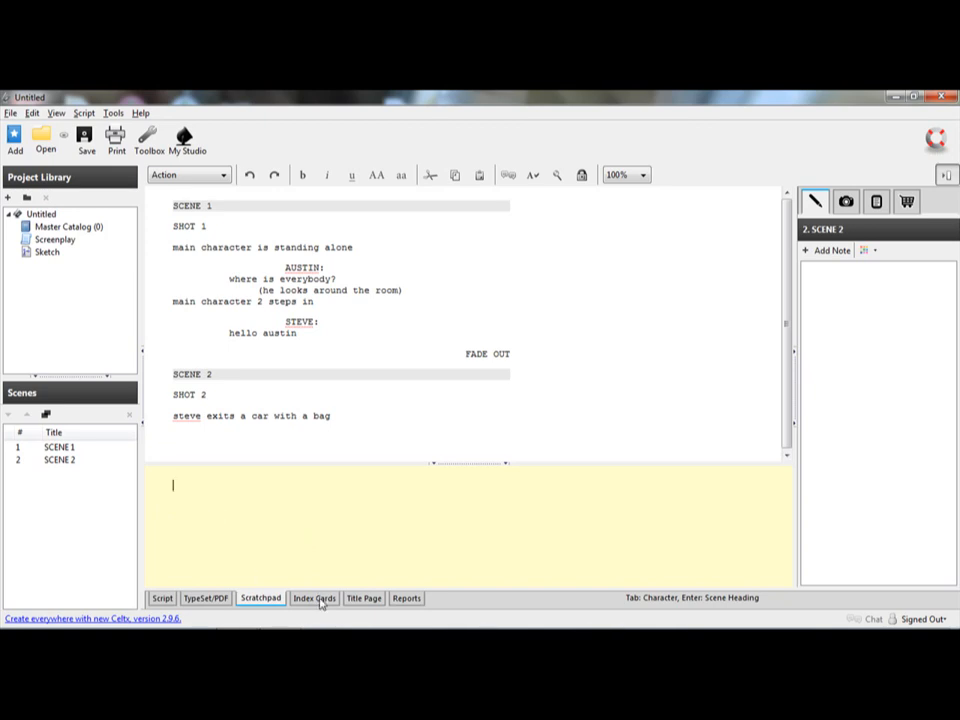
Step: Title the first index card "mass murder" and begin its description about steve killing everyone
{"action": "left_click", "coordinate": [312, 598]}
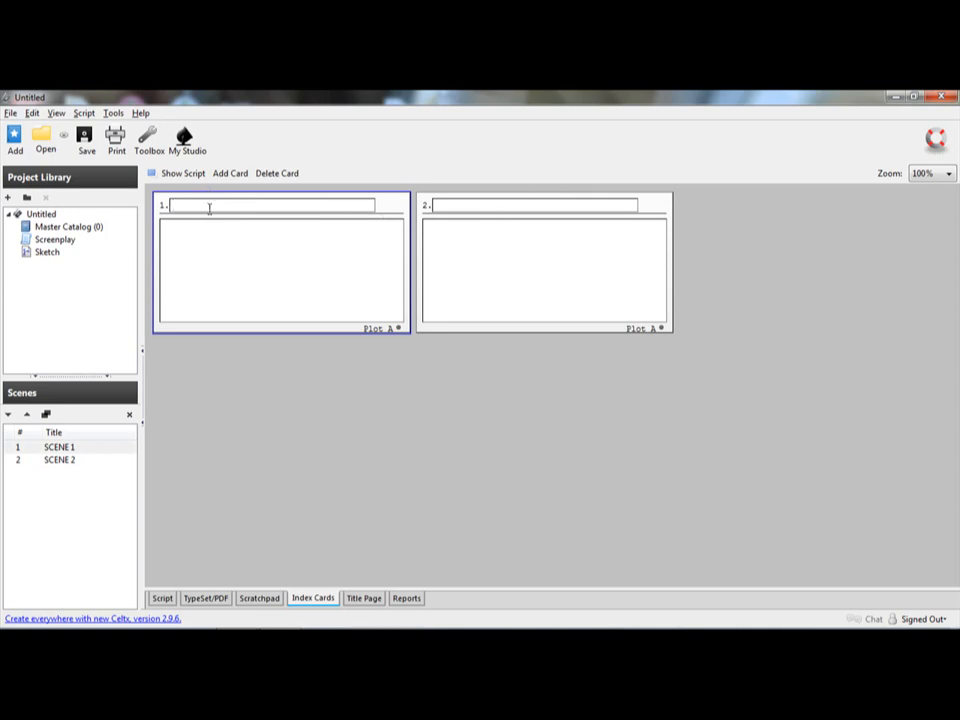
{"action": "type", "text": "H"}
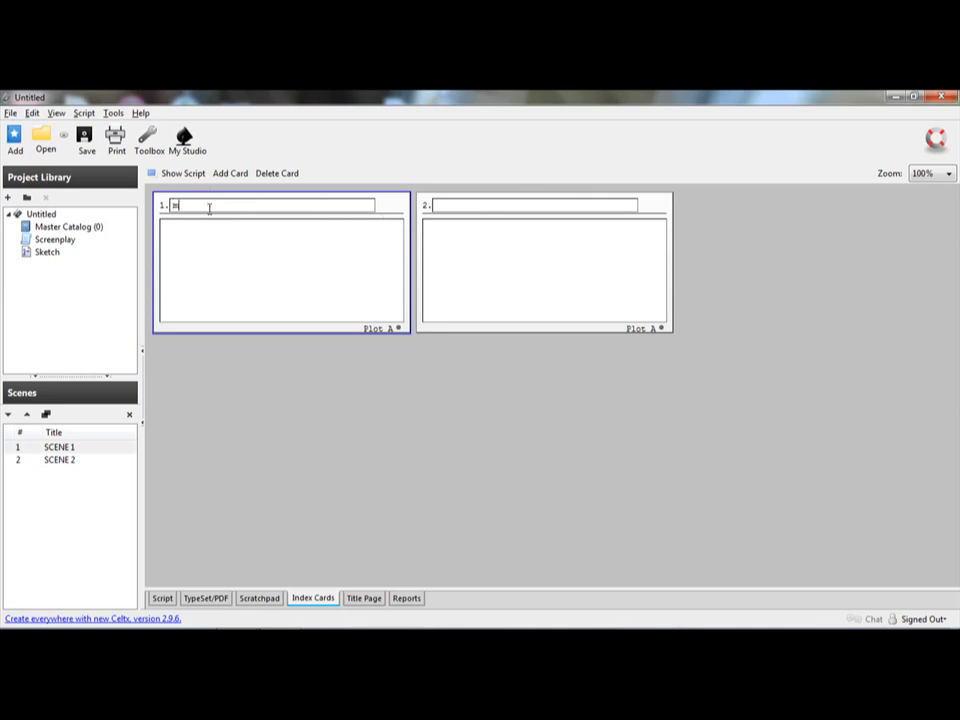
{"action": "type", "text": "mass mar"}
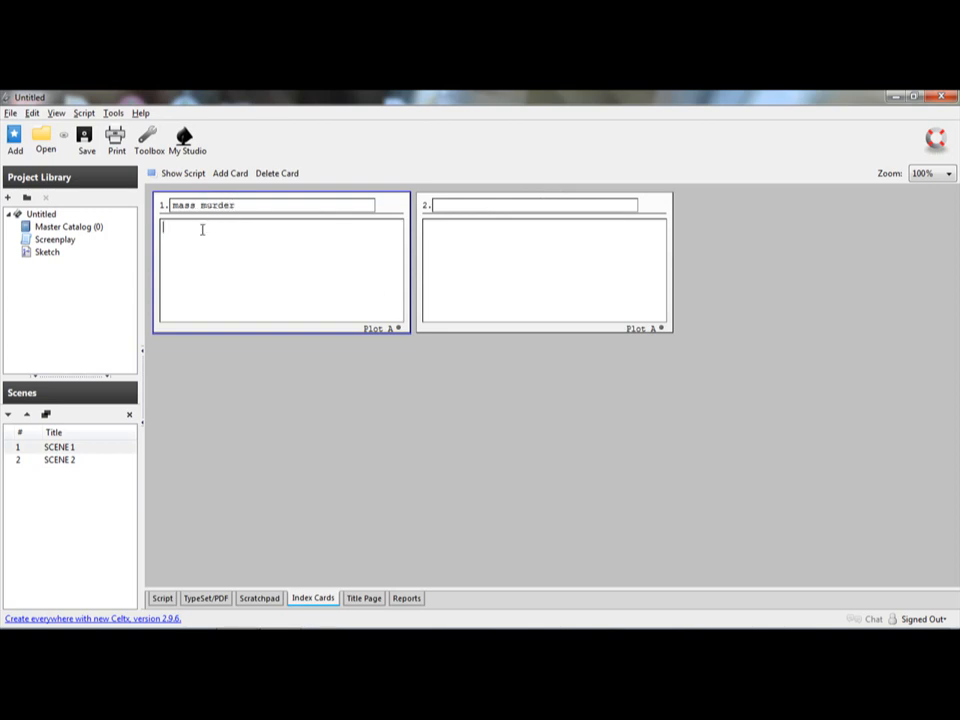
{"action": "type", "text": "ate"}
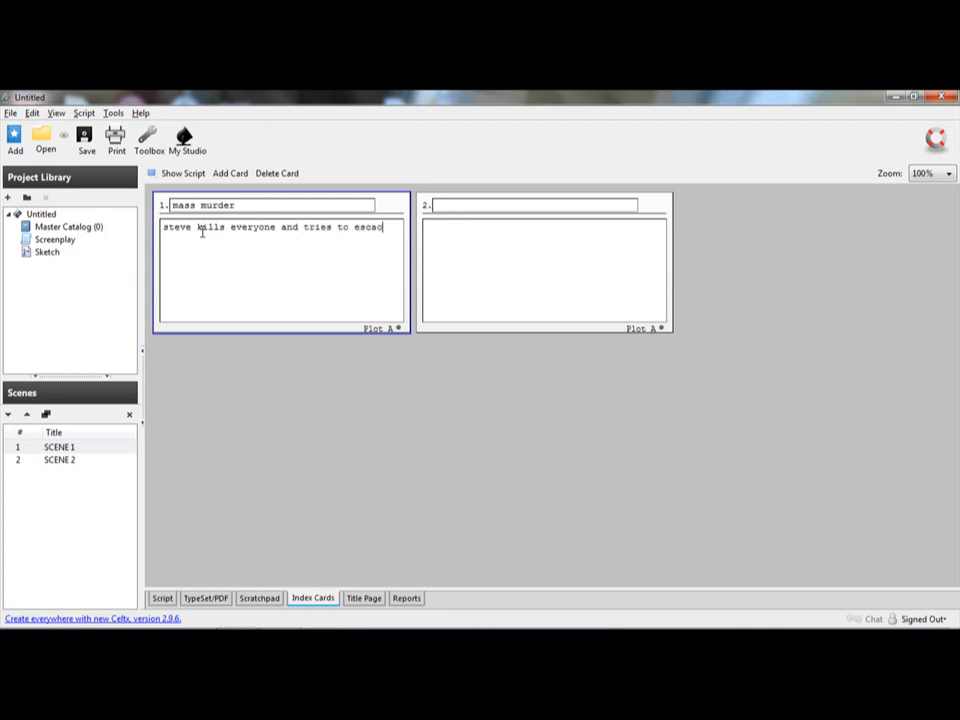
Step: Finish card 1's description, then tag the second index card Plot B via the colour picker
{"action": "type", "text": "pe"}
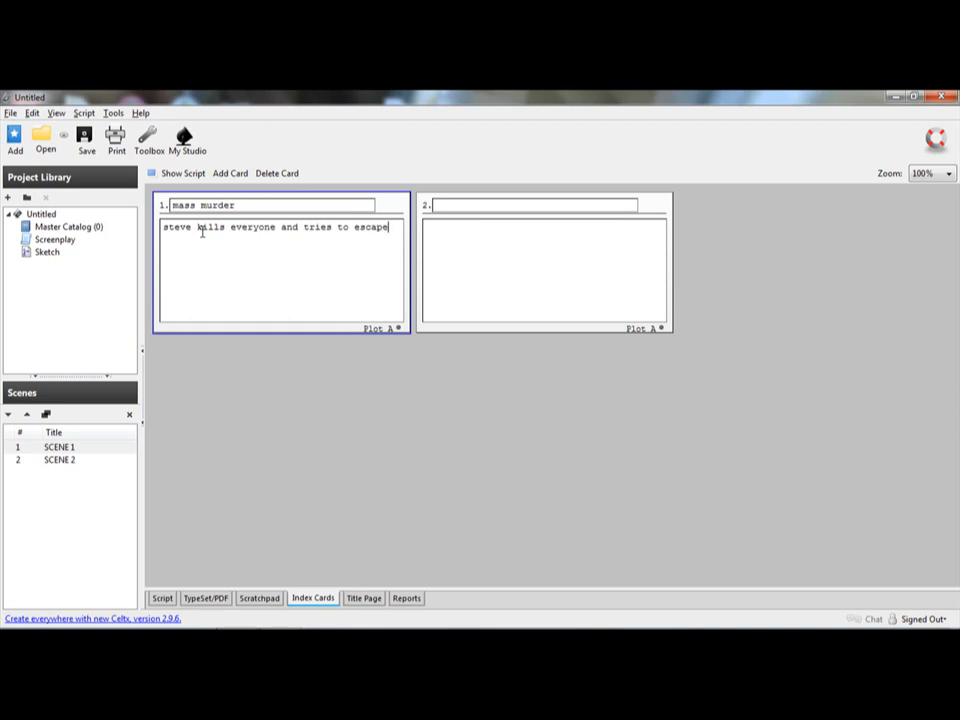
{"action": "left_click", "coordinate": [530, 204]}
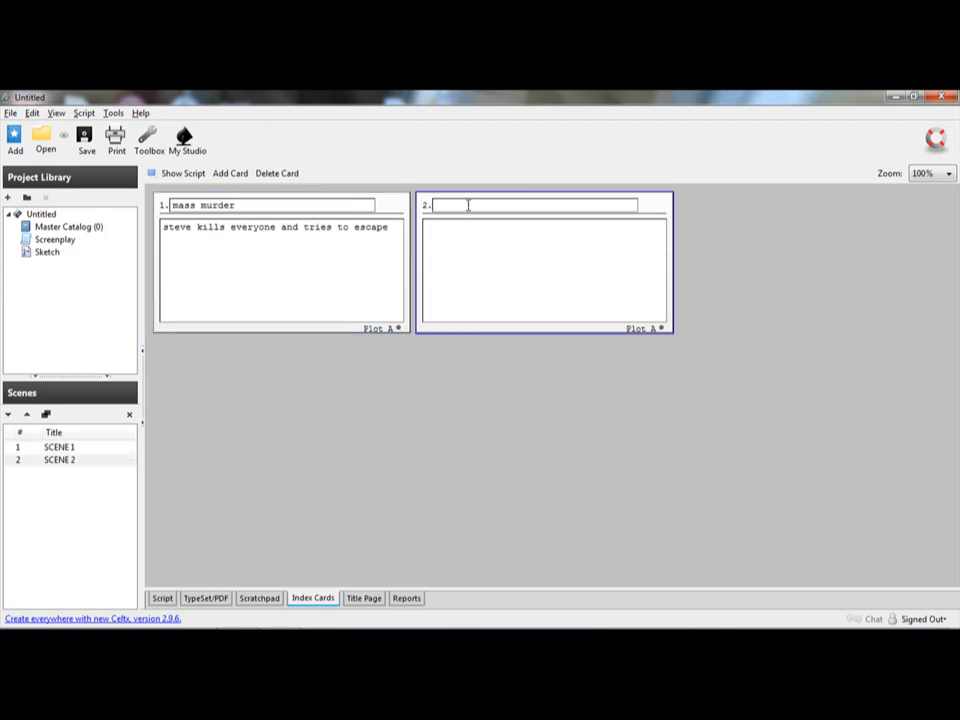
{"action": "mouse_move", "coordinate": [644, 336]}
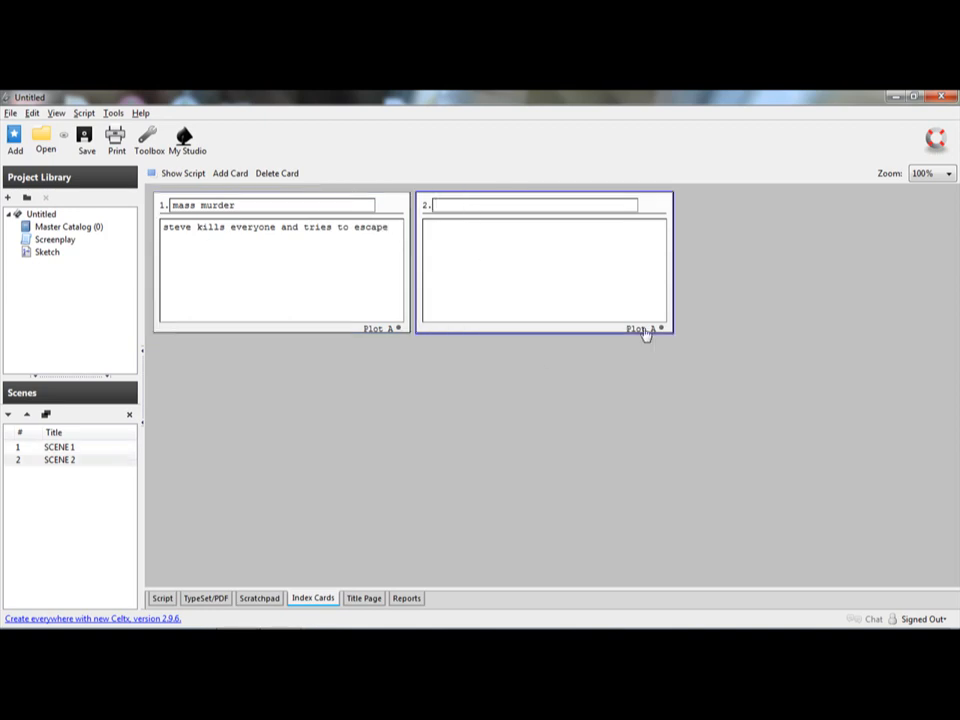
{"action": "left_click", "coordinate": [640, 328]}
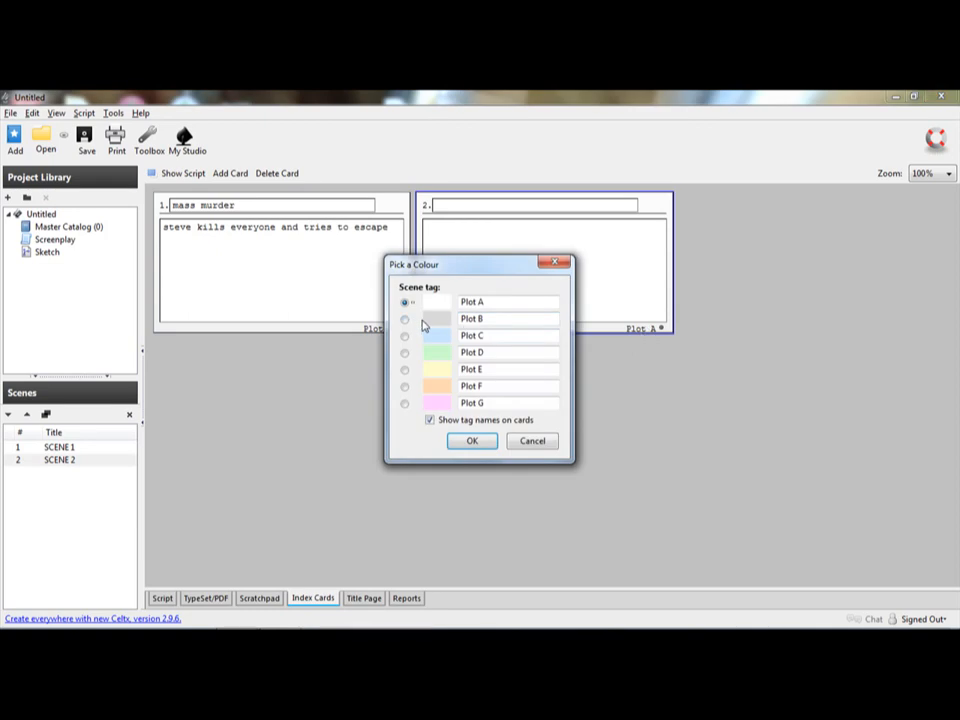
{"action": "left_click", "coordinate": [404, 320]}
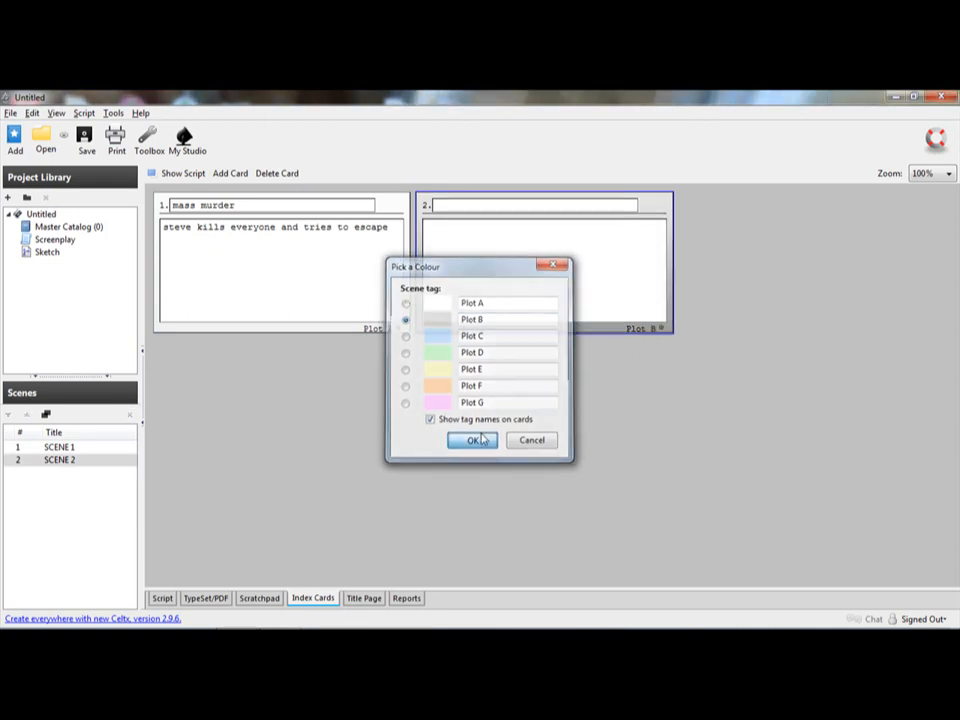
{"action": "left_click", "coordinate": [472, 440]}
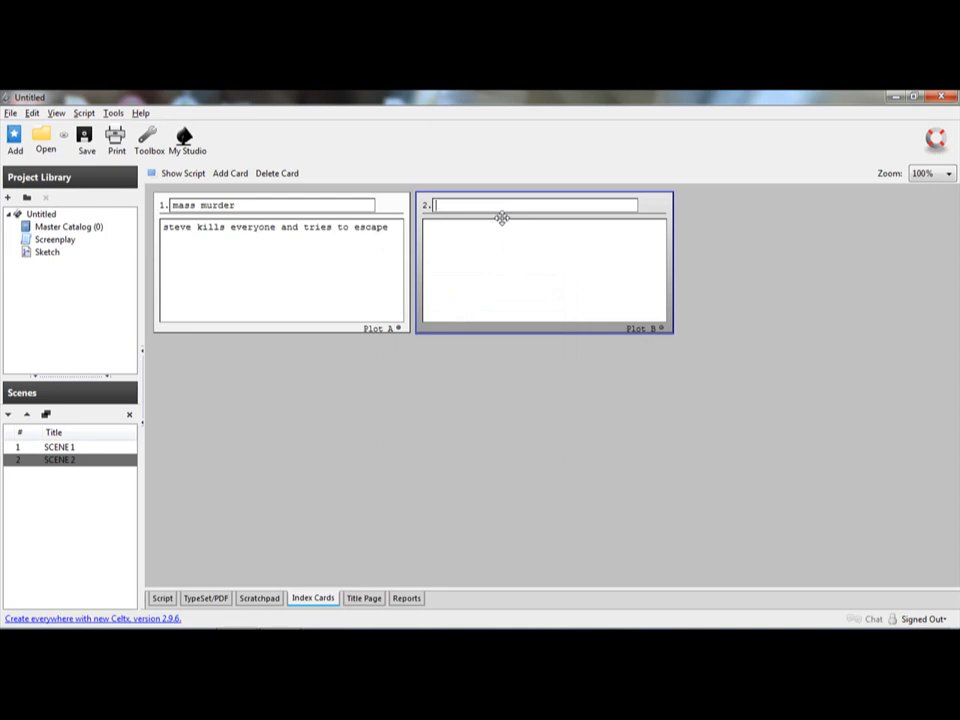
Step: Enter card 2's title "steve stops austin from killing everyone" and start its description
{"action": "type", "text": "steve s"}
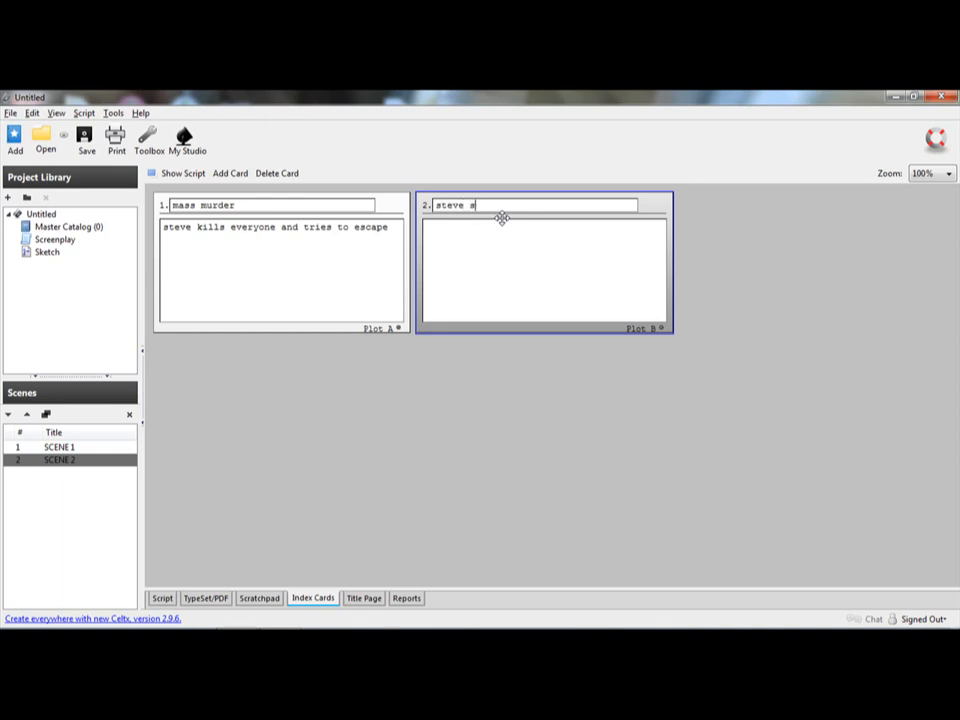
{"action": "type", "text": "tops aus"}
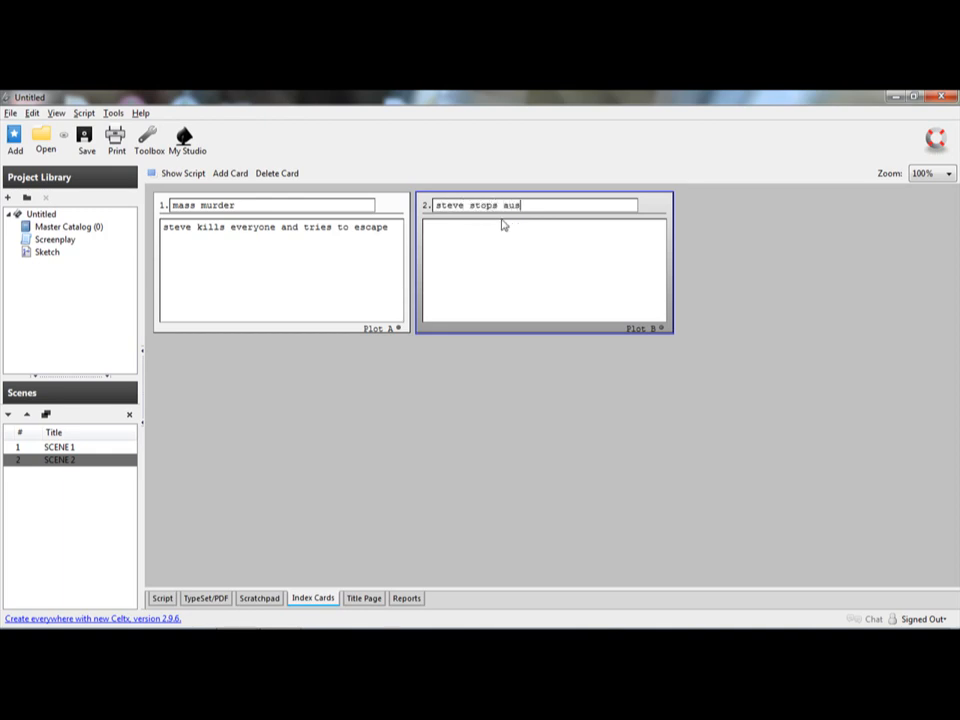
{"action": "type", "text": "tin"}
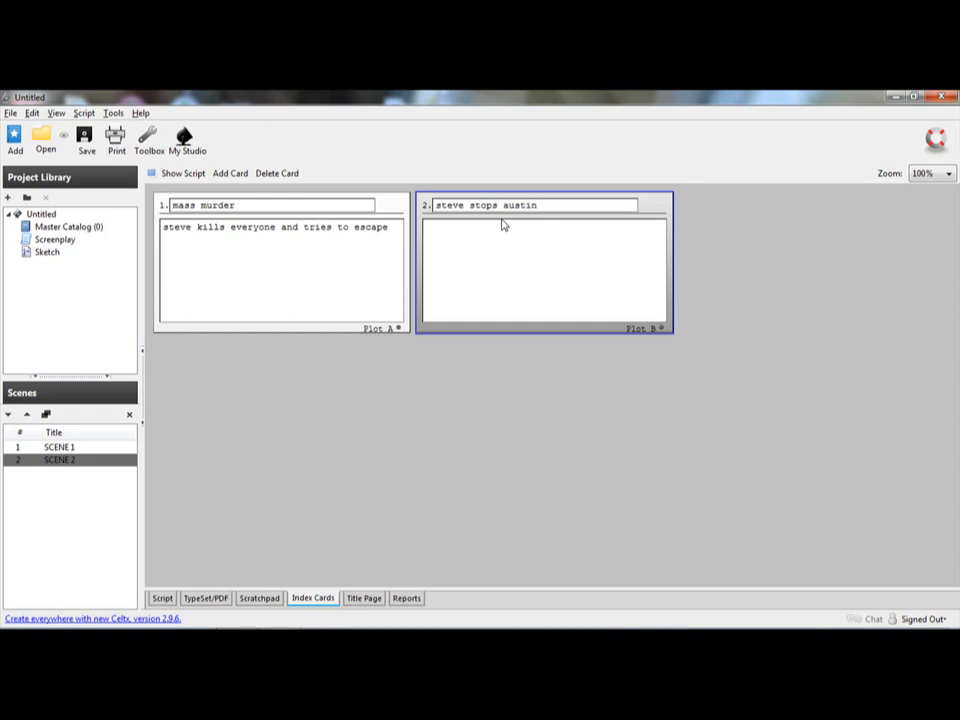
{"action": "type", "text": "from ki"}
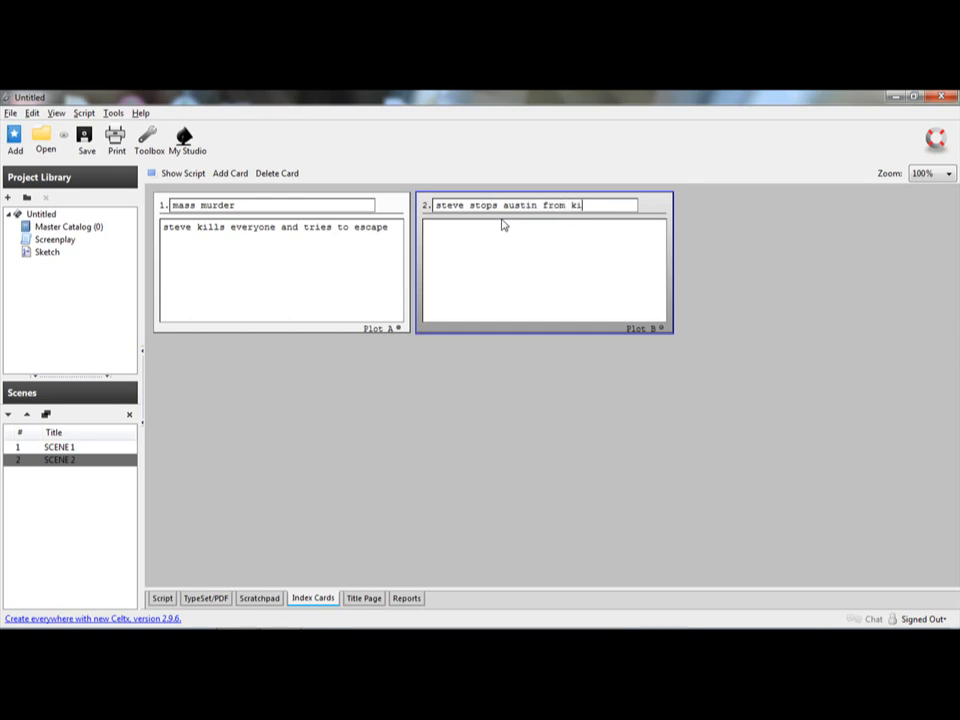
{"action": "type", "text": "lling everyone"}
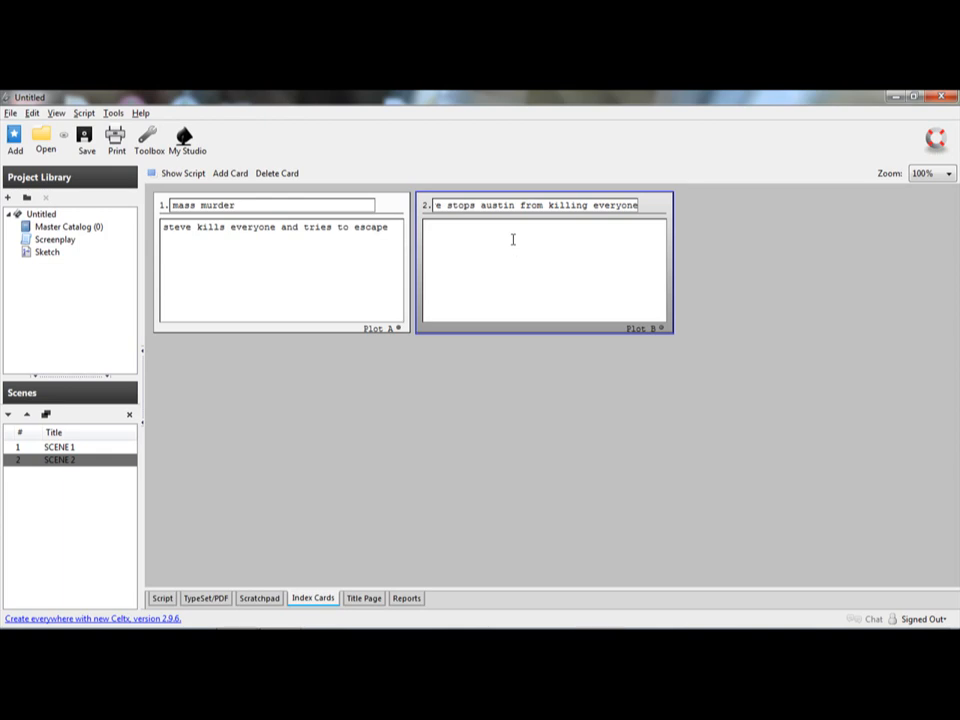
{"action": "type", "text": "\"\""}
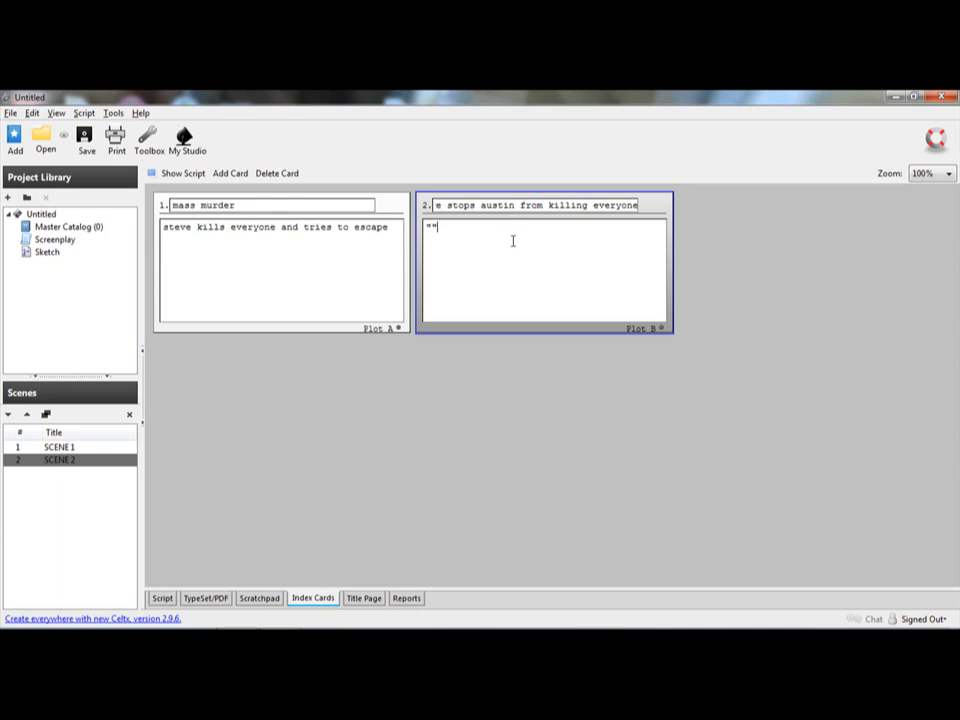
{"action": "mouse_move", "coordinate": [364, 572]}
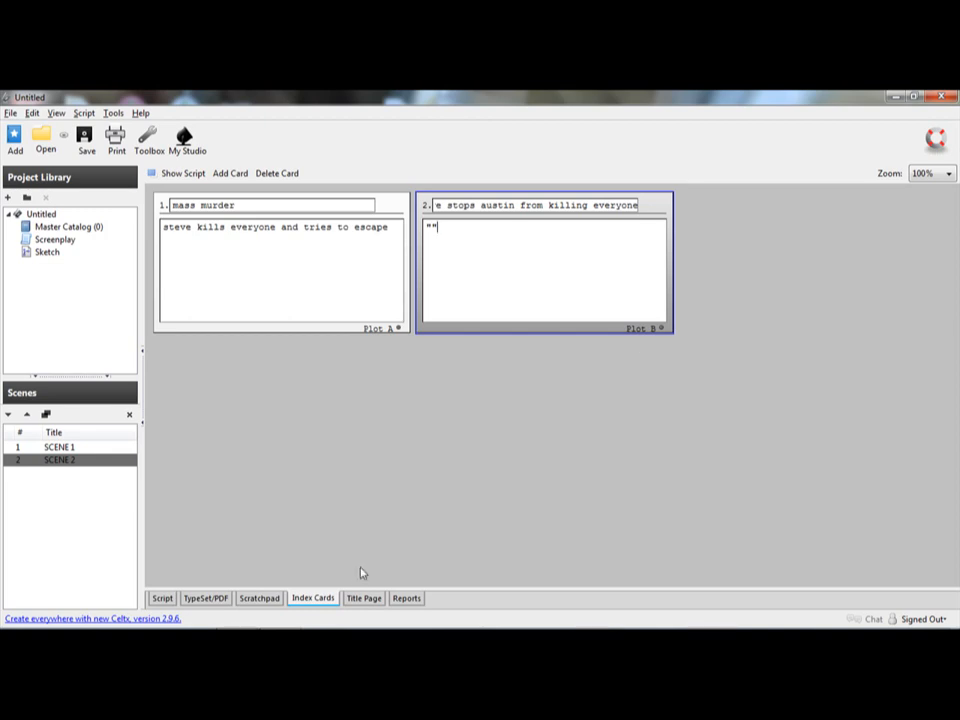
Step: Replace the title page's "Screenplay" with "my movie", fill Author and Based on, then go to Reports
{"action": "left_click", "coordinate": [364, 598]}
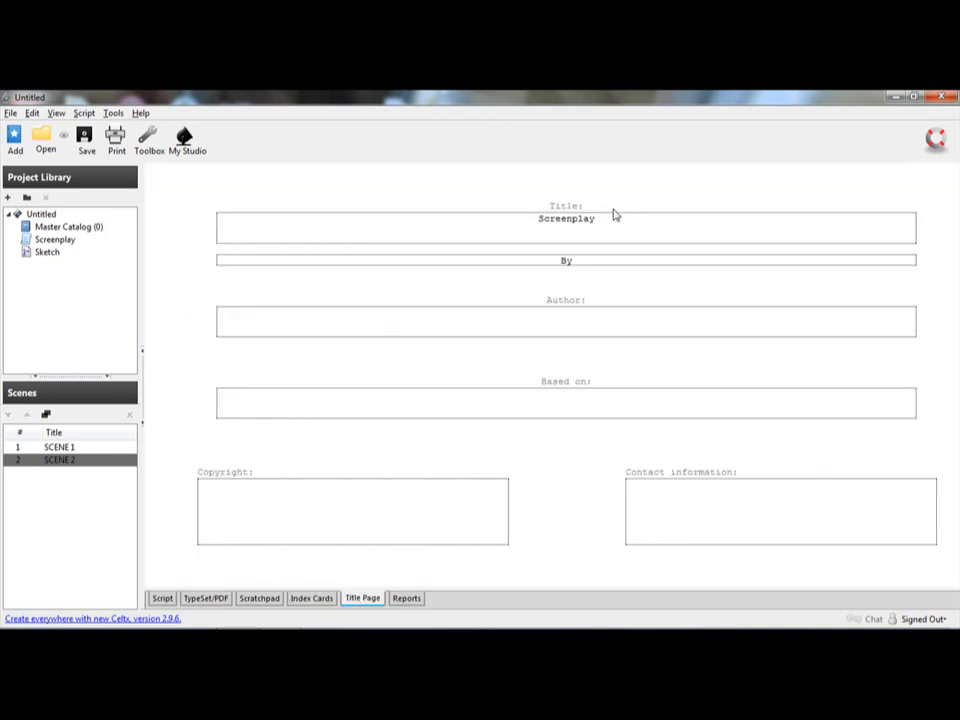
{"action": "double_click", "coordinate": [566, 218]}
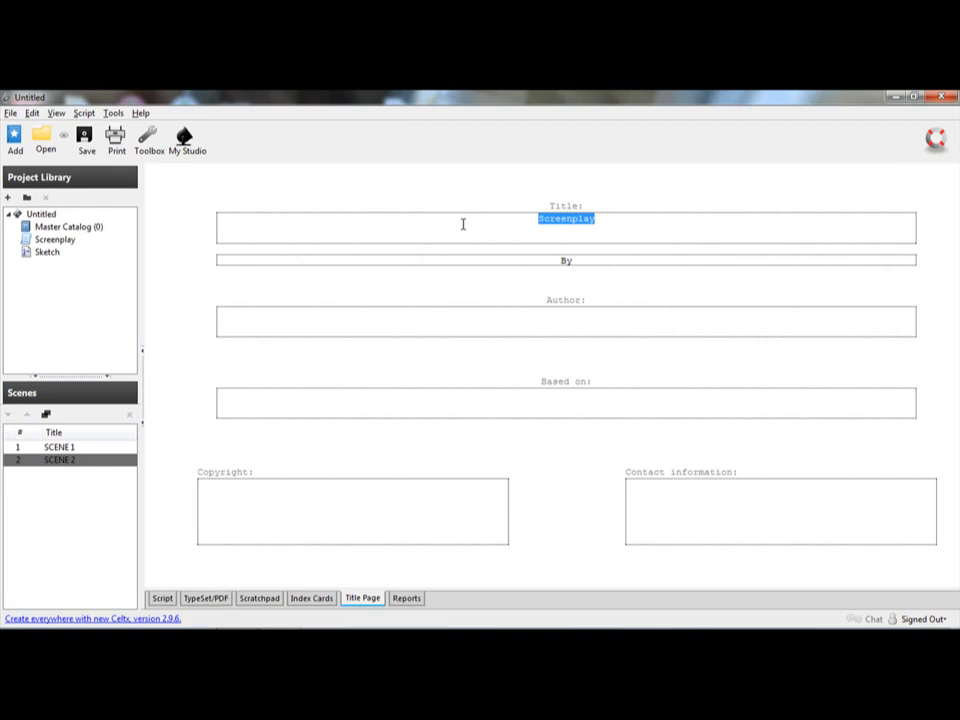
{"action": "key", "text": "Delete"}
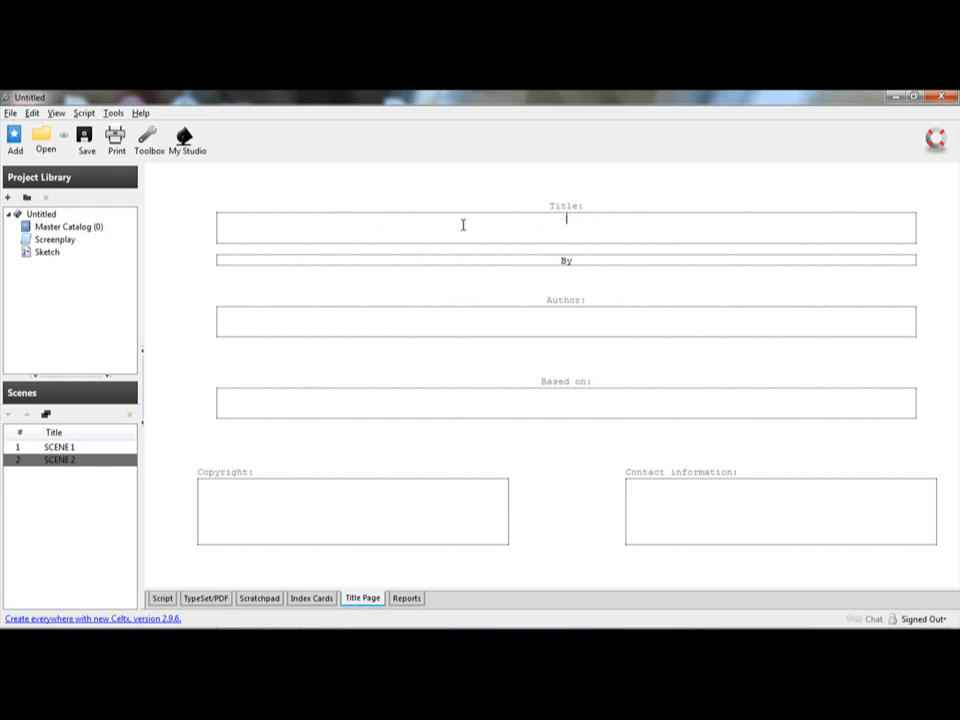
{"action": "type", "text": "my mo"}
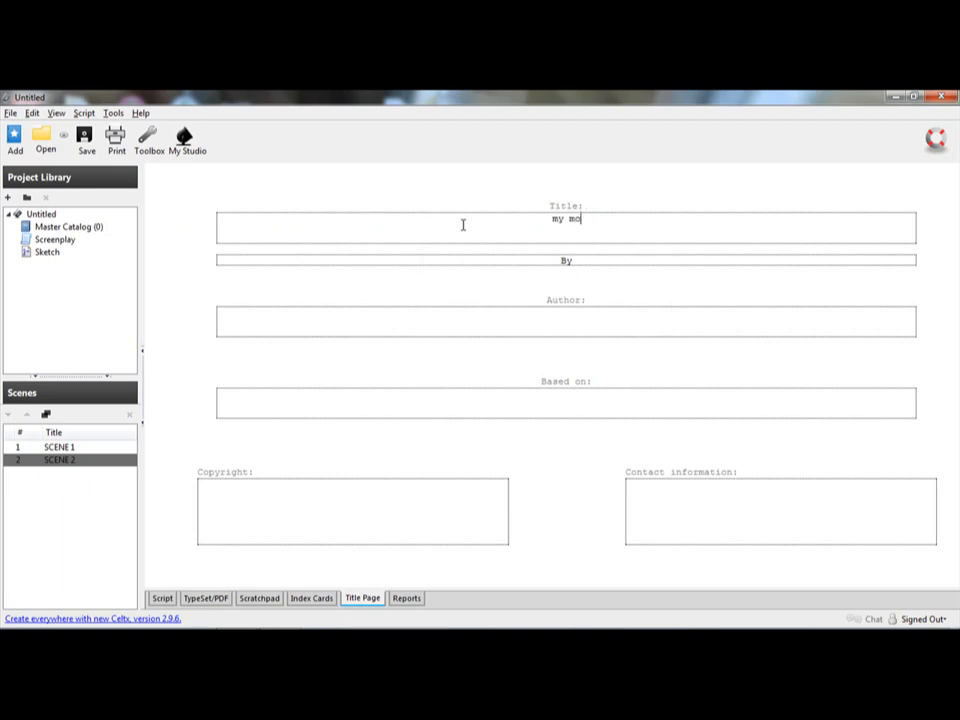
{"action": "type", "text": "vie"}
{"action": "left_click", "coordinate": [566, 402]}
{"action": "type", "text": "my thoughts"}
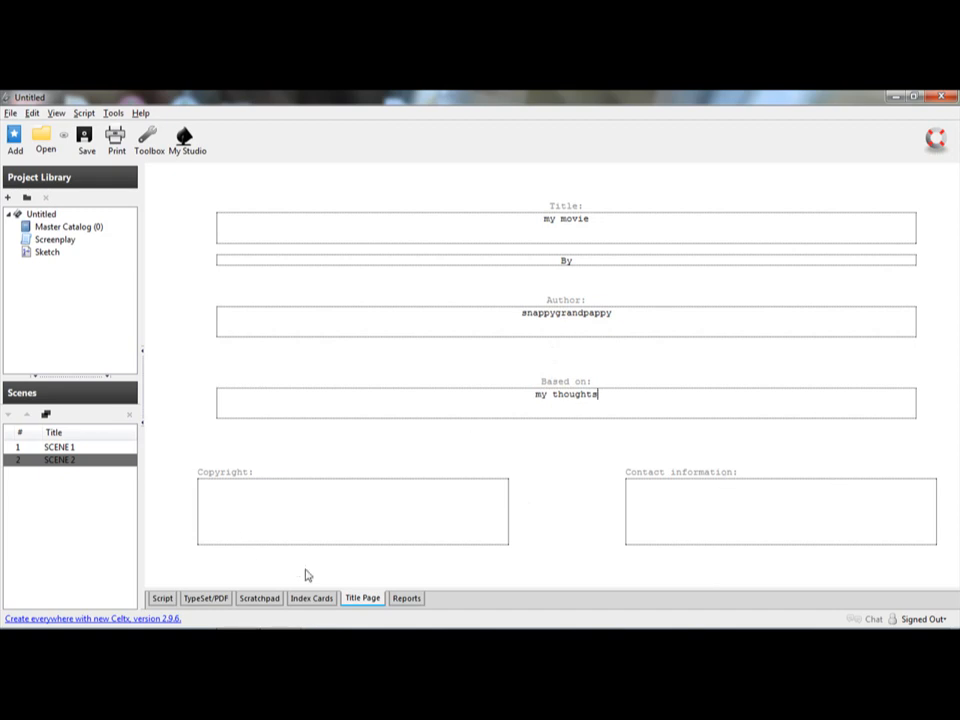
{"action": "left_click", "coordinate": [404, 598]}
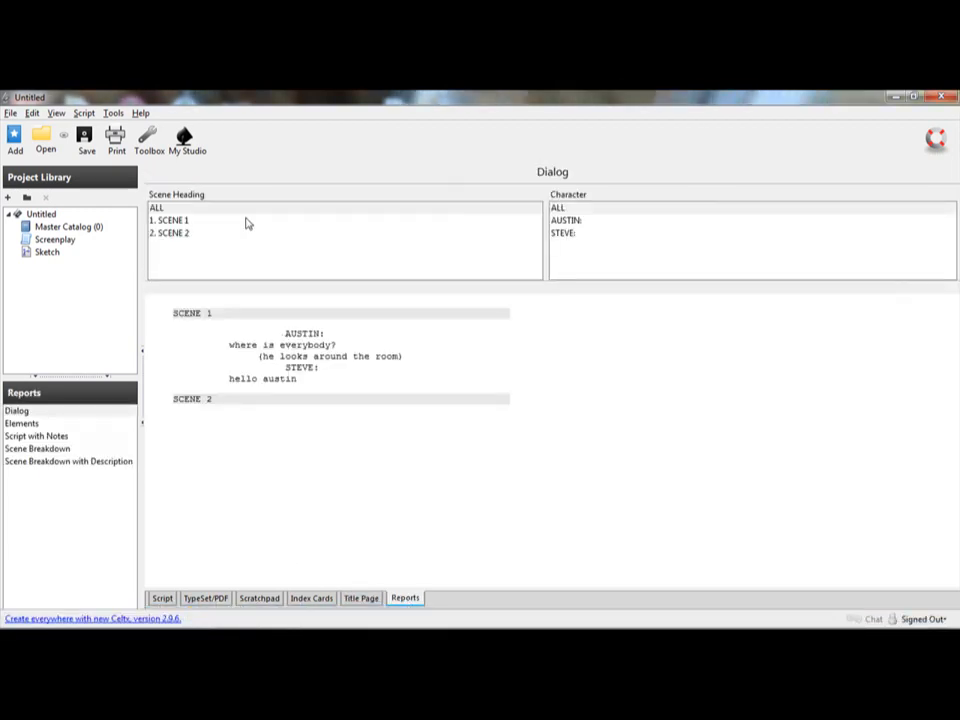
{"action": "mouse_move", "coordinate": [156, 268]}
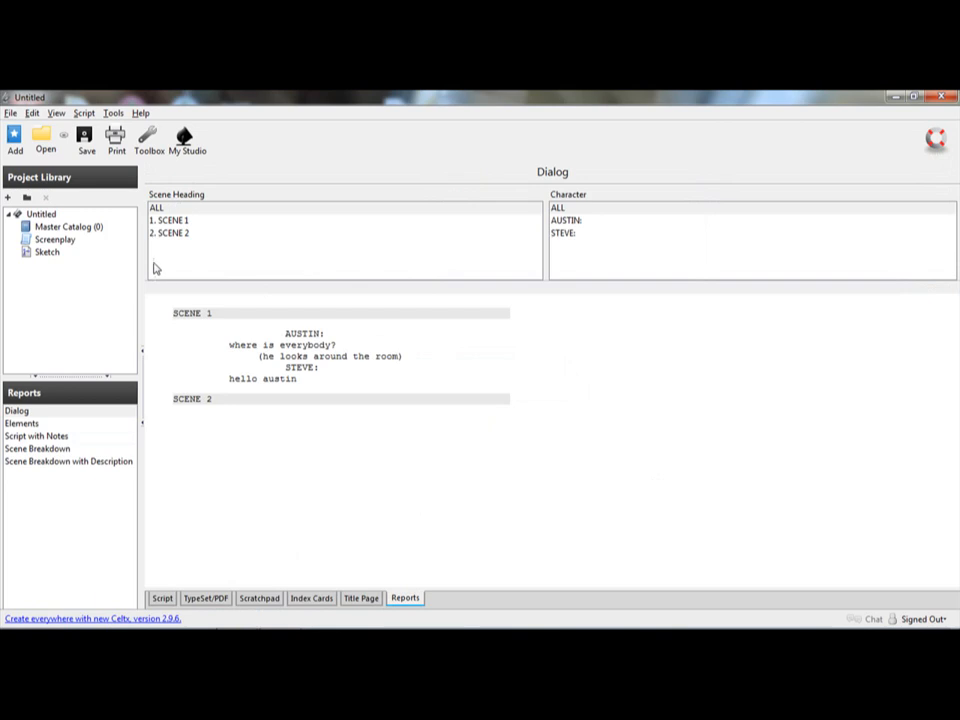
{"action": "mouse_move", "coordinate": [580, 240]}
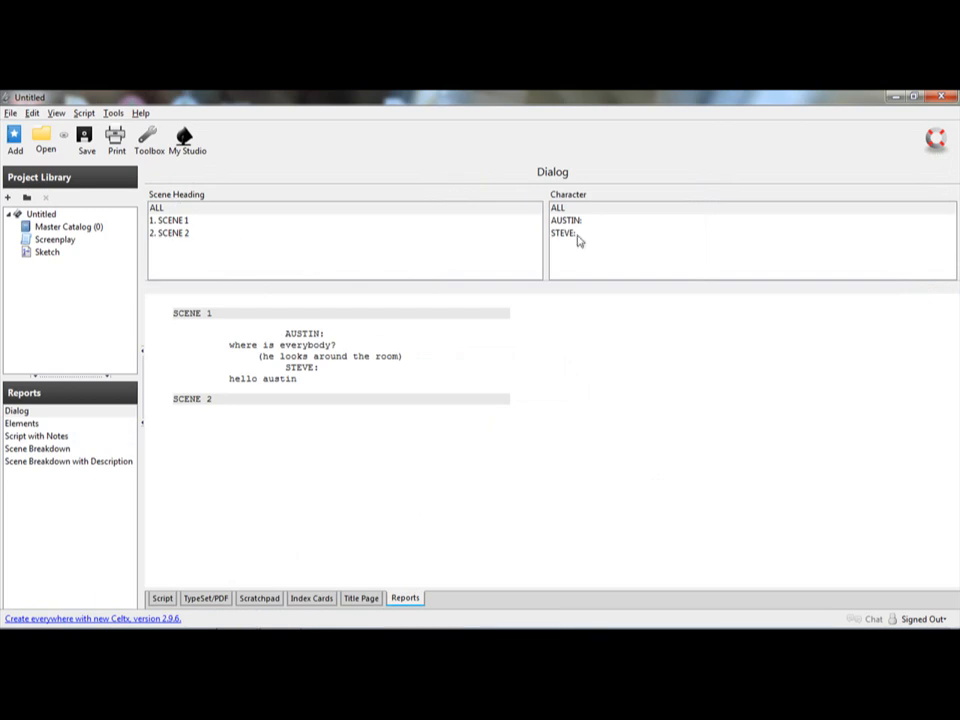
{"action": "mouse_move", "coordinate": [544, 252]}
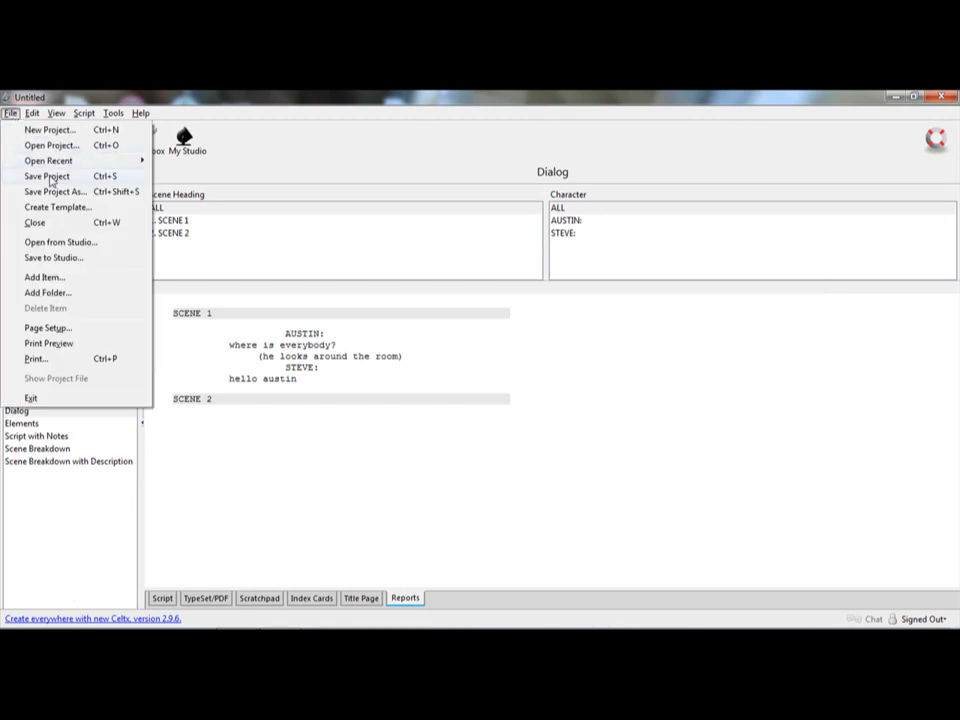
Step: Save the project to the Desktop as Untitled.celtx and return to the File menu for Open Recent
{"action": "left_click", "coordinate": [48, 176]}
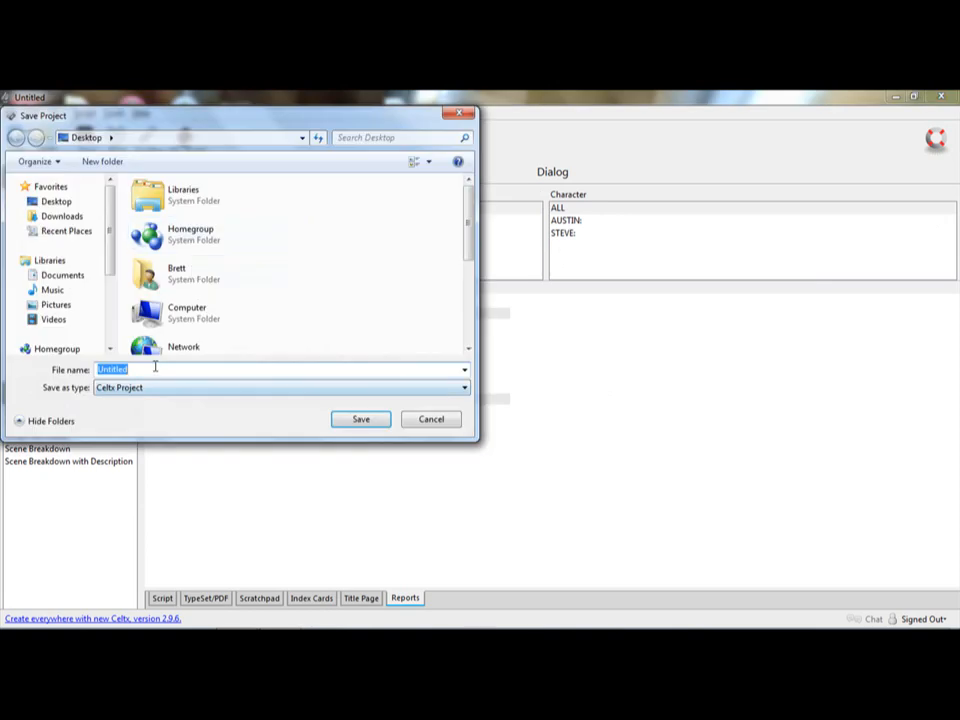
{"action": "left_click", "coordinate": [360, 420]}
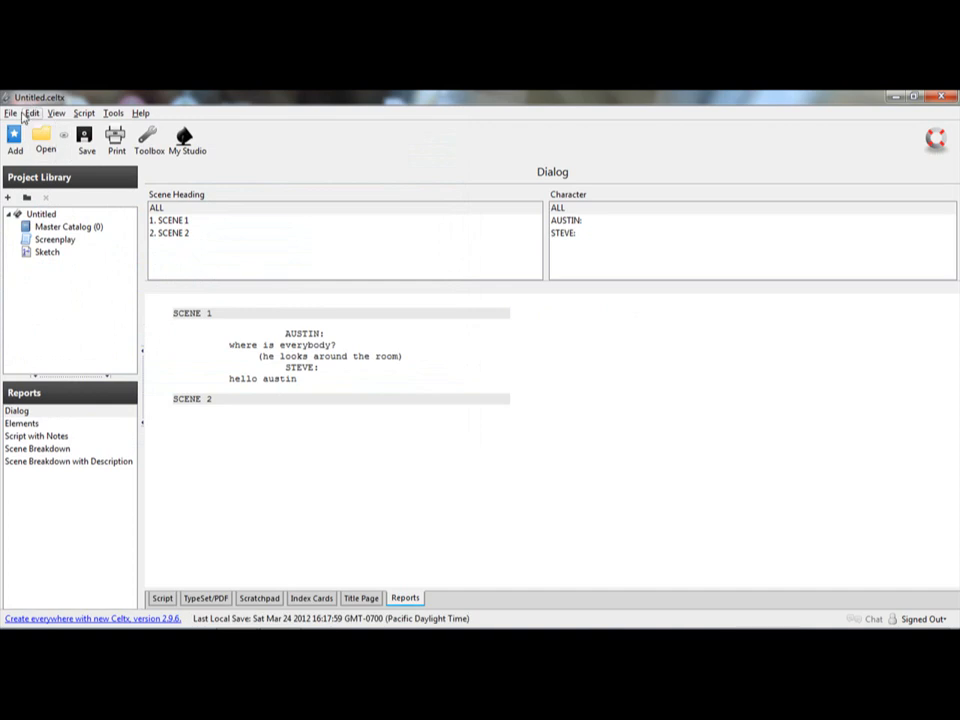
{"action": "left_click", "coordinate": [12, 112]}
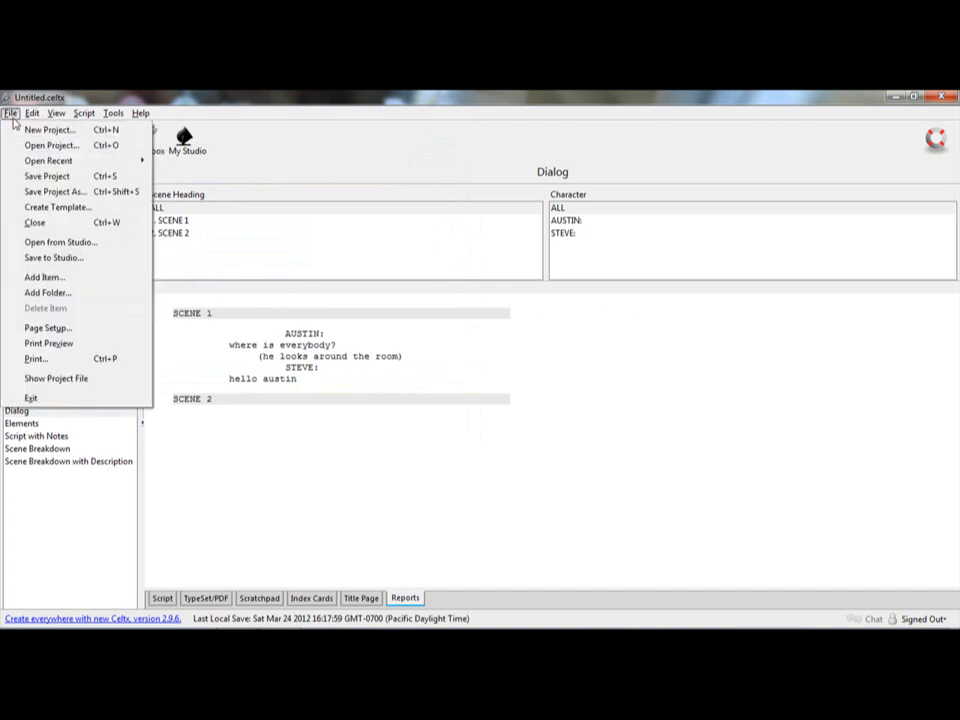
{"action": "mouse_move", "coordinate": [50, 144]}
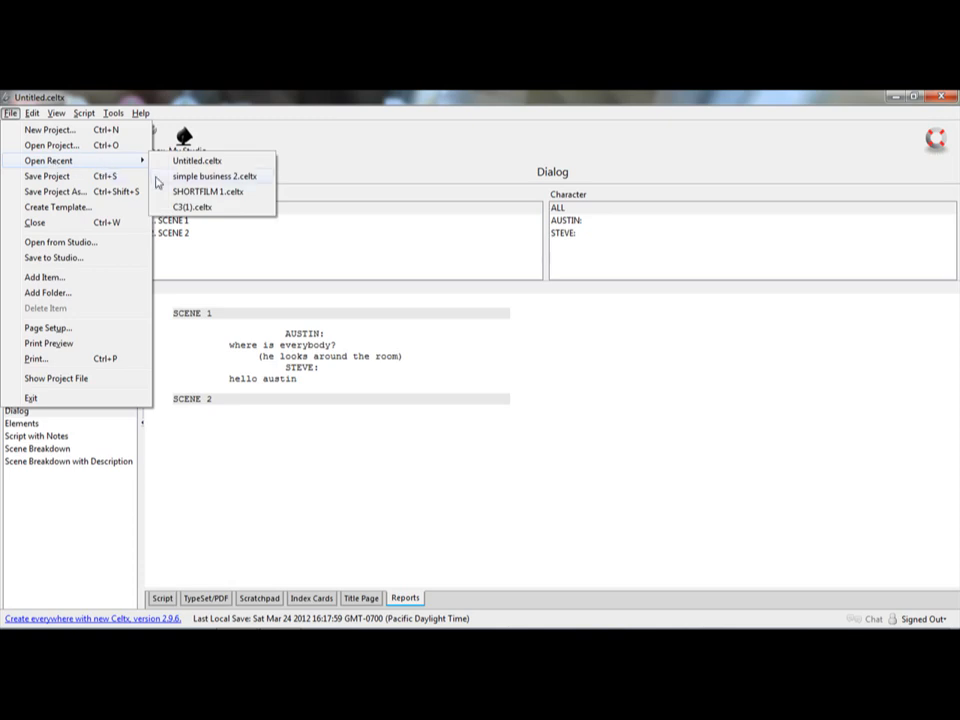
{"action": "mouse_move", "coordinate": [196, 198]}
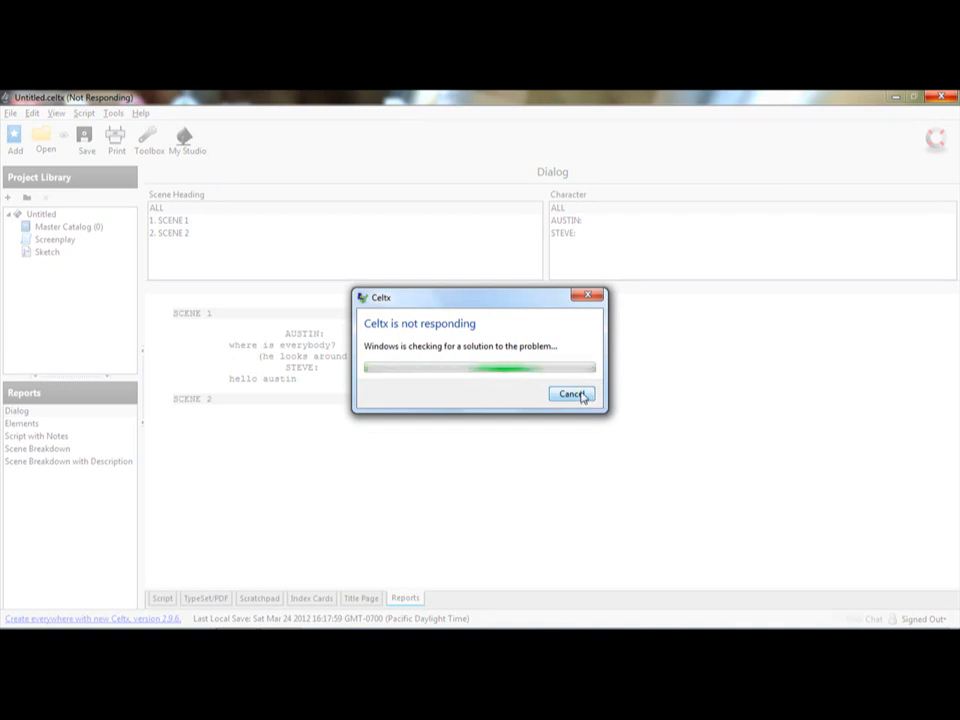
Step: Dismiss the Celtx not-responding notice so the frozen program closes
{"action": "left_click", "coordinate": [572, 392]}
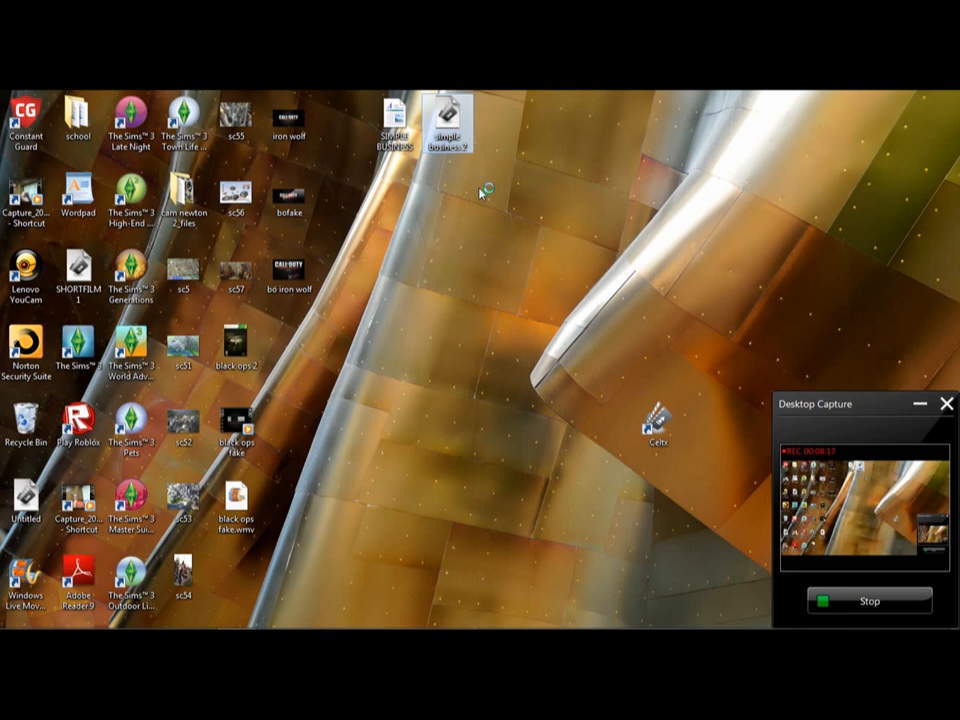
{"action": "mouse_move", "coordinate": [478, 178]}
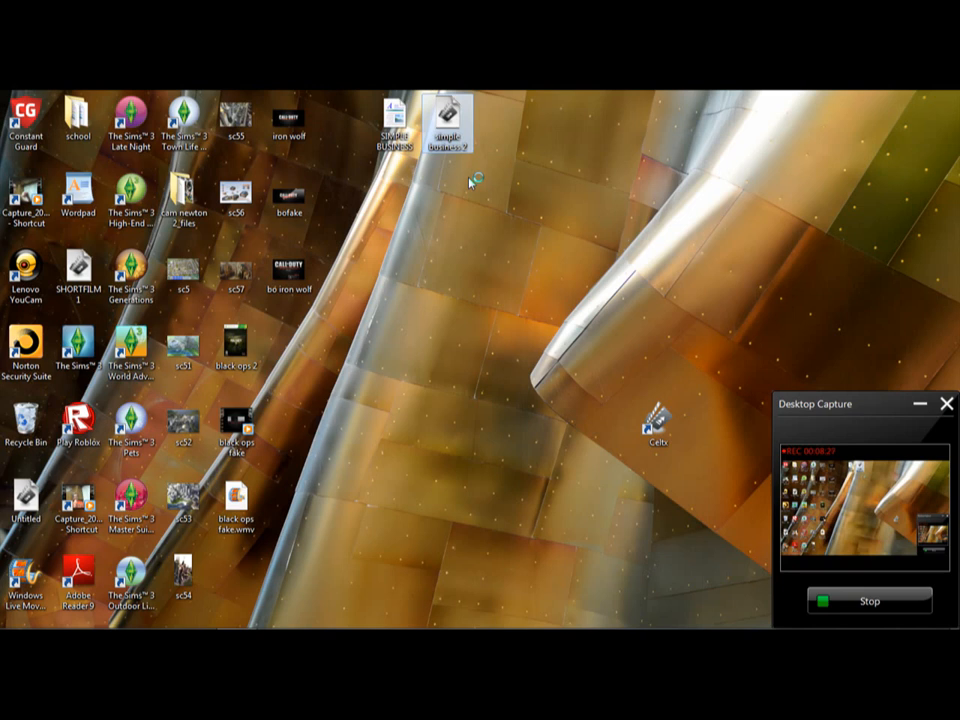
{"action": "mouse_move", "coordinate": [470, 184]}
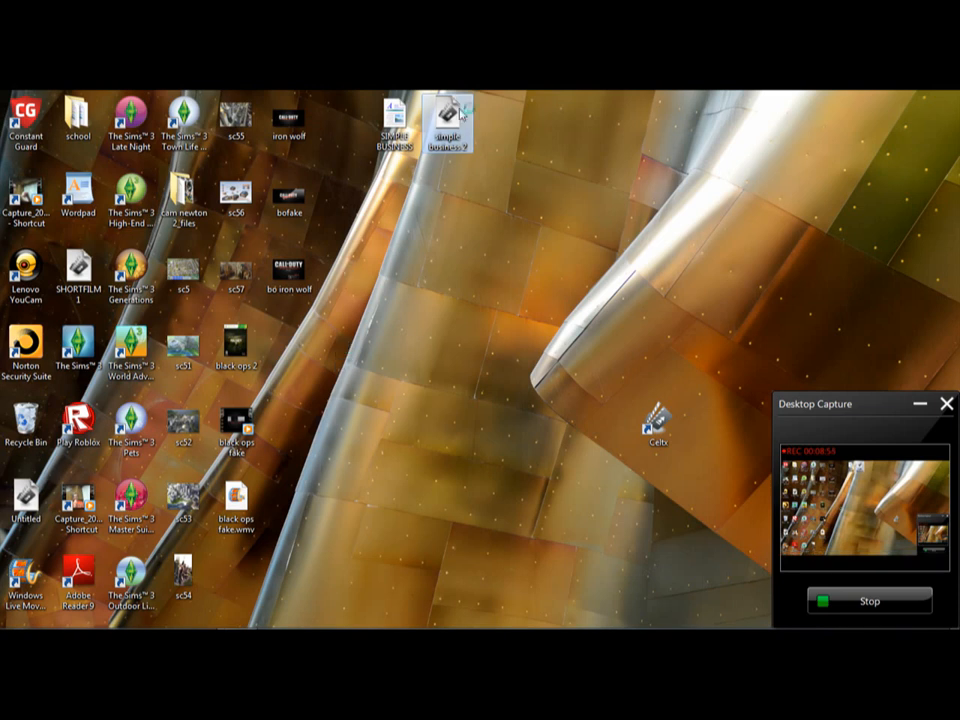
{"action": "mouse_move", "coordinate": [448, 120]}
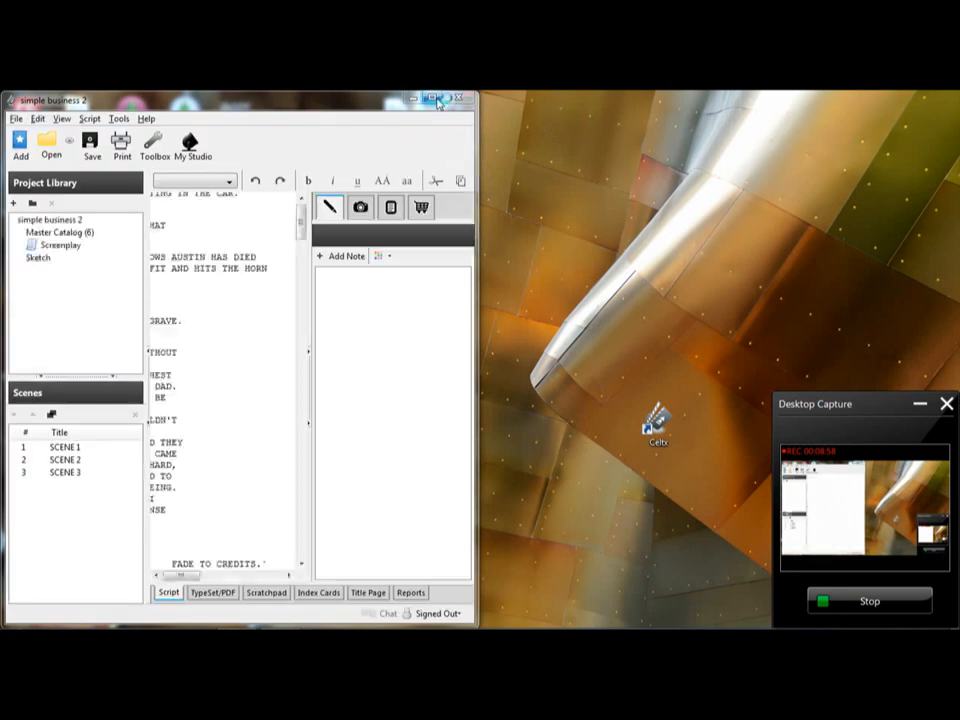
Step: Maximize the Celtx window showing the simple business 2 screenplay
{"action": "left_click", "coordinate": [444, 100]}
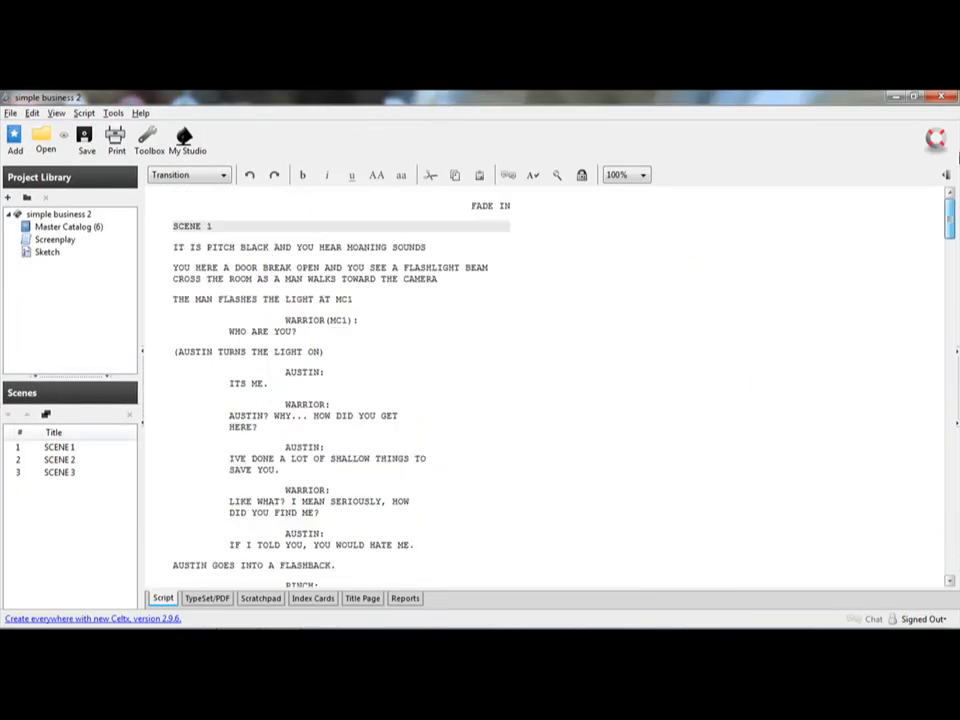
{"action": "mouse_move", "coordinate": [894, 212]}
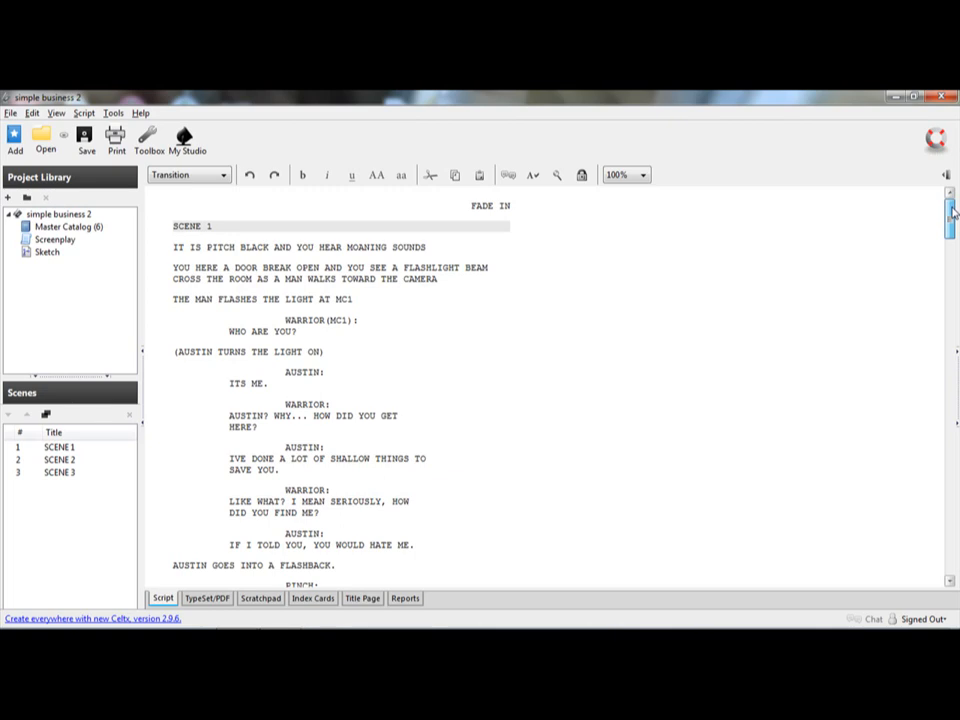
Step: Scroll through the sample screenplay from Scene 1 down to "FADE TO CREDITS."
{"action": "scroll", "scroll_direction": "down", "scroll_amount": 3}
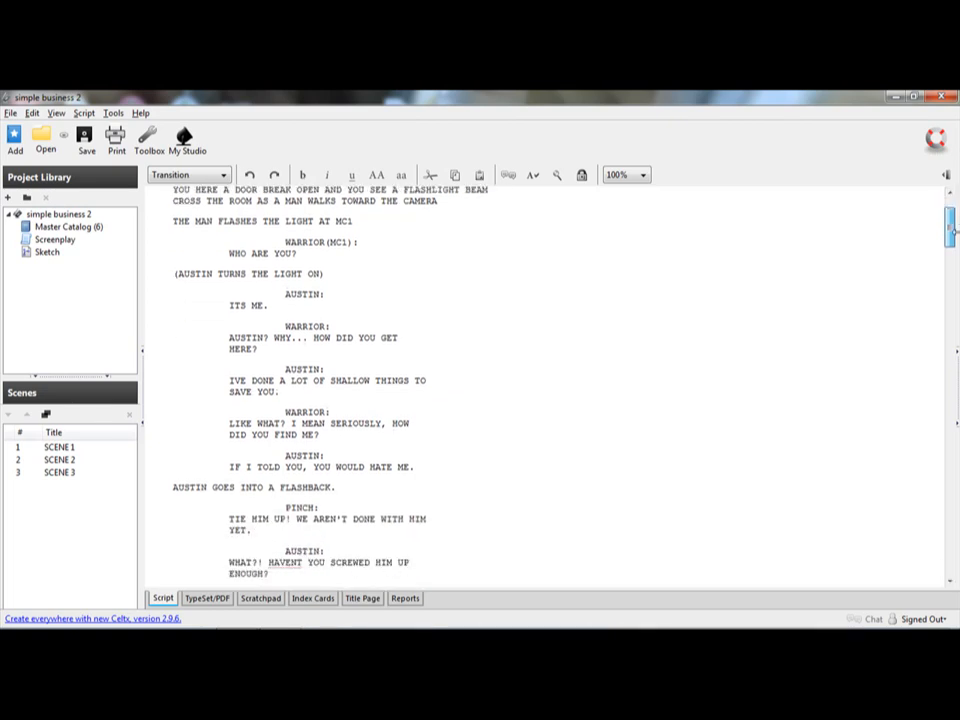
{"action": "scroll", "scroll_direction": "down", "scroll_amount": 3}
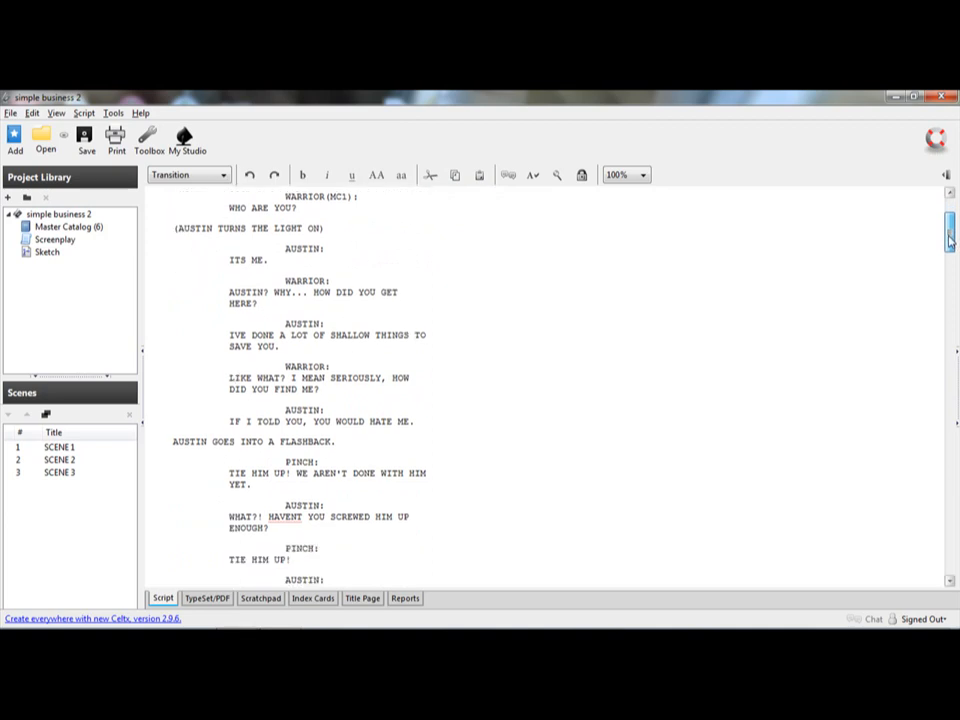
{"action": "scroll", "scroll_direction": "down", "scroll_amount": 3}
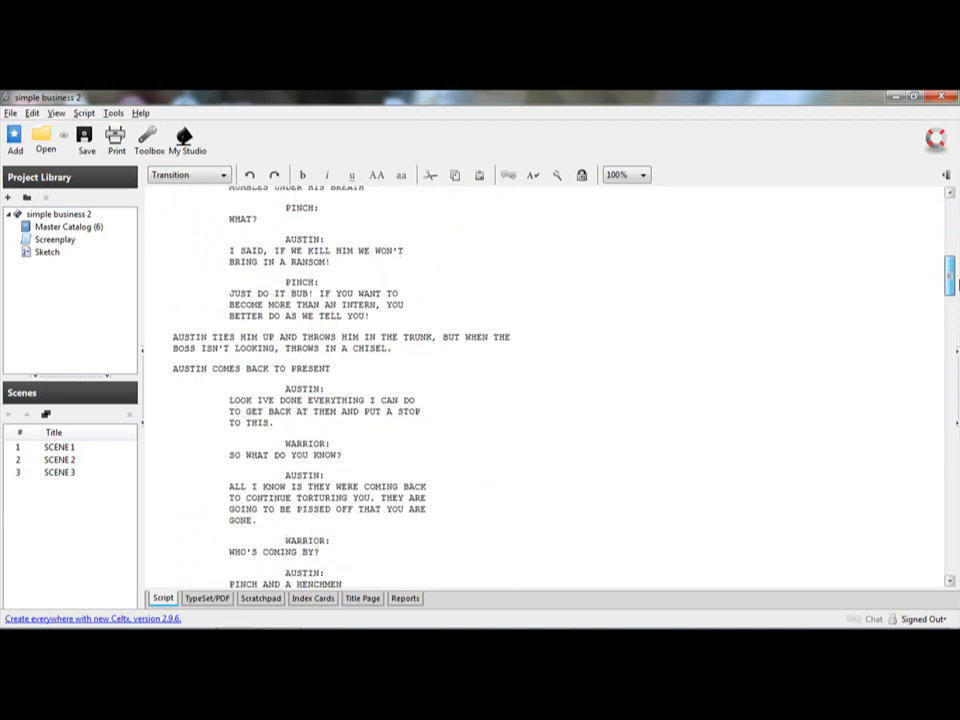
{"action": "scroll", "scroll_direction": "down", "scroll_amount": 3}
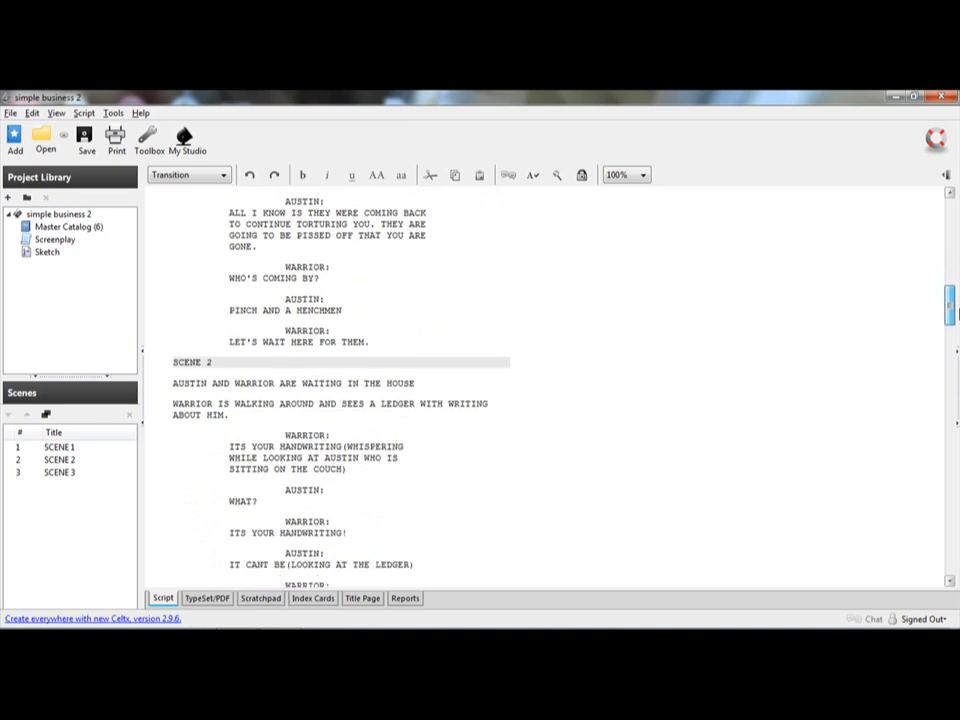
{"action": "scroll", "scroll_direction": "down", "scroll_amount": 3}
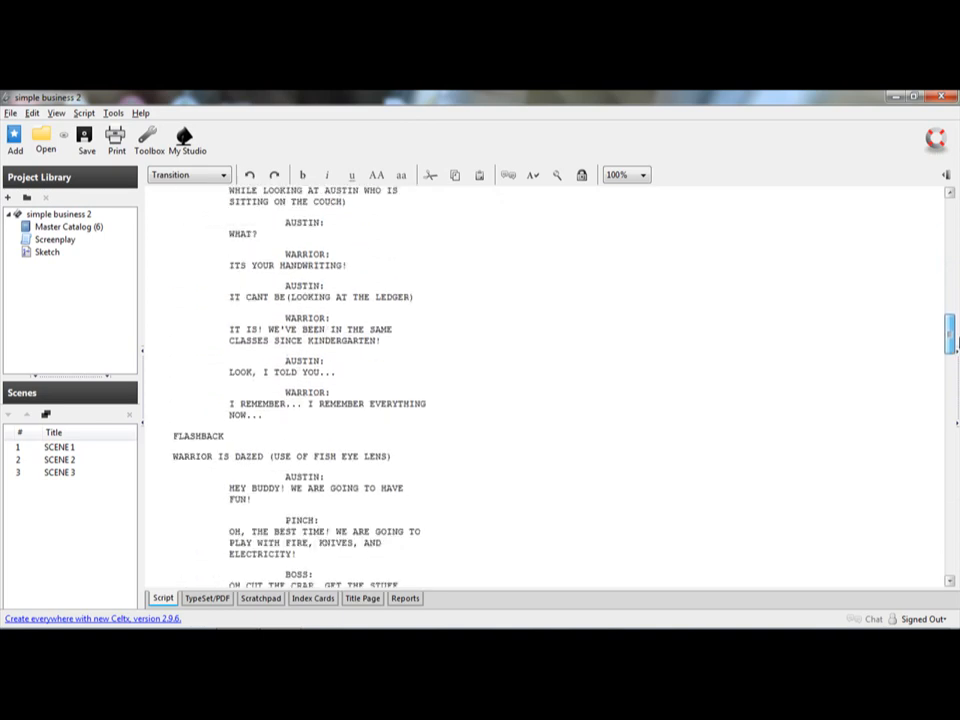
{"action": "scroll", "scroll_direction": "down", "scroll_amount": 3}
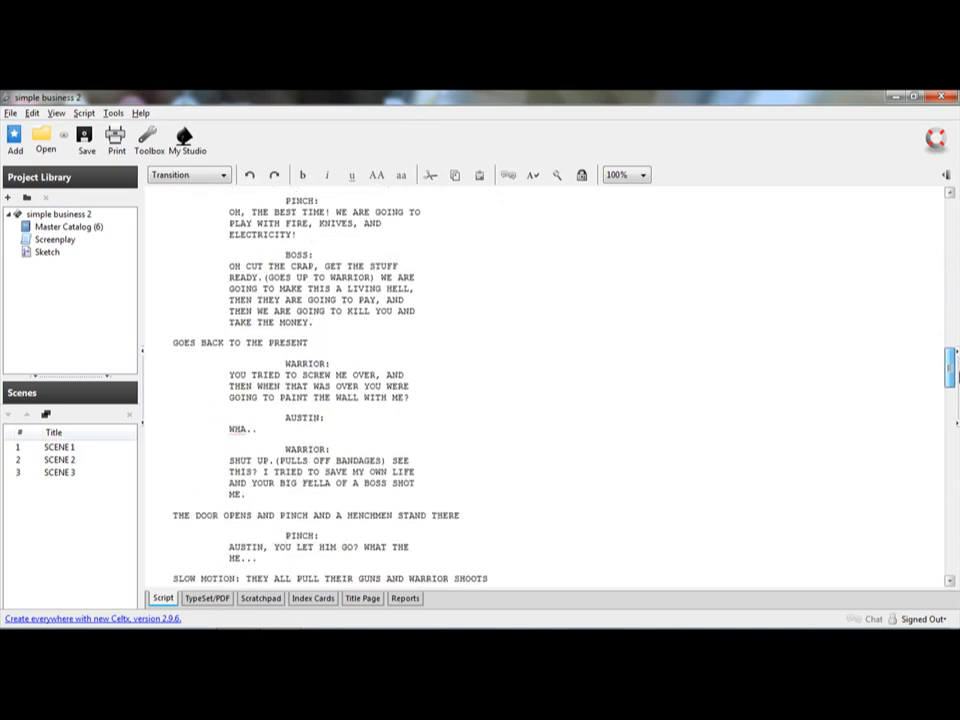
{"action": "scroll", "scroll_direction": "down", "scroll_amount": 3}
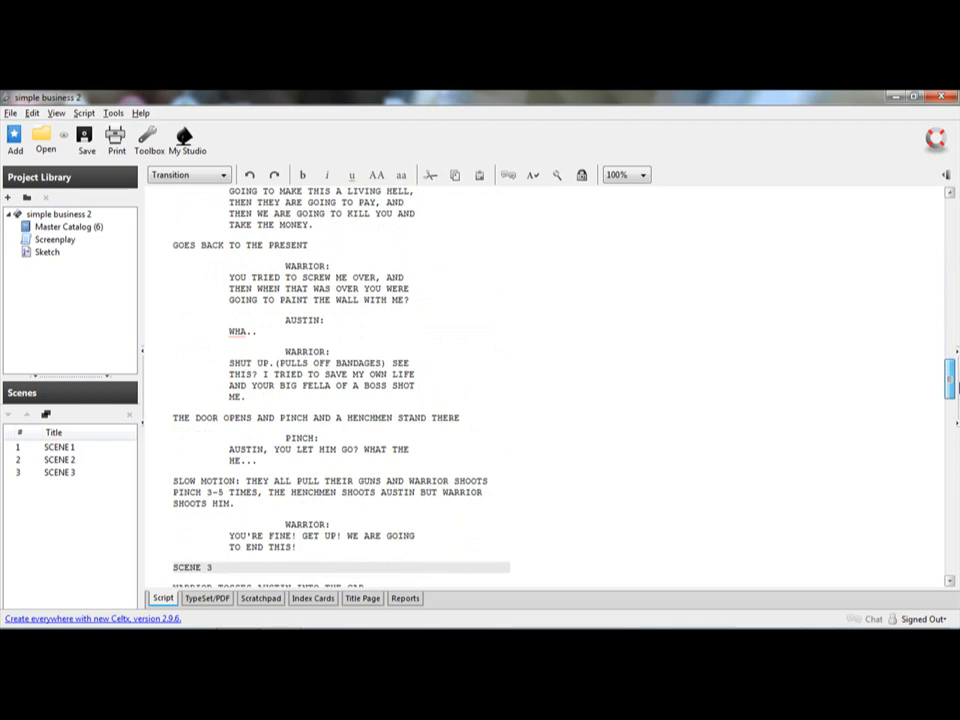
{"action": "scroll", "scroll_direction": "down", "scroll_amount": 3}
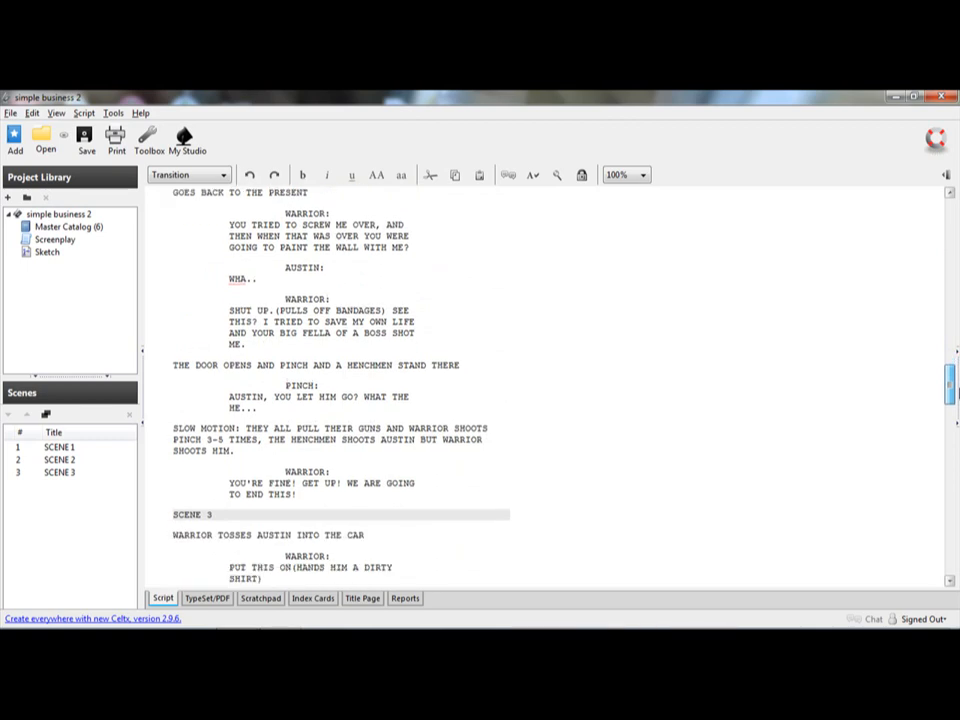
{"action": "scroll", "scroll_direction": "down", "scroll_amount": 3}
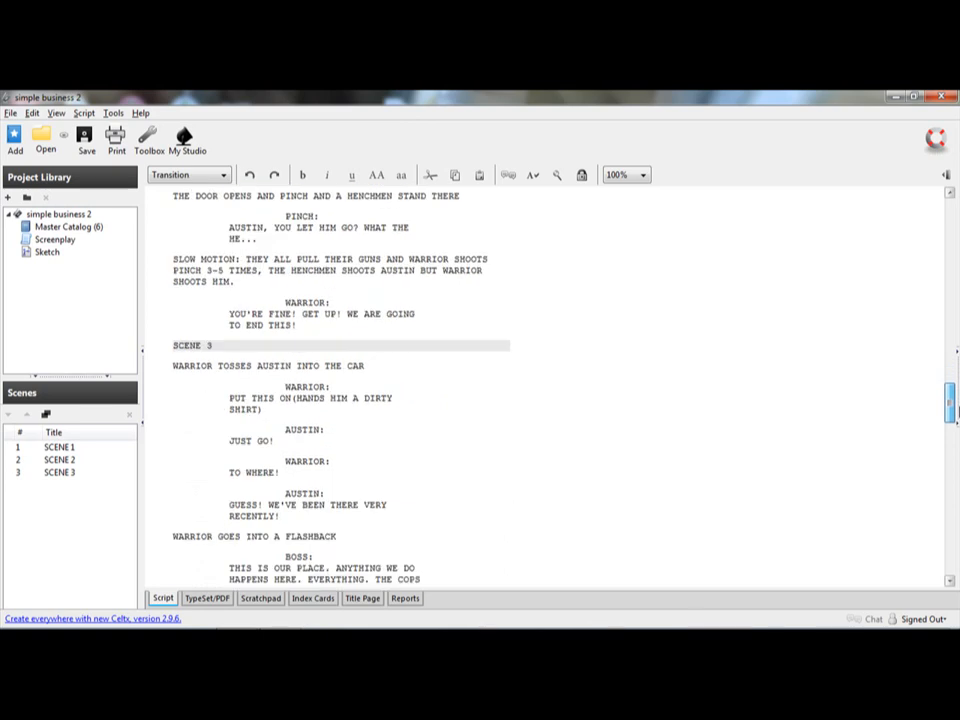
{"action": "scroll", "scroll_direction": "down", "scroll_amount": 3}
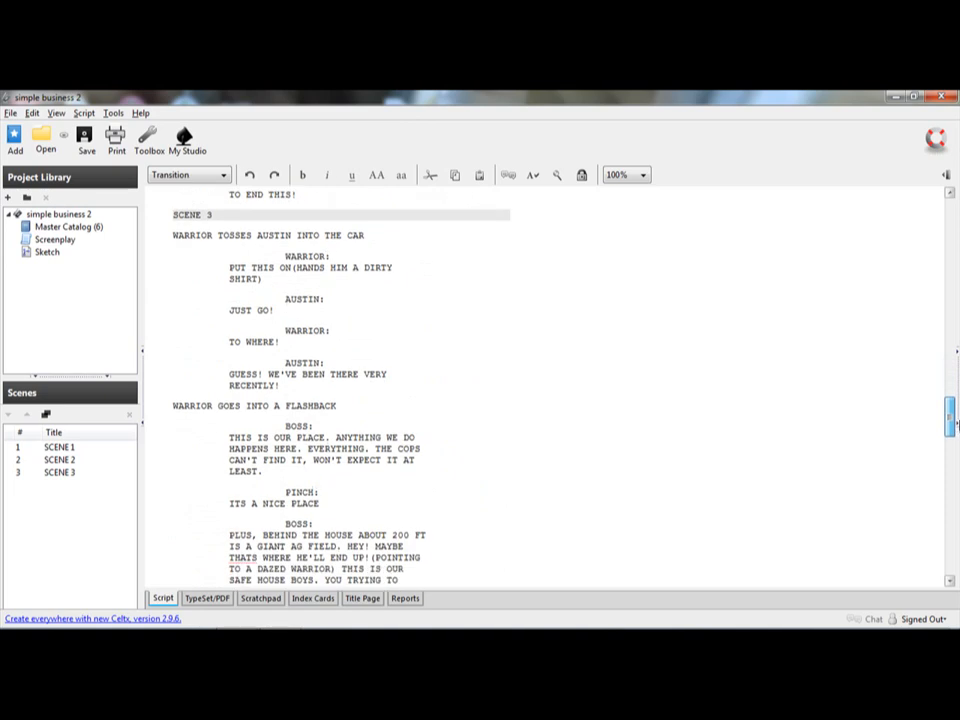
{"action": "scroll", "scroll_direction": "down", "scroll_amount": 3}
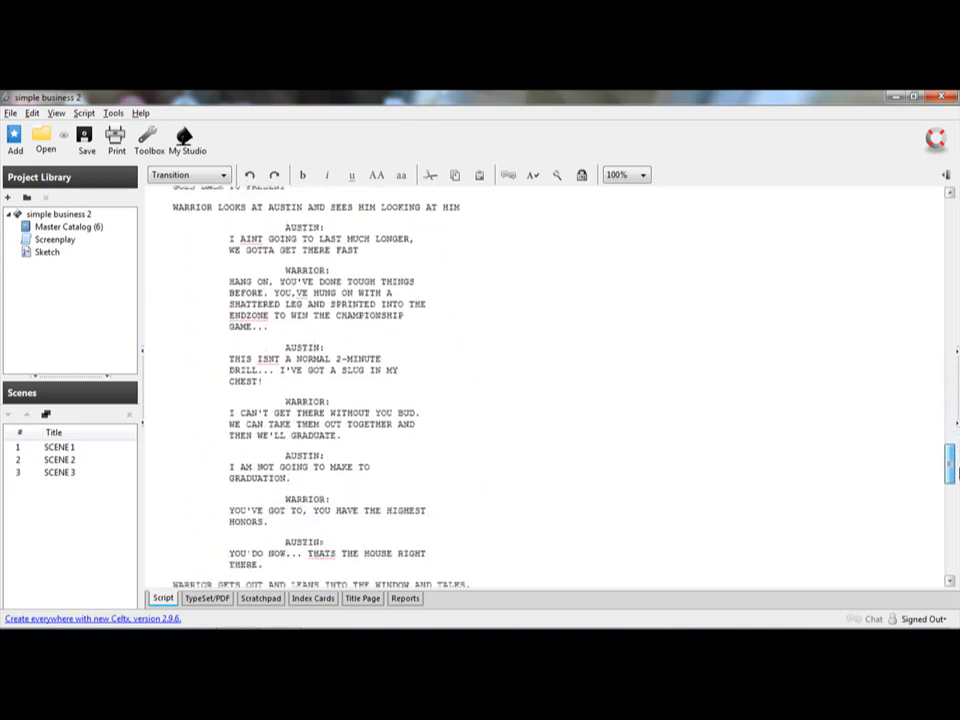
{"action": "scroll", "scroll_direction": "down", "scroll_amount": 3}
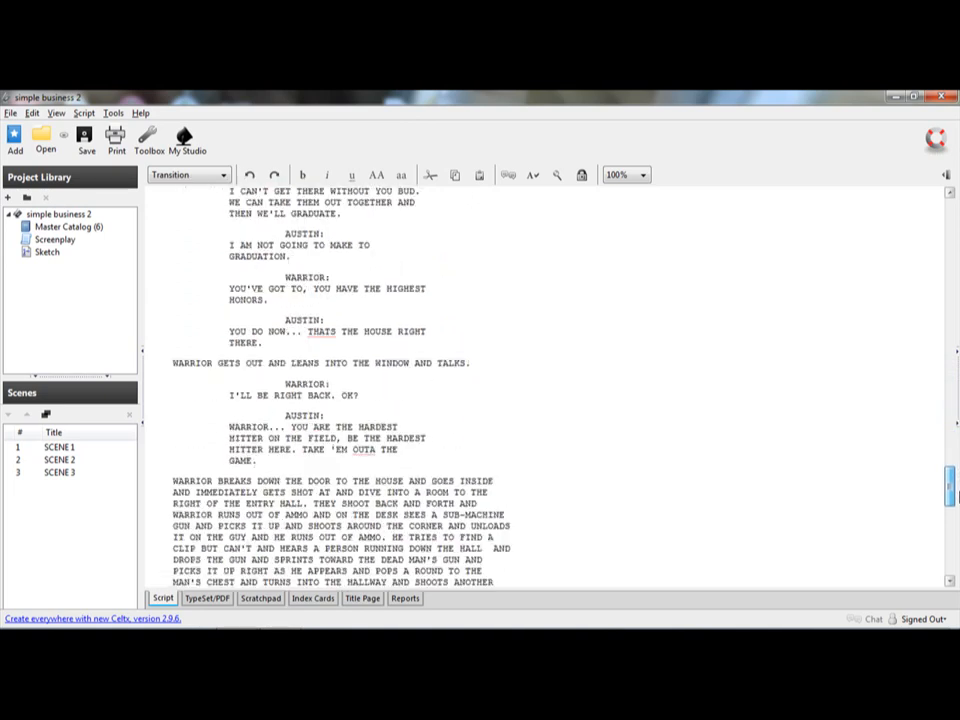
{"action": "scroll", "scroll_direction": "down", "scroll_amount": 3}
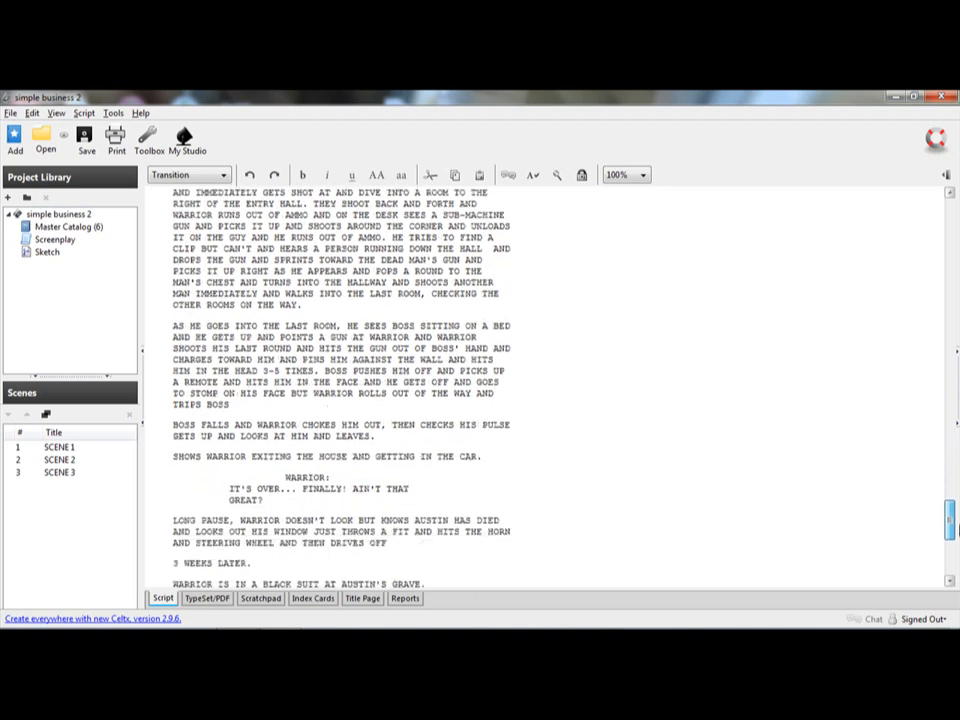
{"action": "scroll", "scroll_direction": "down", "scroll_amount": 3}
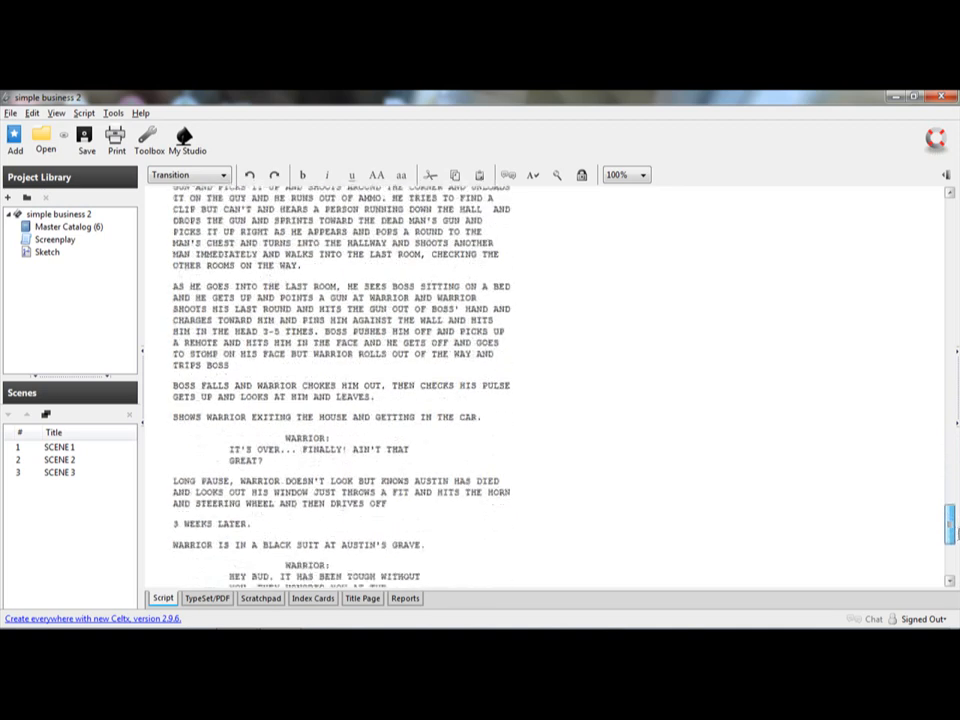
{"action": "scroll", "scroll_direction": "down", "scroll_amount": 3}
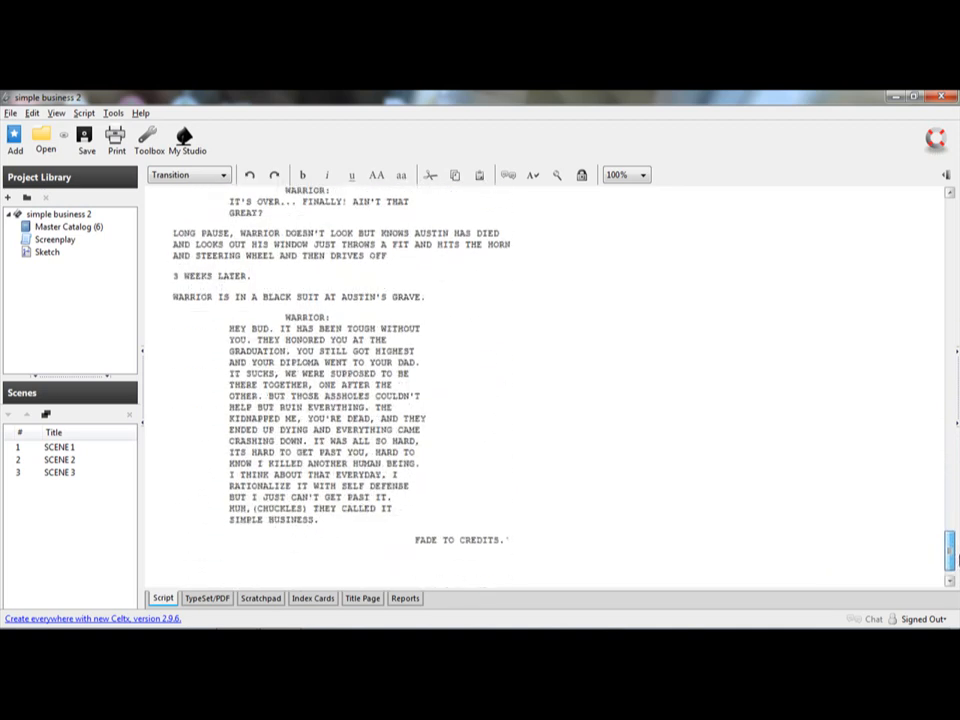
{"action": "scroll", "scroll_direction": "down", "scroll_amount": 3}
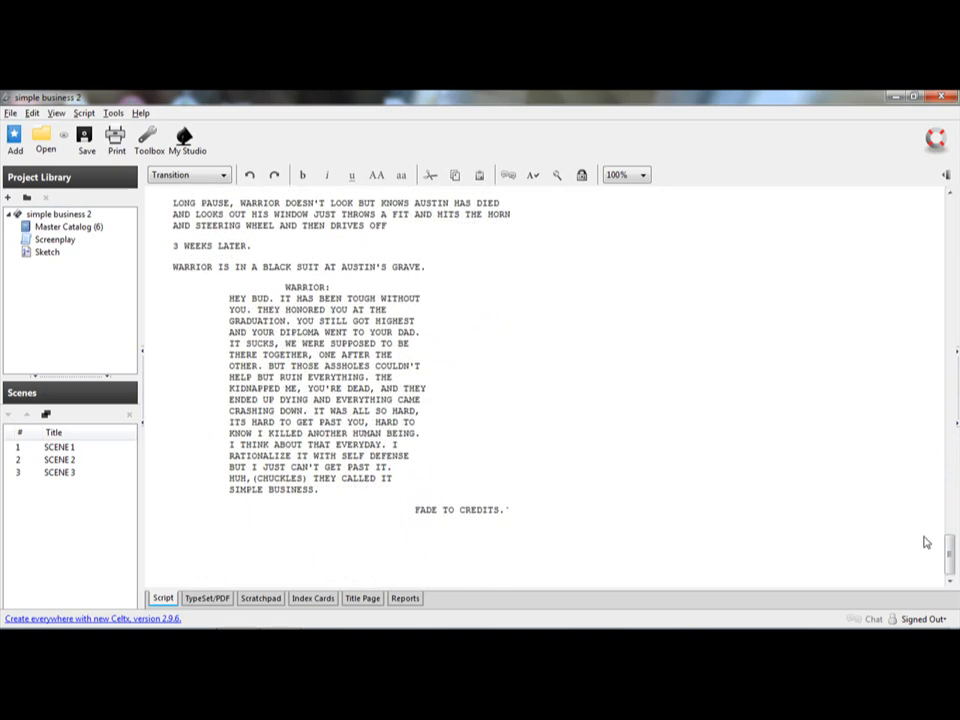
{"action": "mouse_move", "coordinate": [520, 364]}
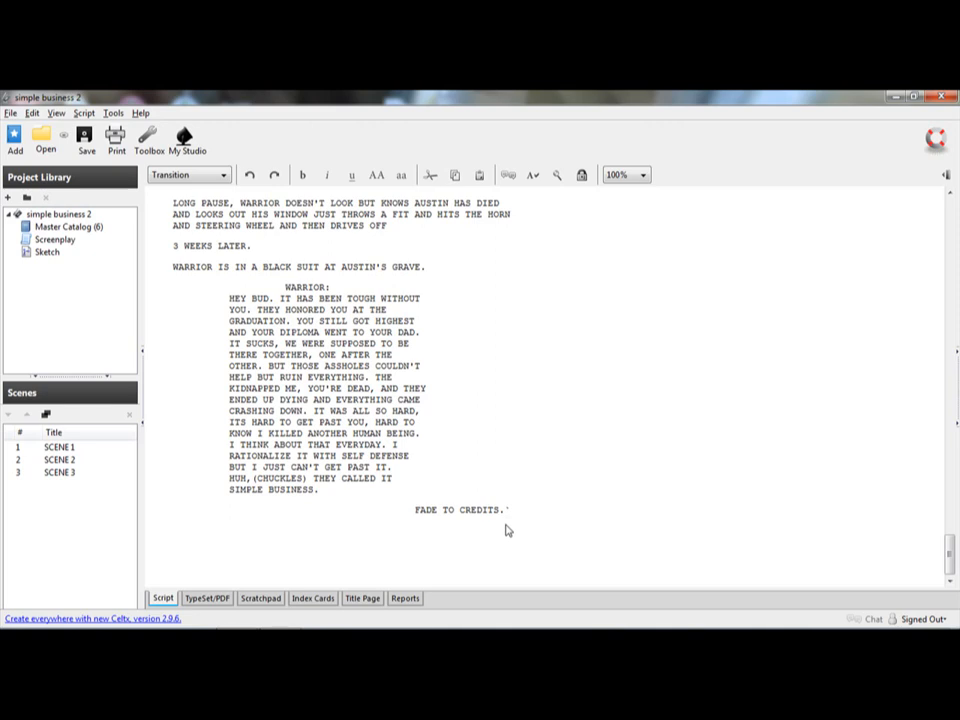
{"action": "mouse_move", "coordinate": [536, 520]}
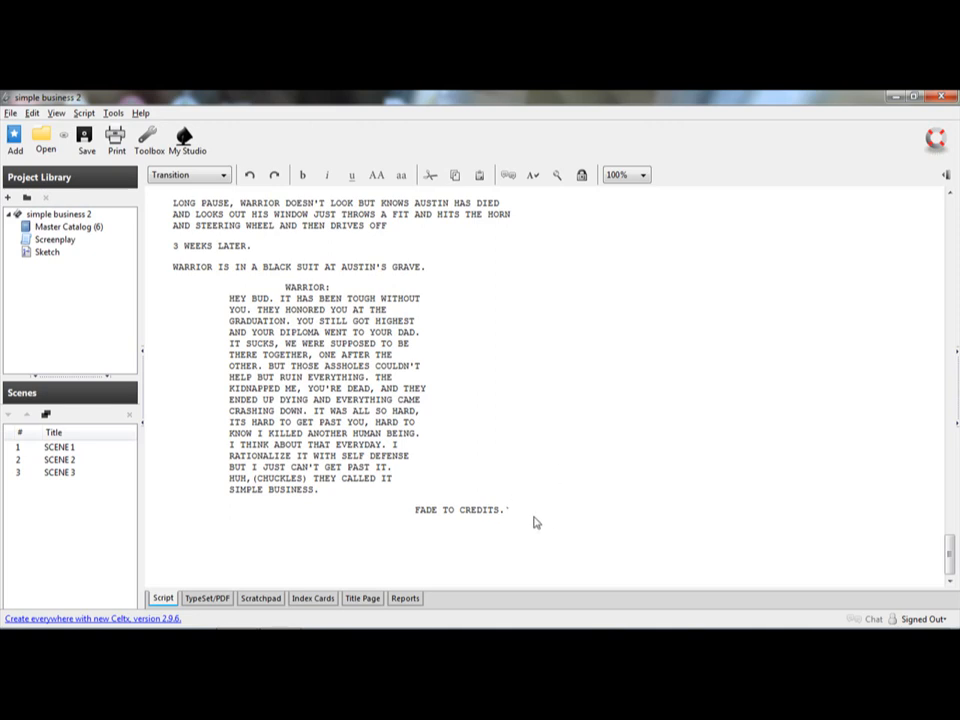
{"action": "mouse_move", "coordinate": [506, 532]}
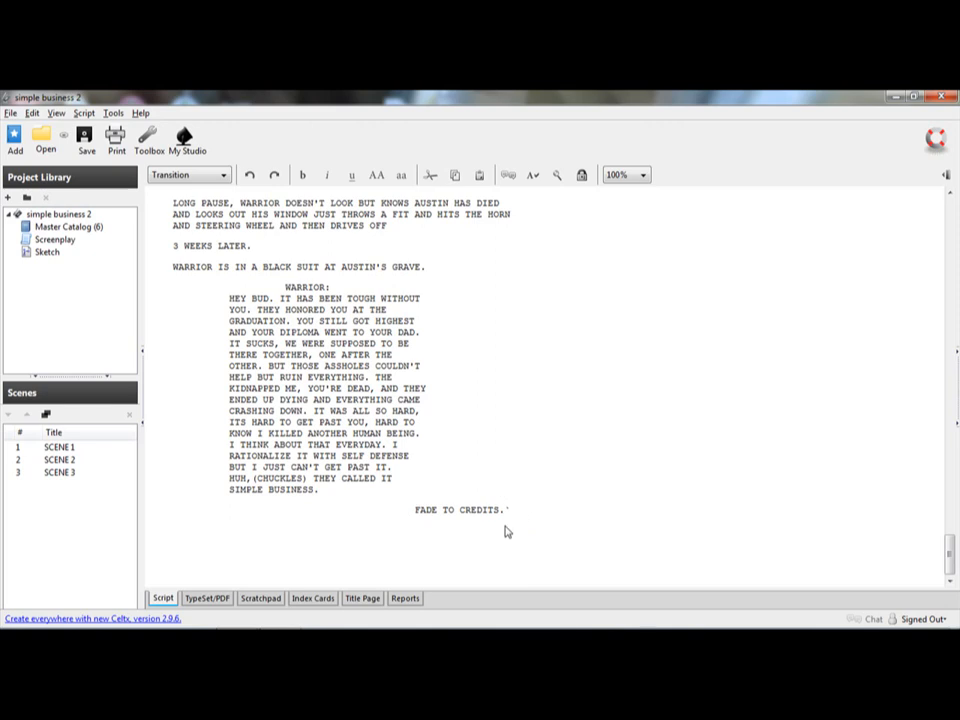
{"action": "mouse_move", "coordinate": [390, 540]}
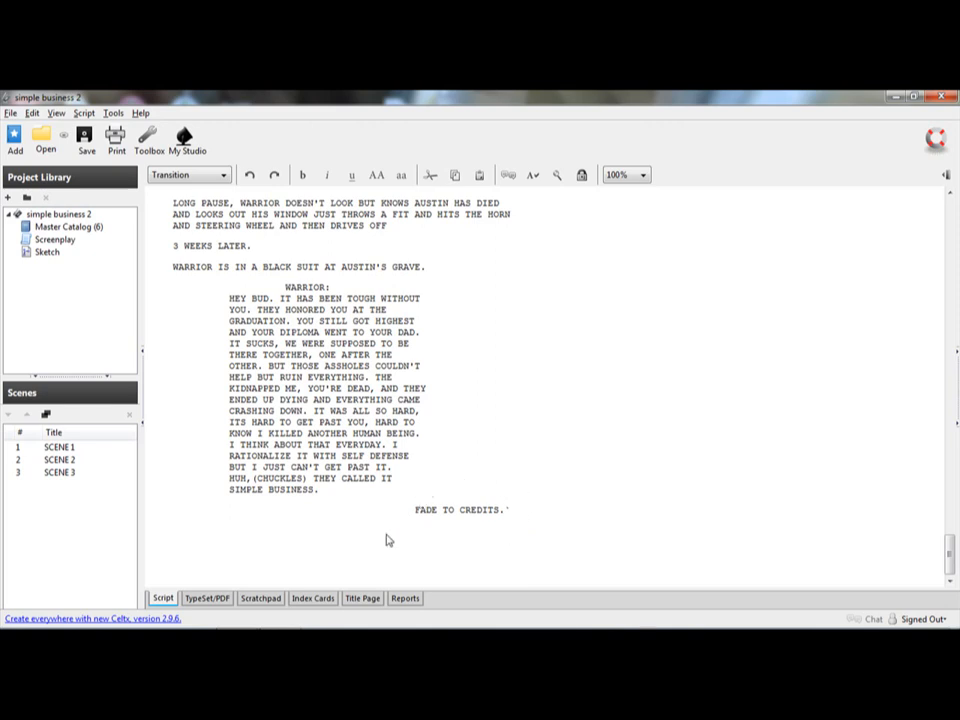
{"action": "mouse_move", "coordinate": [452, 492]}
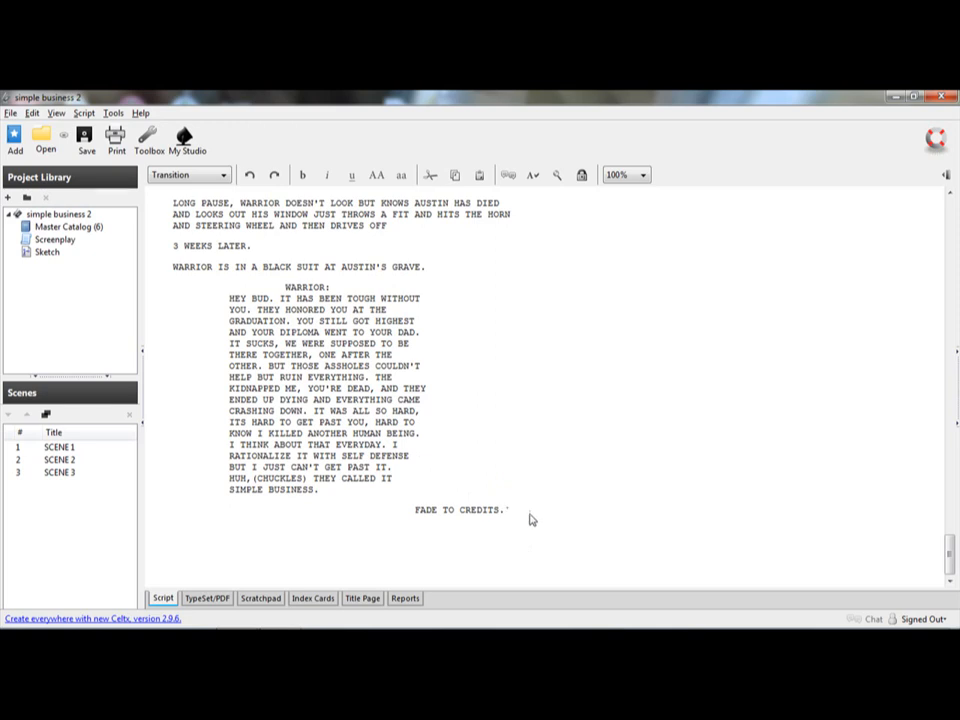
{"action": "mouse_move", "coordinate": [508, 510]}
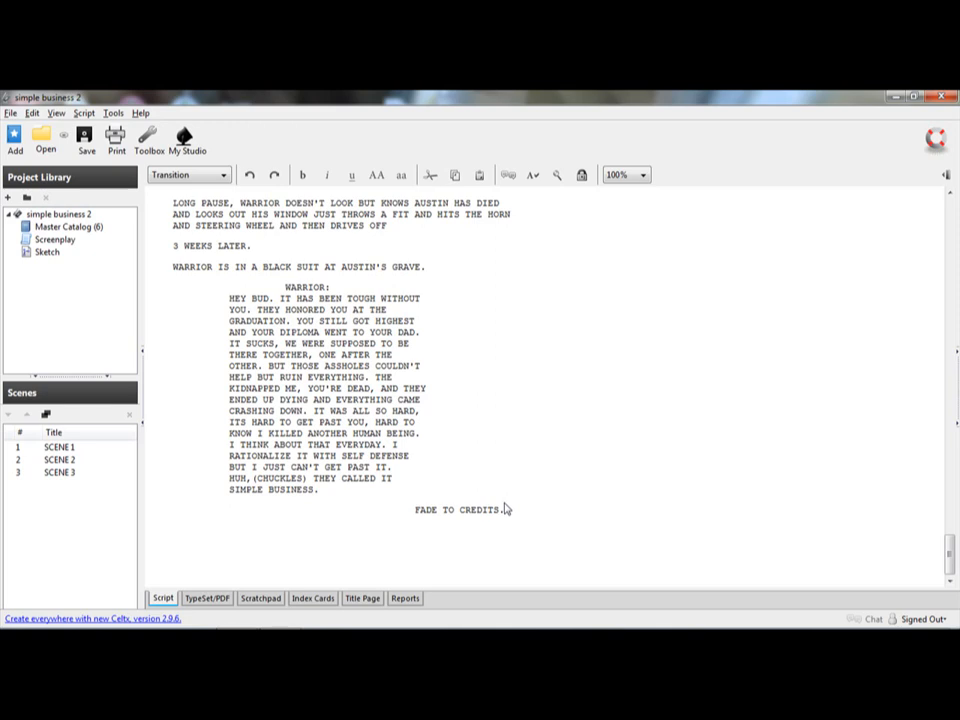
{"action": "mouse_move", "coordinate": [630, 560]}
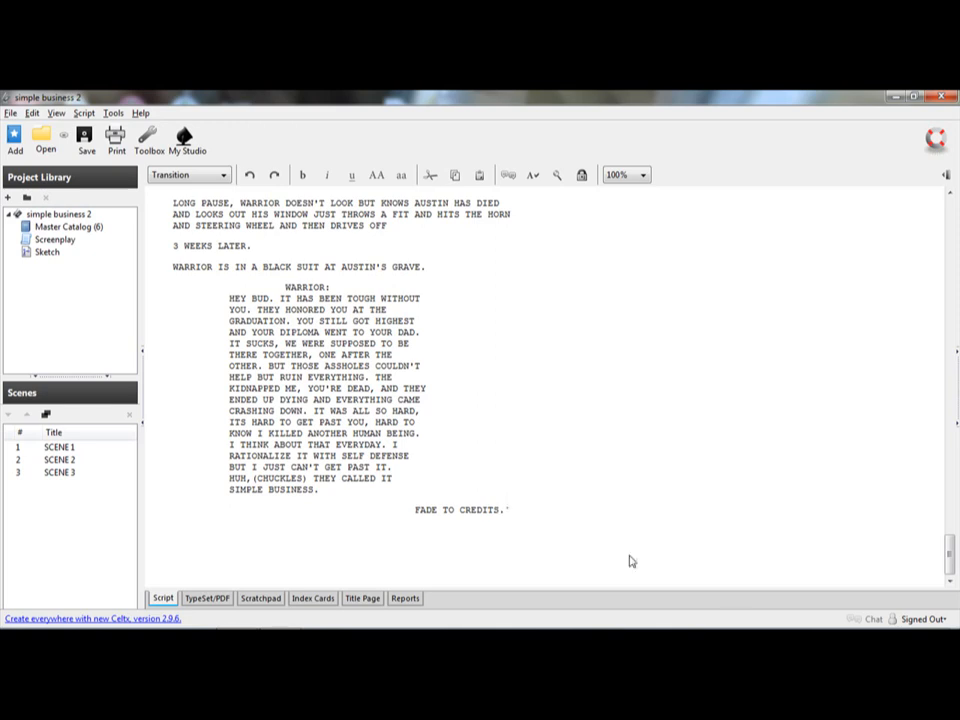